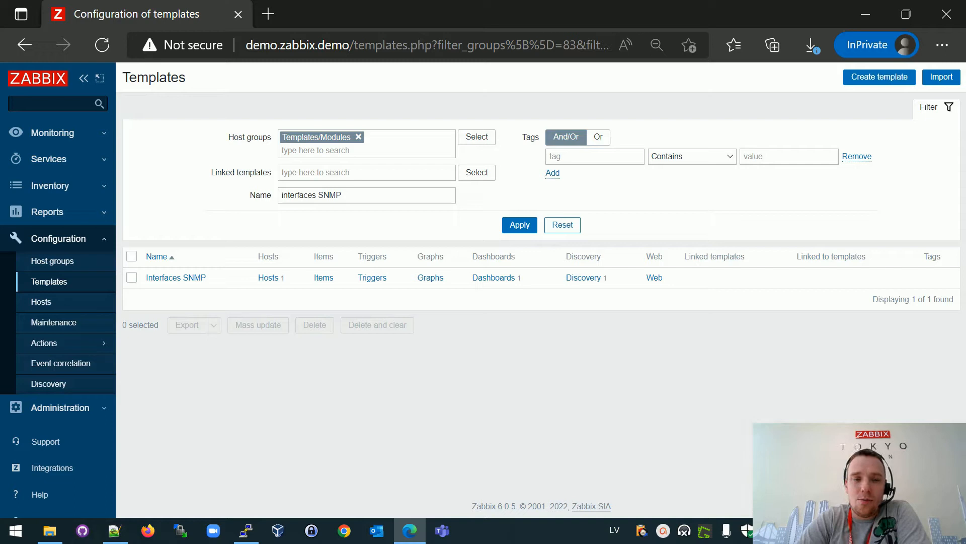
mouse_move(208, 282)
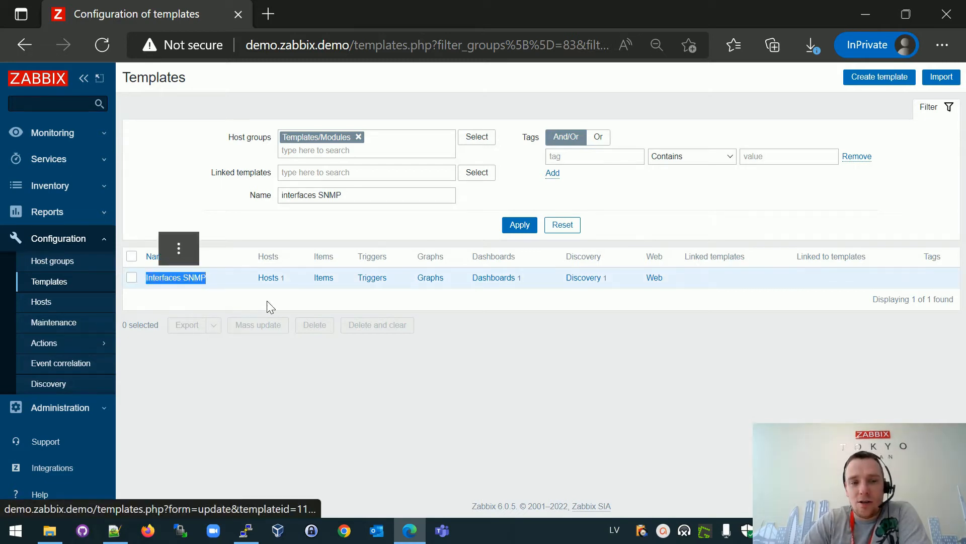
mouse_move(256, 308)
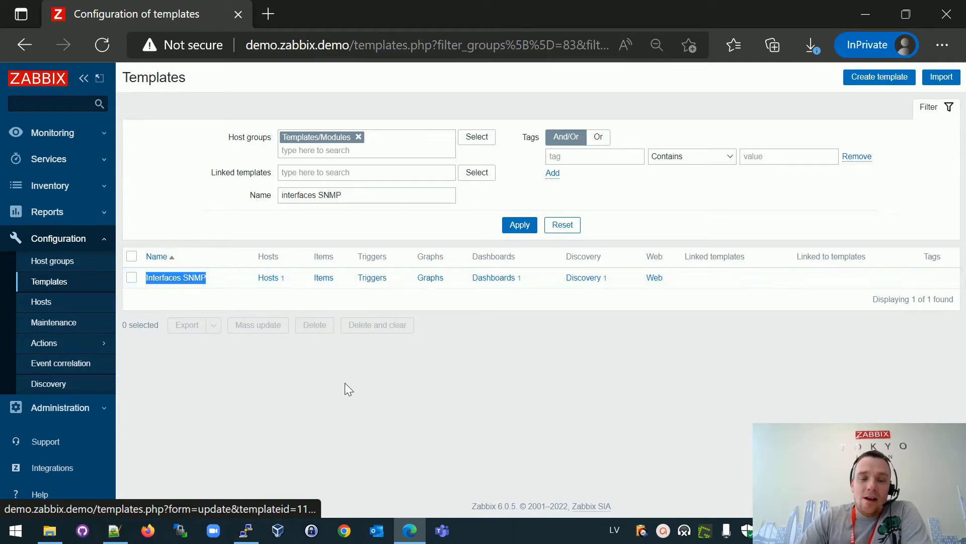
Bring up the PuTTY snmpwalk output for ifOperStatus and ipAdEntIfIndex
click(245, 530)
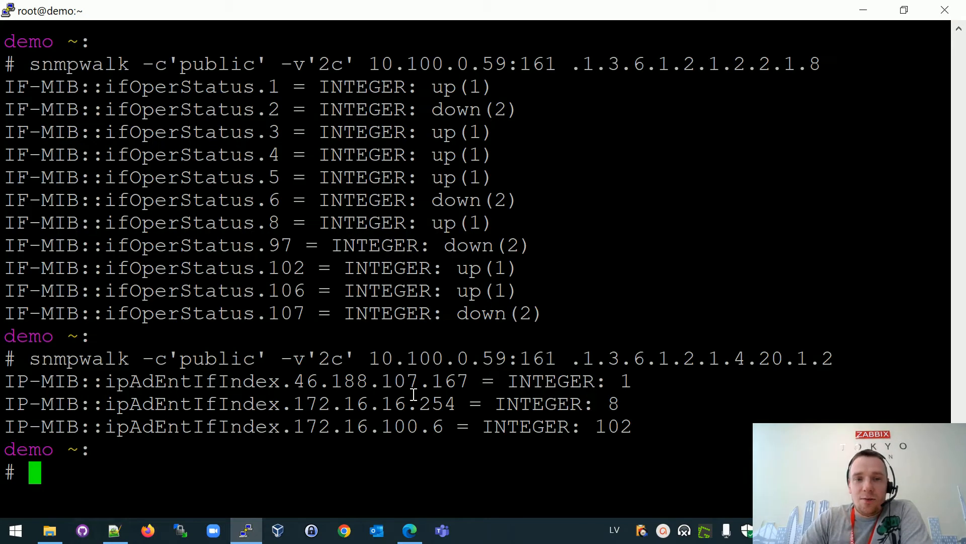
mouse_move(629, 278)
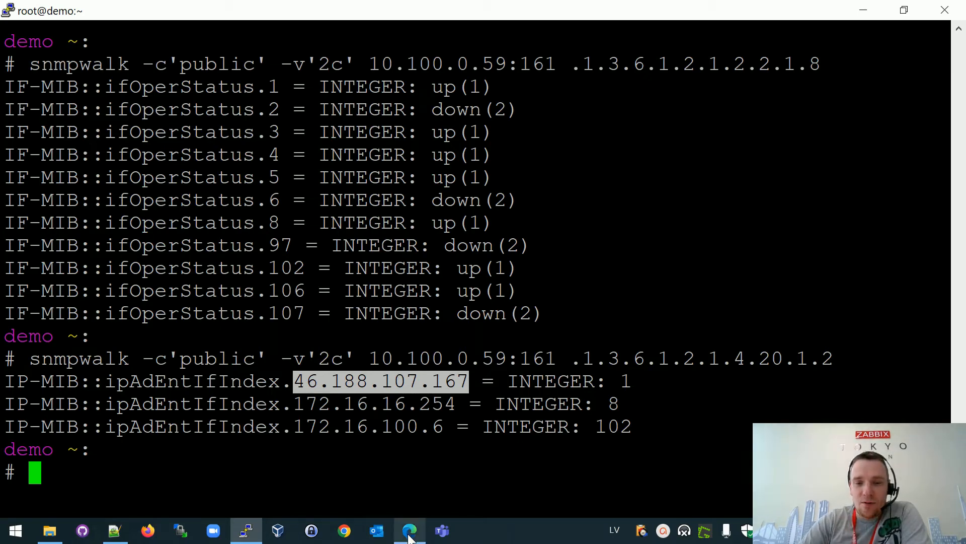
mouse_move(409, 530)
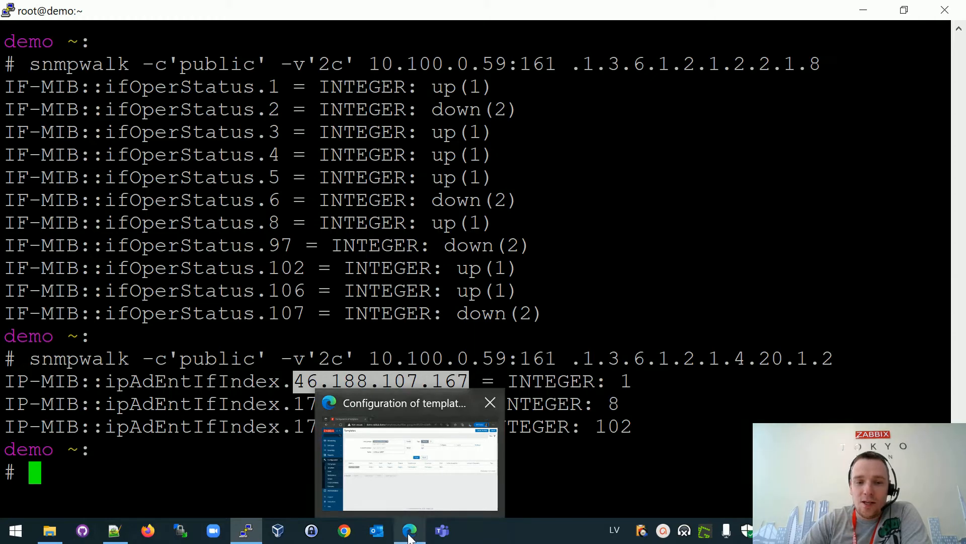
Open the Interfaces SNMP Network interfaces discovery rule and copy its SNMP OID string
click(409, 469)
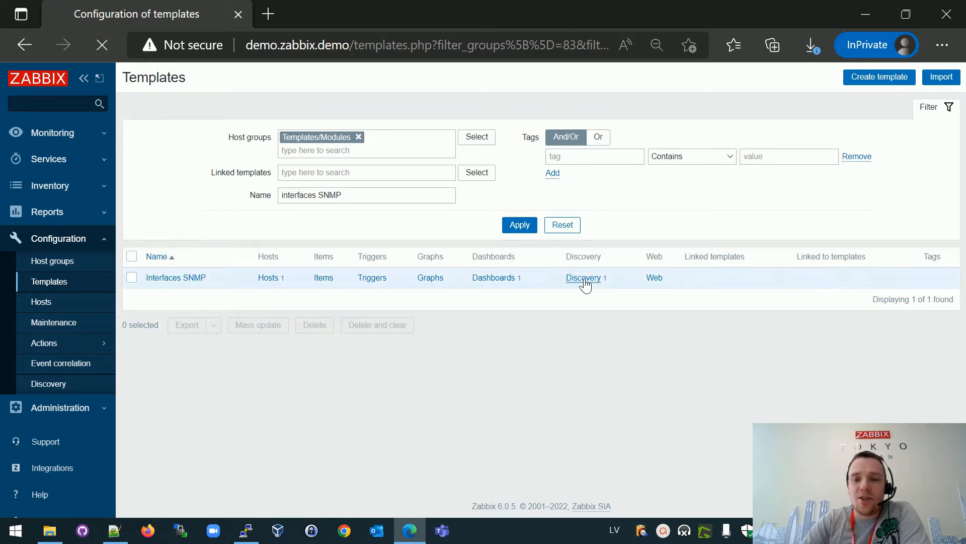
click(582, 278)
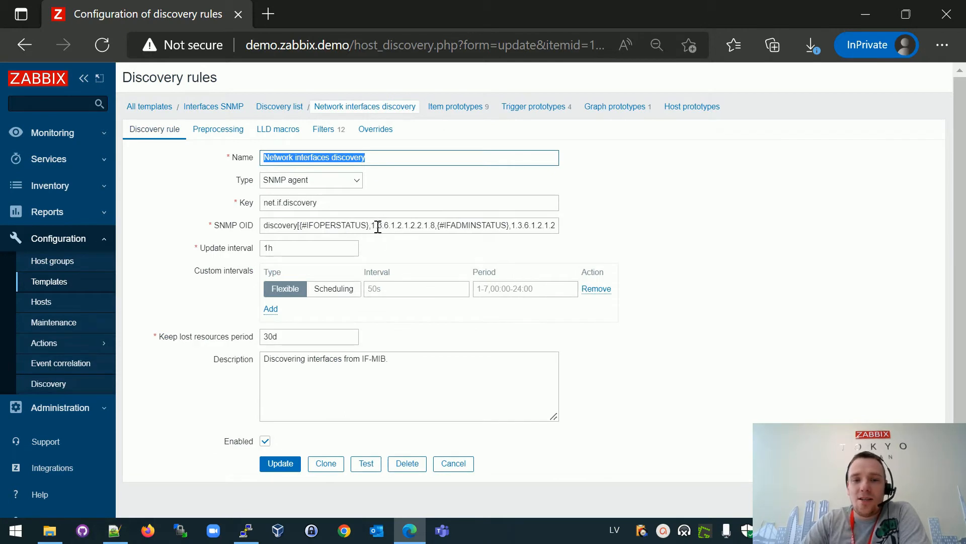
mouse_move(412, 223)
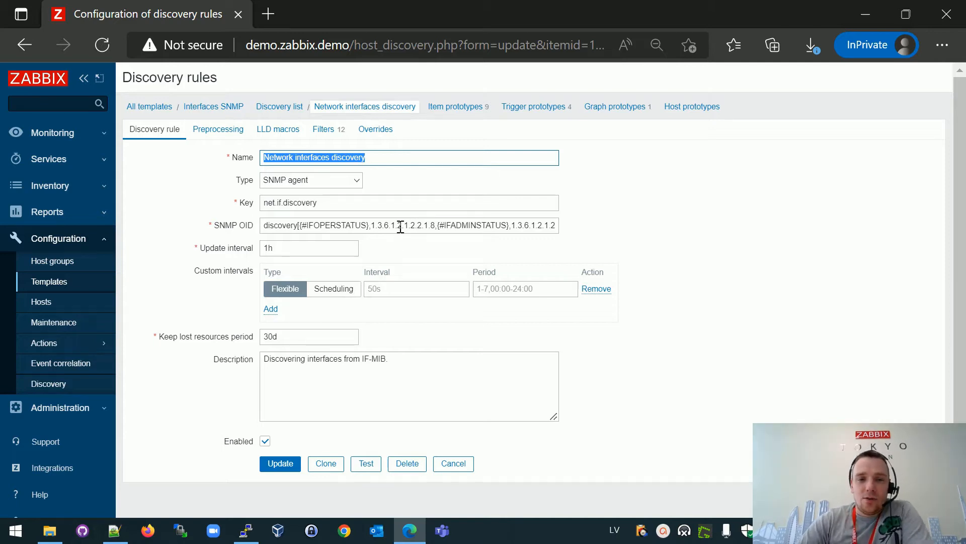
right_click(398, 225)
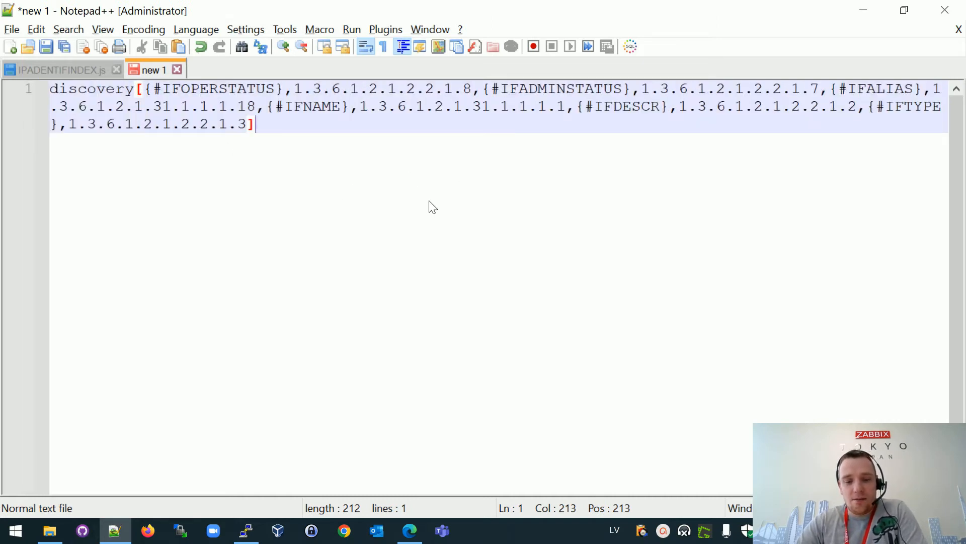
Replace every comma in the pasted OID string with a newline using regex Replace All
click(777, 148)
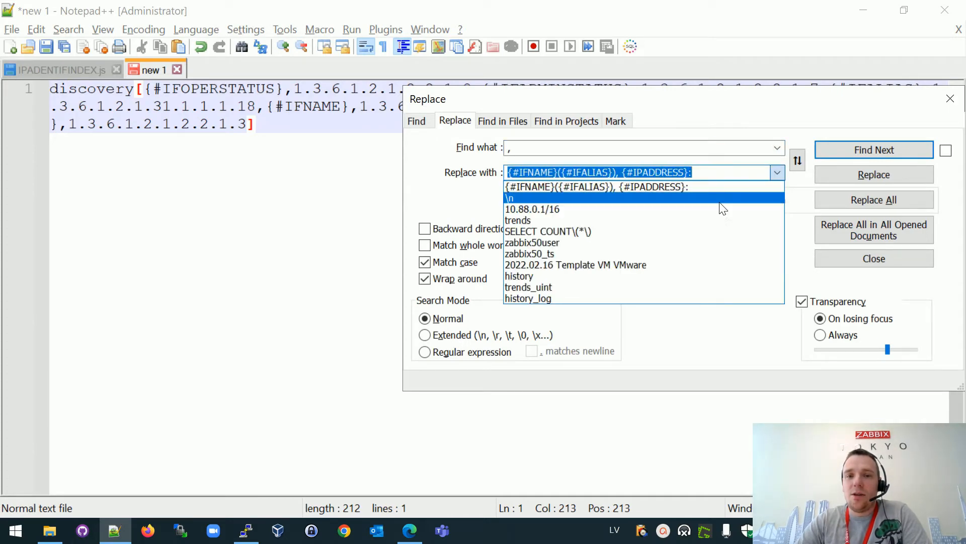
click(873, 200)
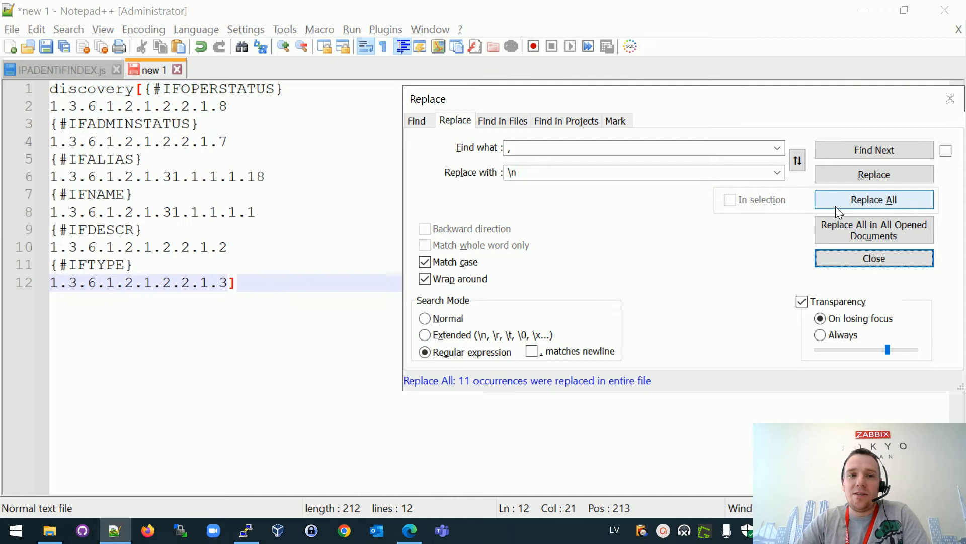
click(873, 258)
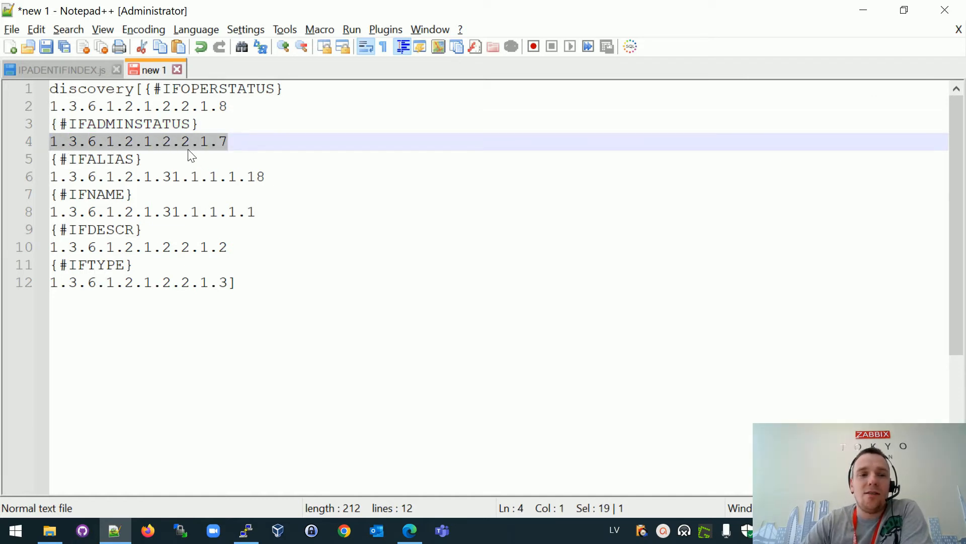
mouse_move(228, 148)
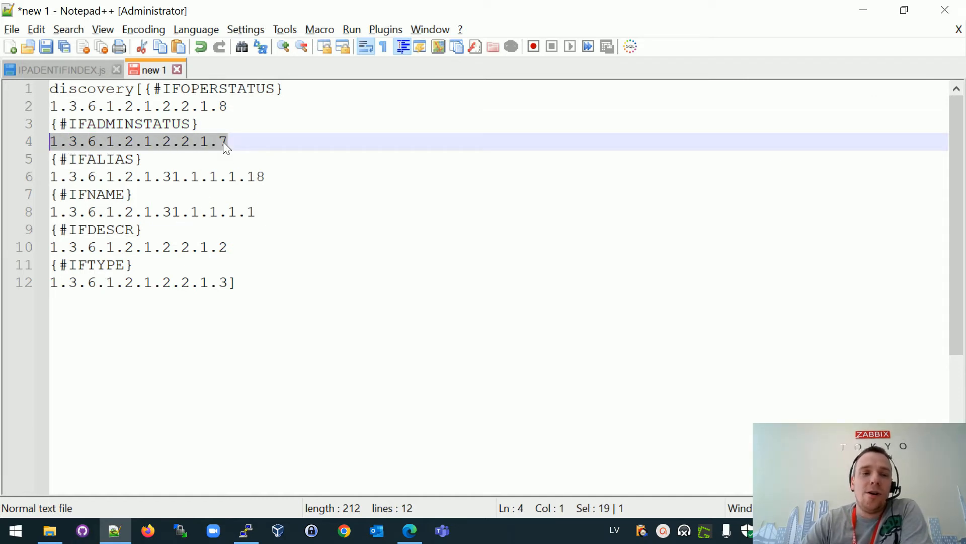
mouse_move(250, 143)
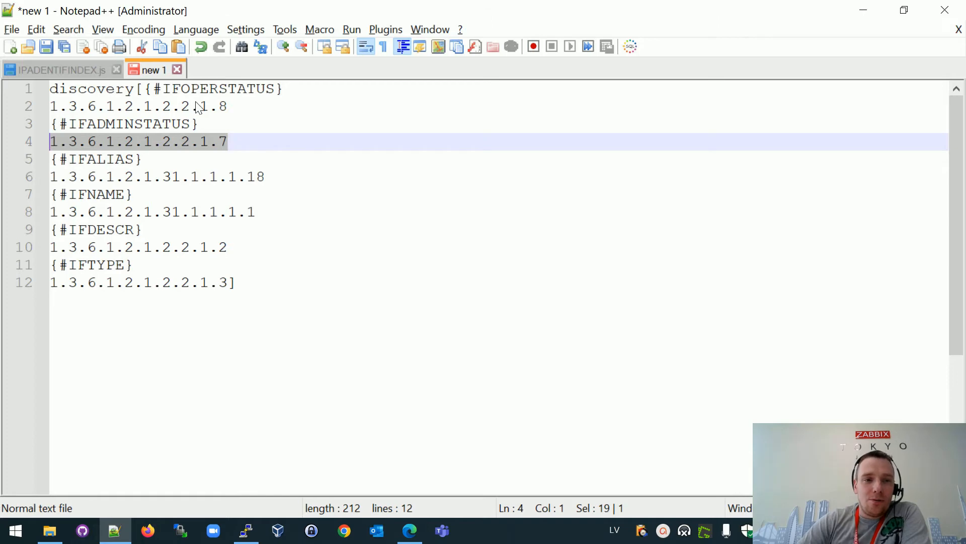
mouse_move(250, 303)
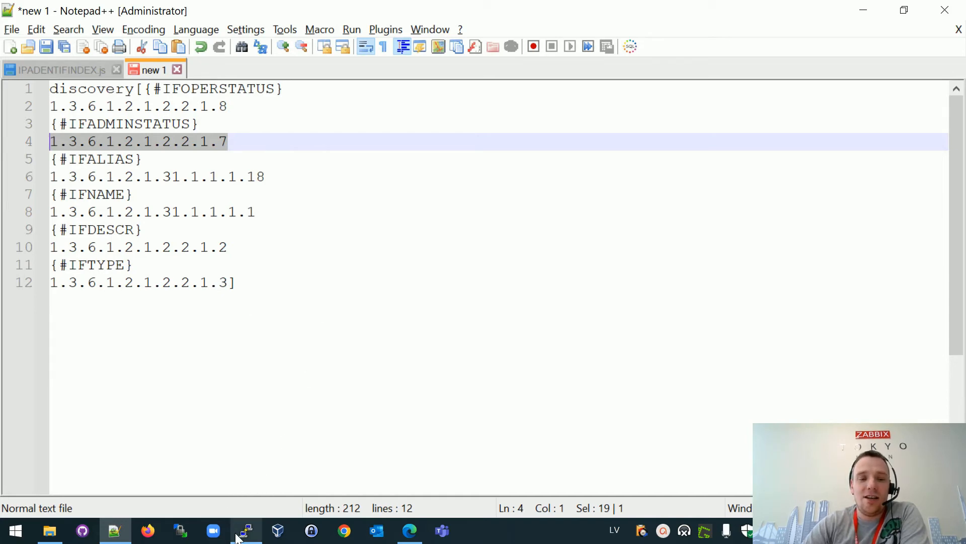
click(245, 530)
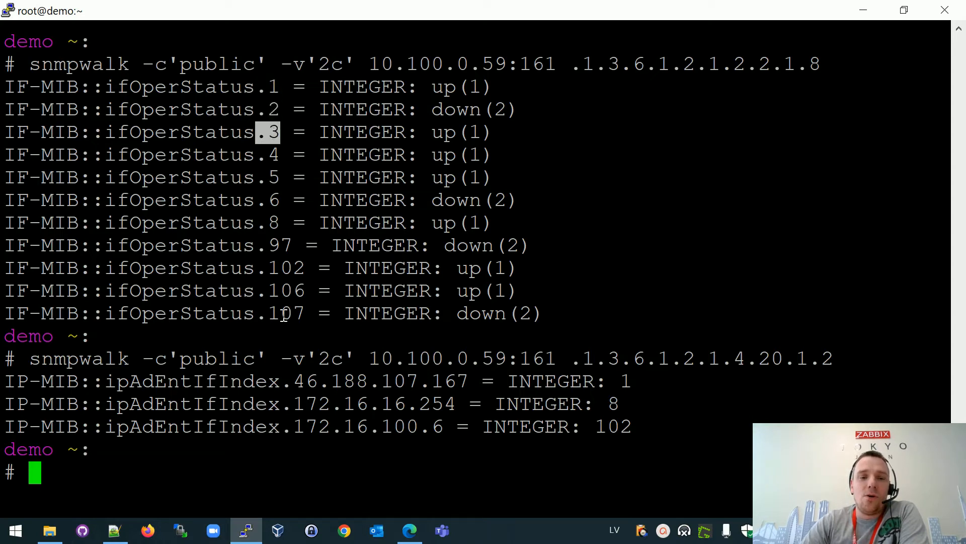
mouse_move(650, 359)
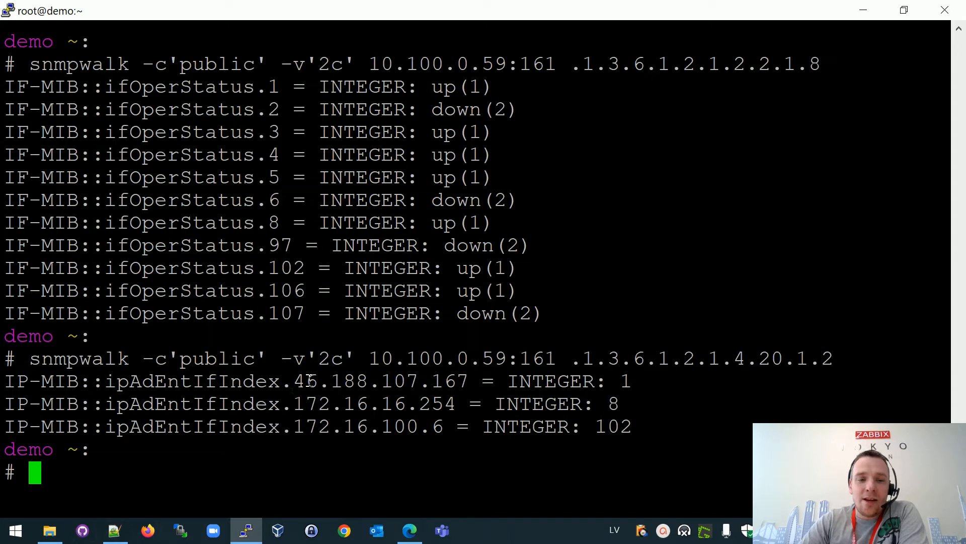
double_click(381, 381)
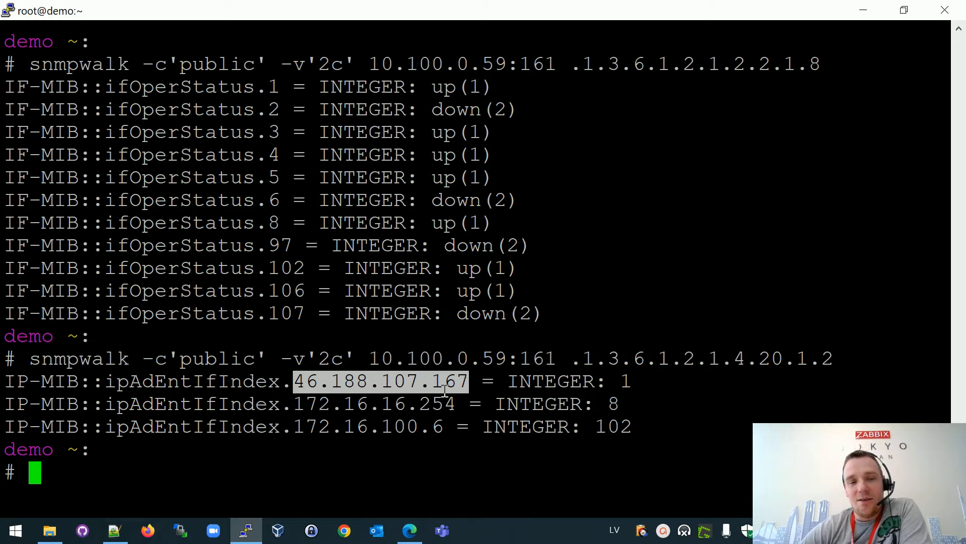
mouse_move(425, 381)
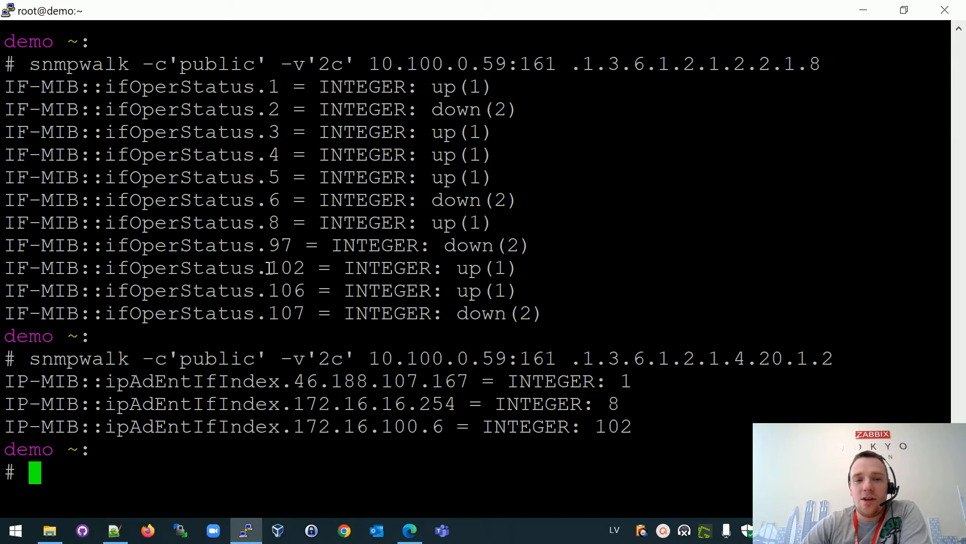
double_click(285, 267)
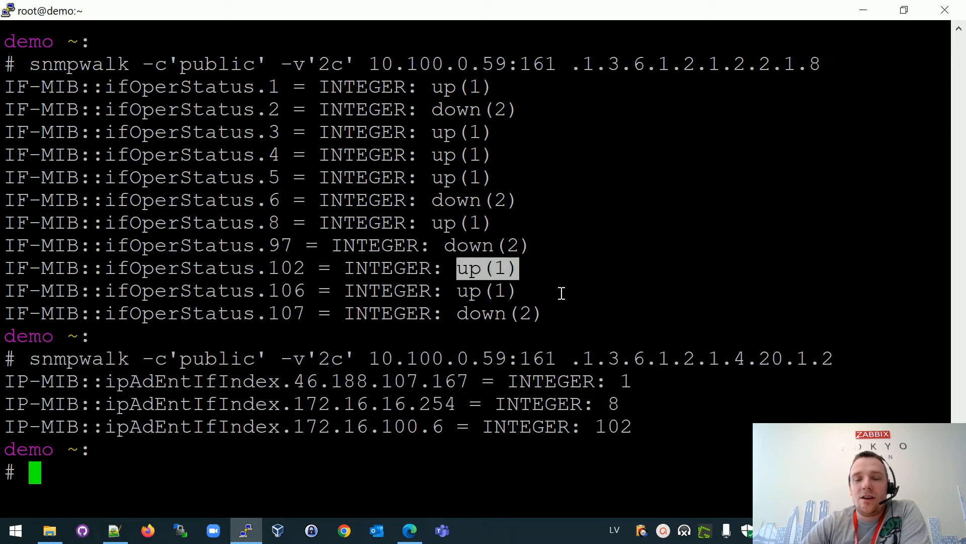
mouse_move(610, 404)
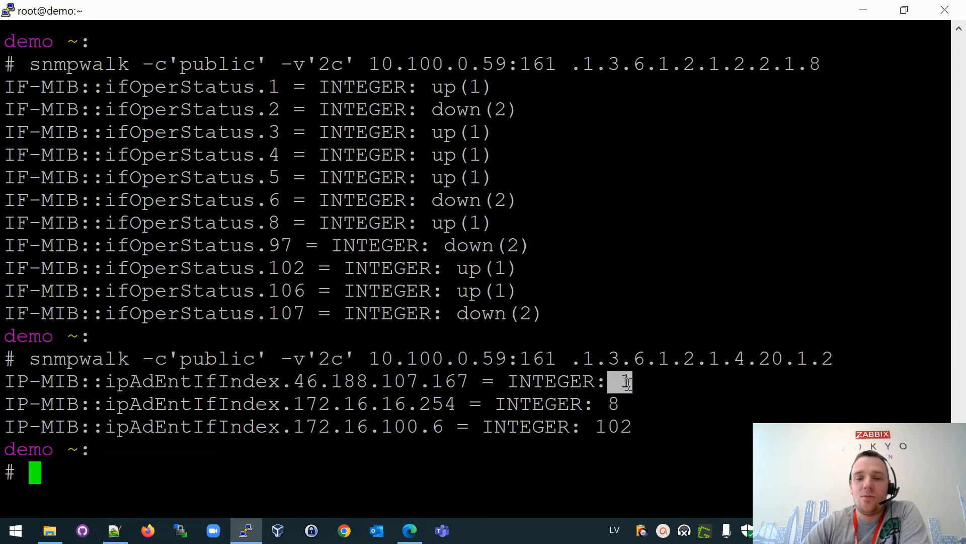
mouse_move(472, 270)
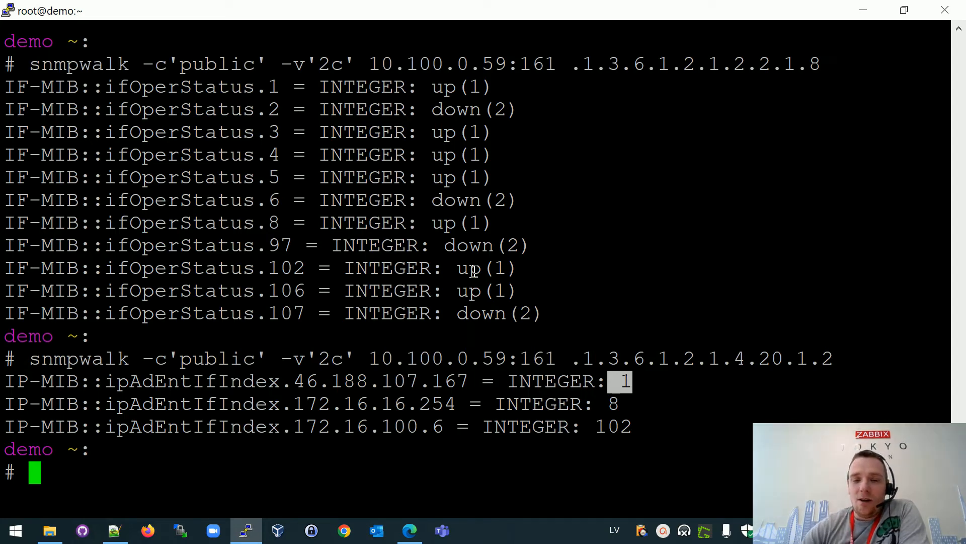
mouse_move(338, 381)
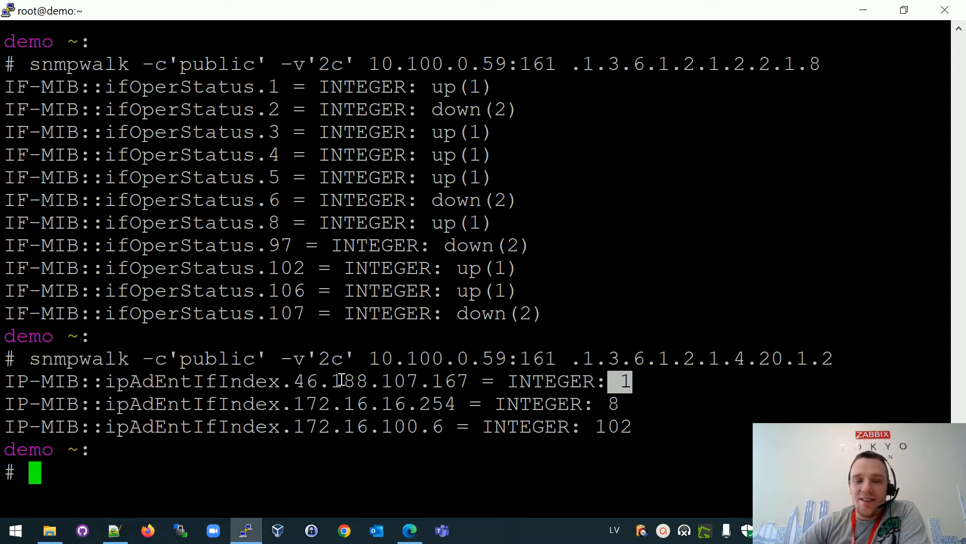
double_click(381, 381)
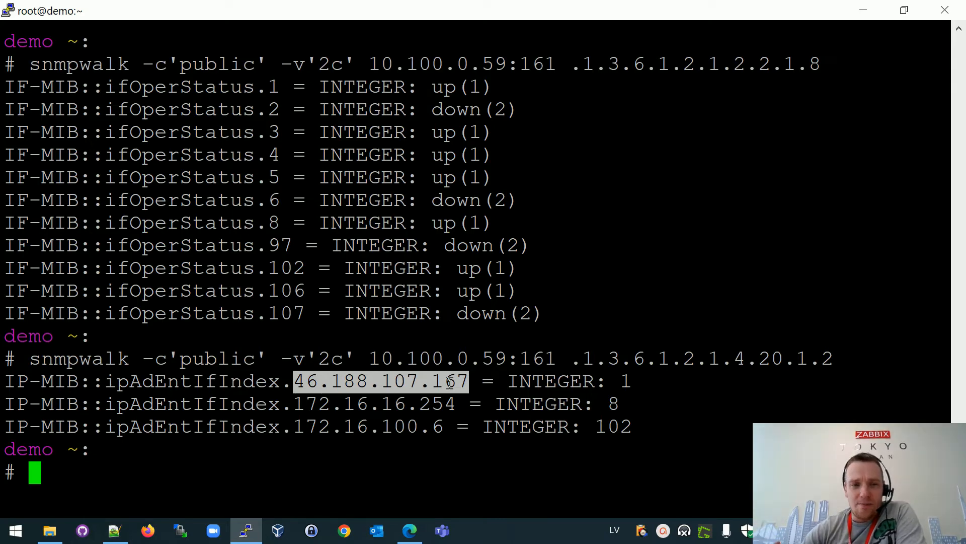
mouse_move(360, 327)
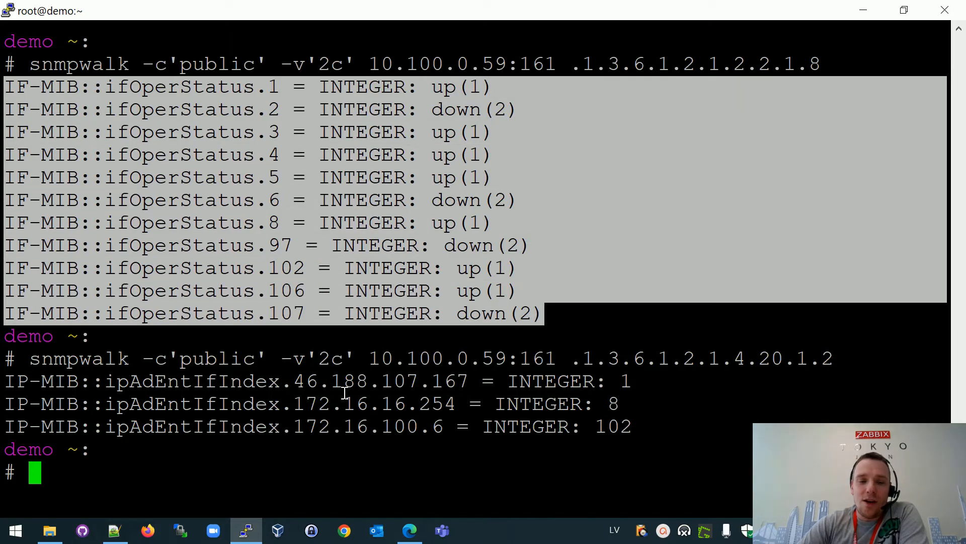
double_click(376, 381)
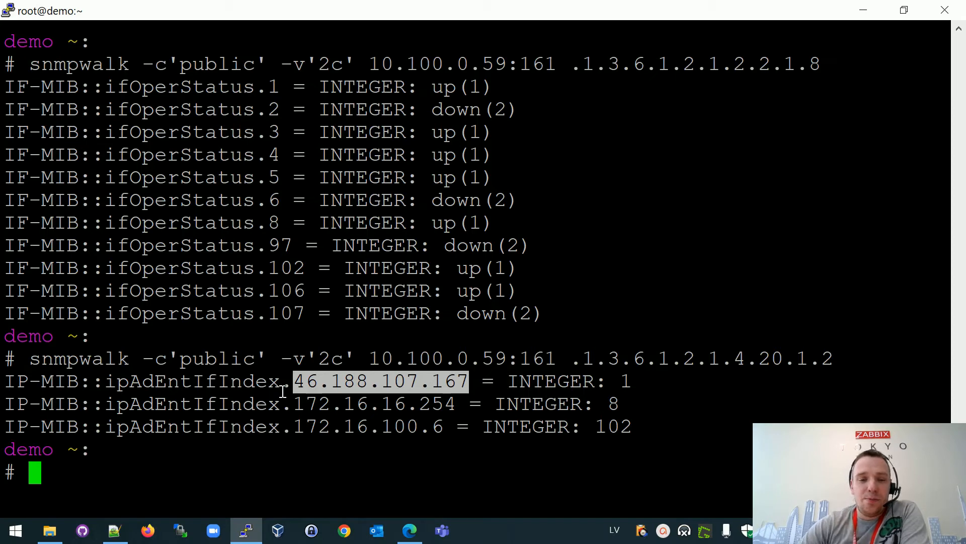
click(113, 530)
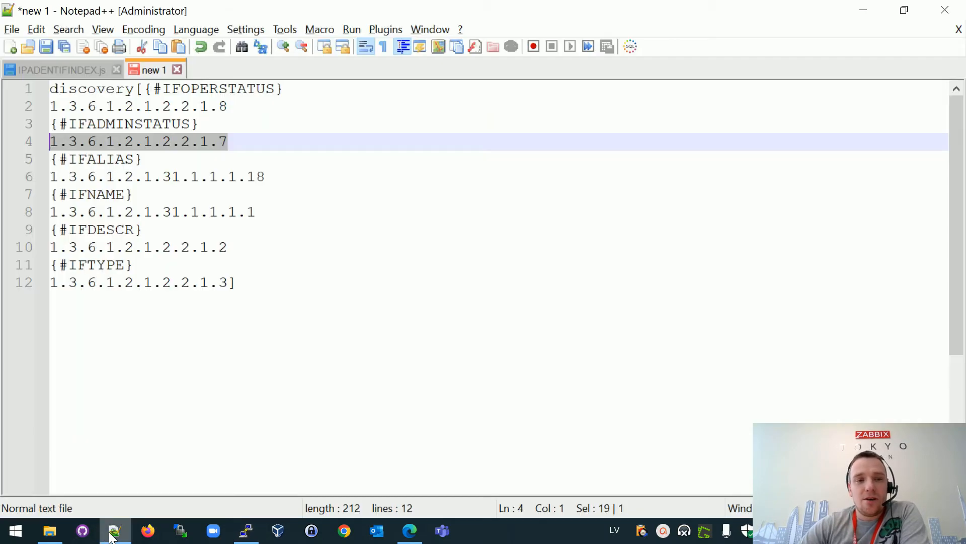
Glance over IPADENTIFINDEX.js, then return to the Zabbix discovery rule page
click(58, 69)
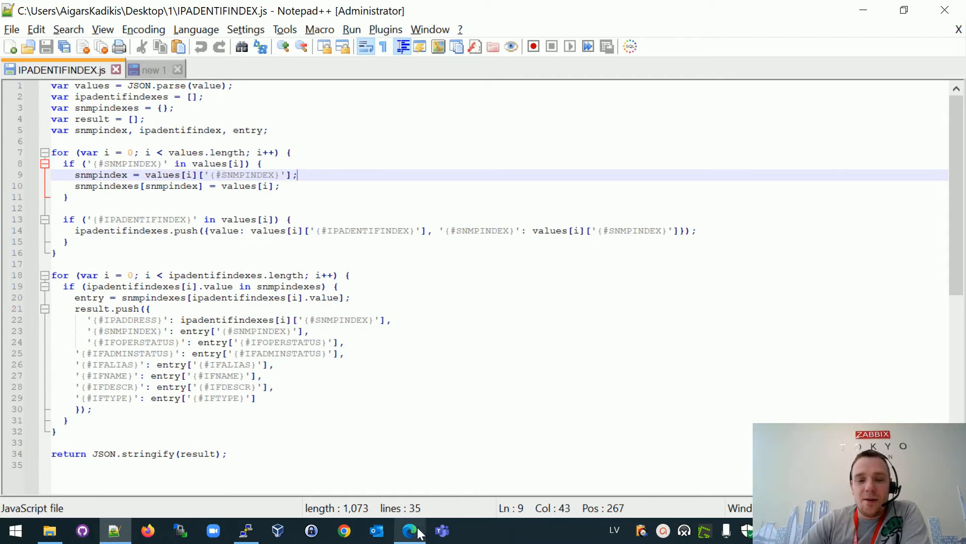
click(408, 530)
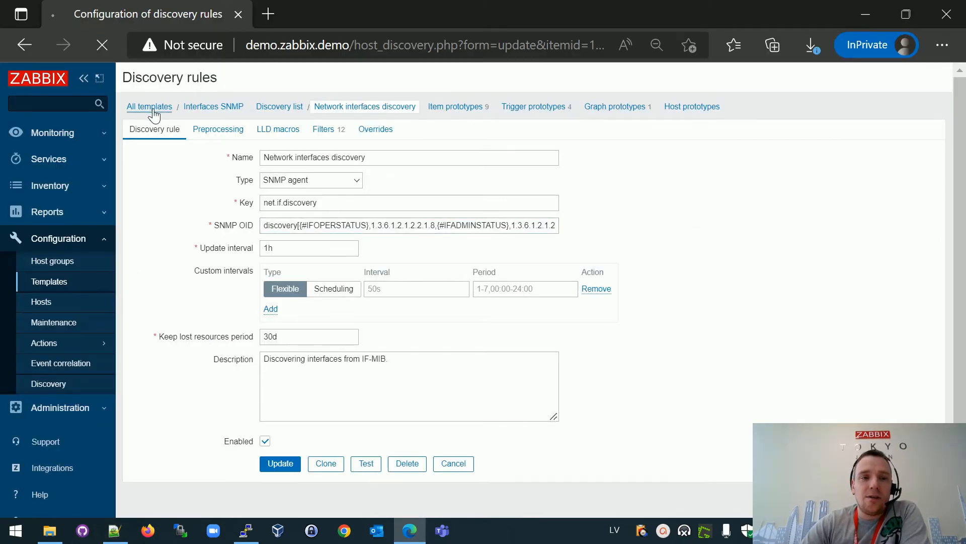
Full clone Interfaces SNMP as the new template 'Interfaces SNMP ipAdEntIfIndex'
click(149, 106)
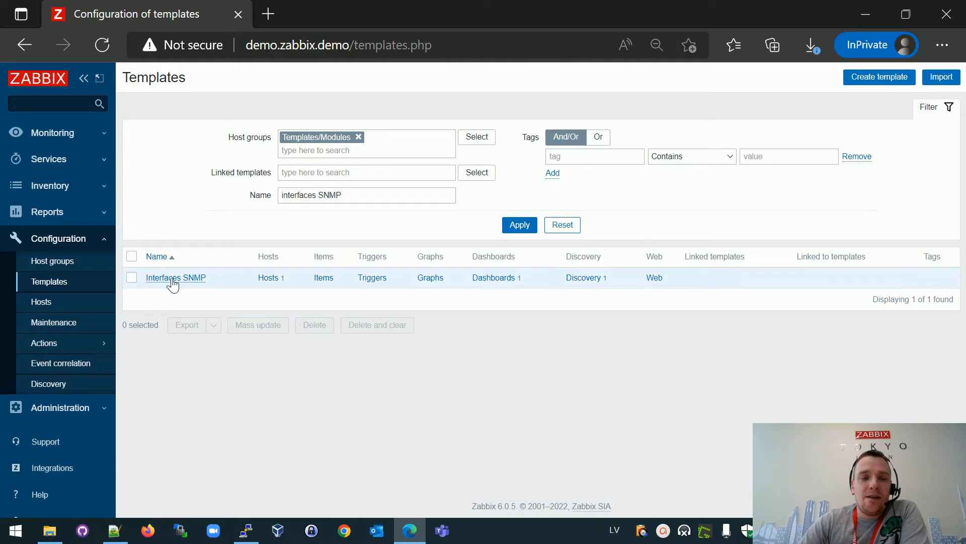
click(176, 278)
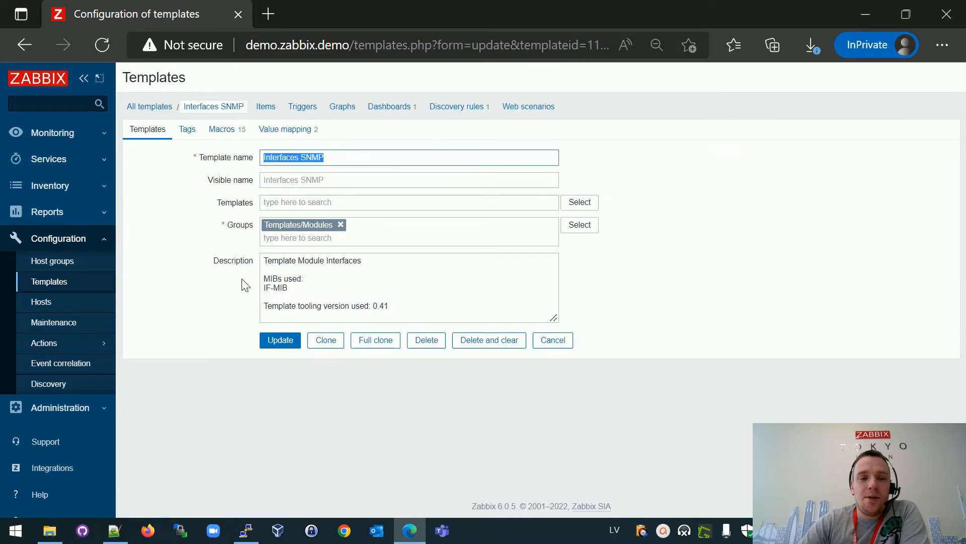
click(375, 340)
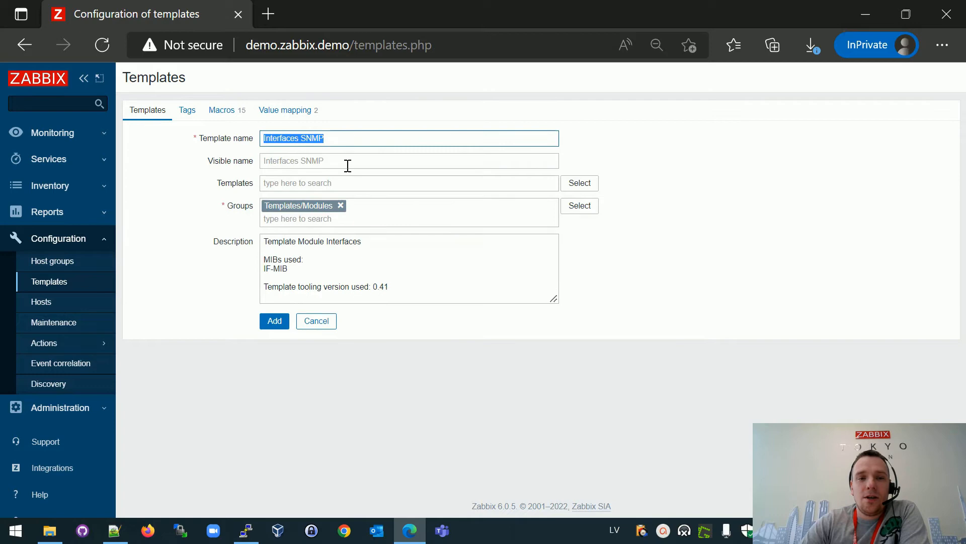
mouse_move(246, 530)
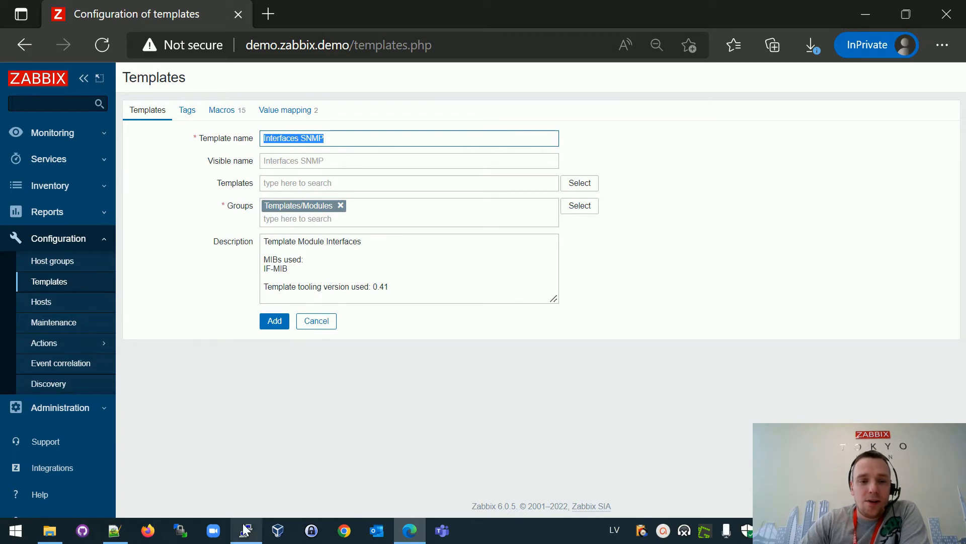
click(245, 530)
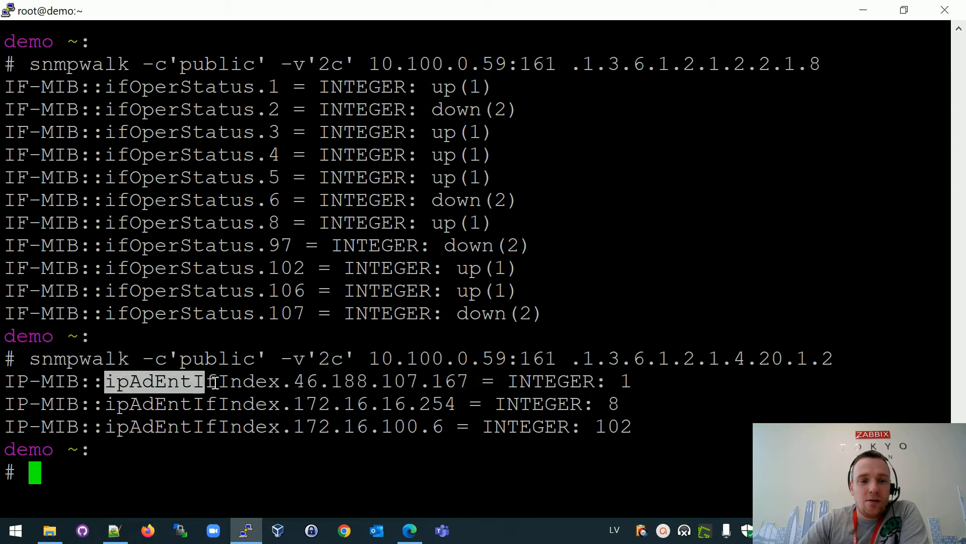
click(410, 530)
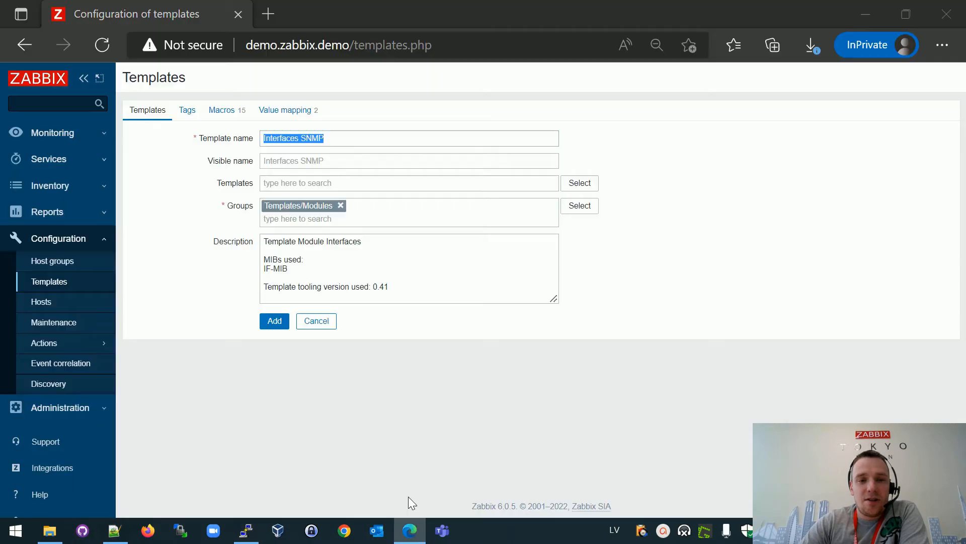
text(ipAdEntIfIndex)
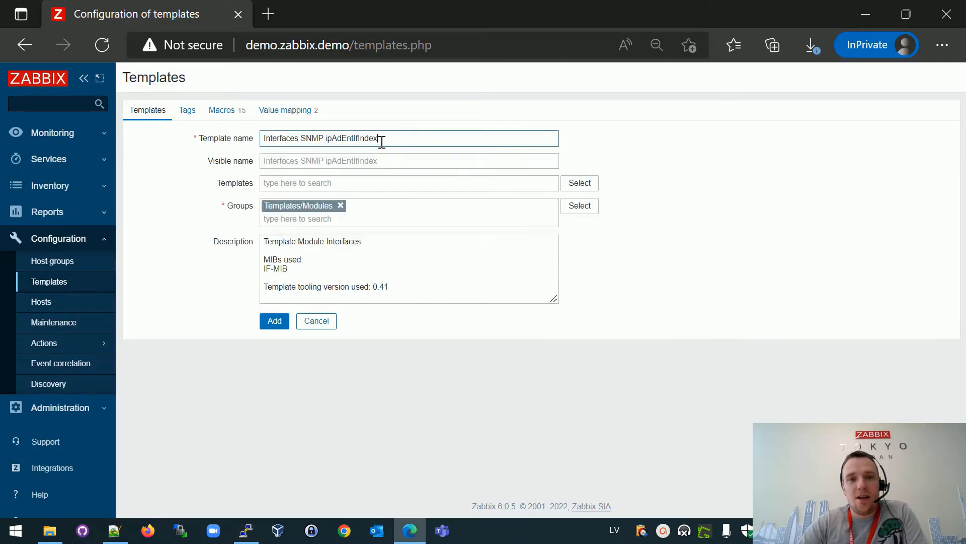
click(274, 321)
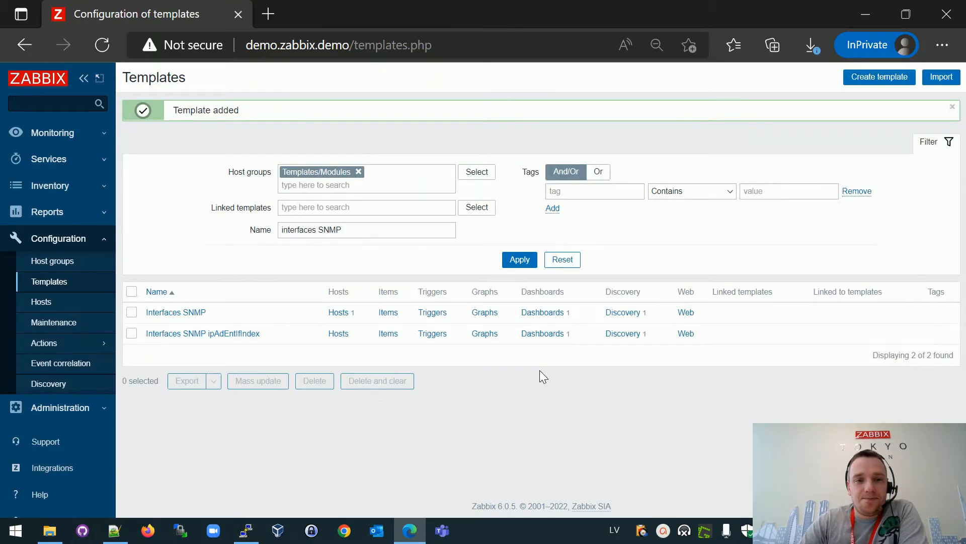
mouse_move(422, 385)
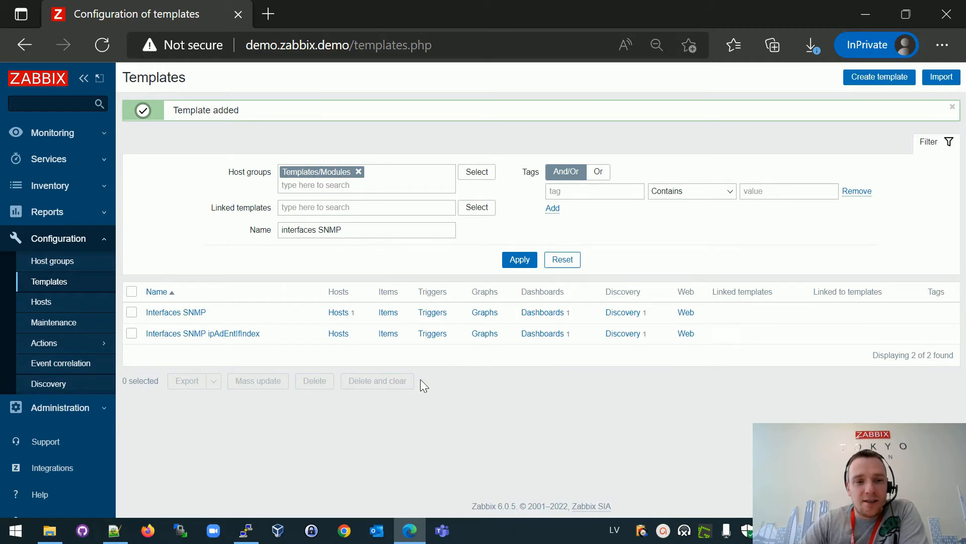
mouse_move(627, 343)
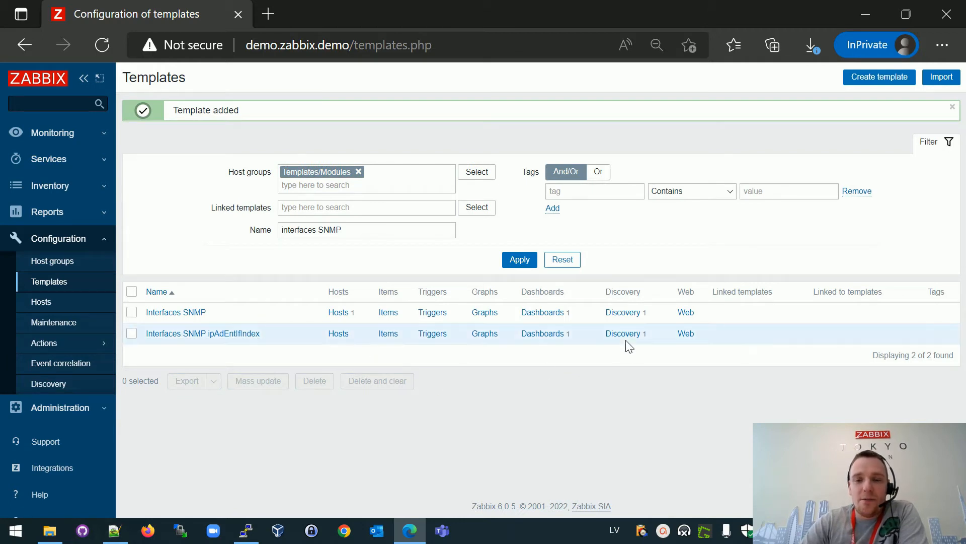
Add a preprocessing step to the new template's Network interfaces discovery rule
click(622, 333)
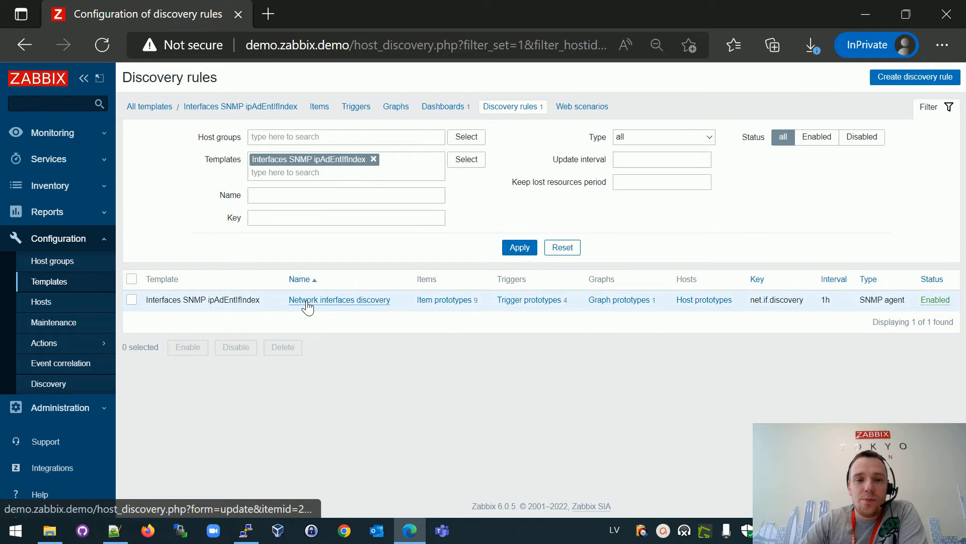
click(339, 299)
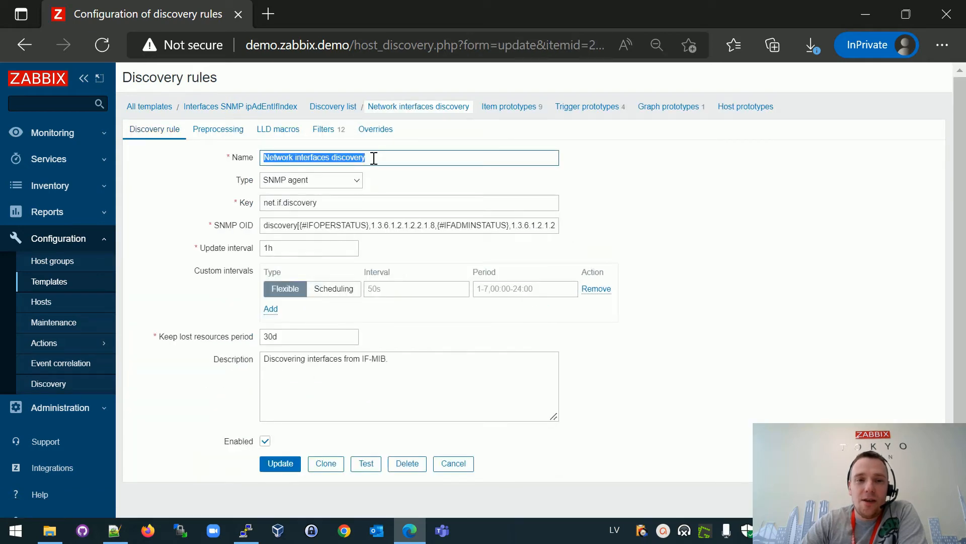
mouse_move(278, 153)
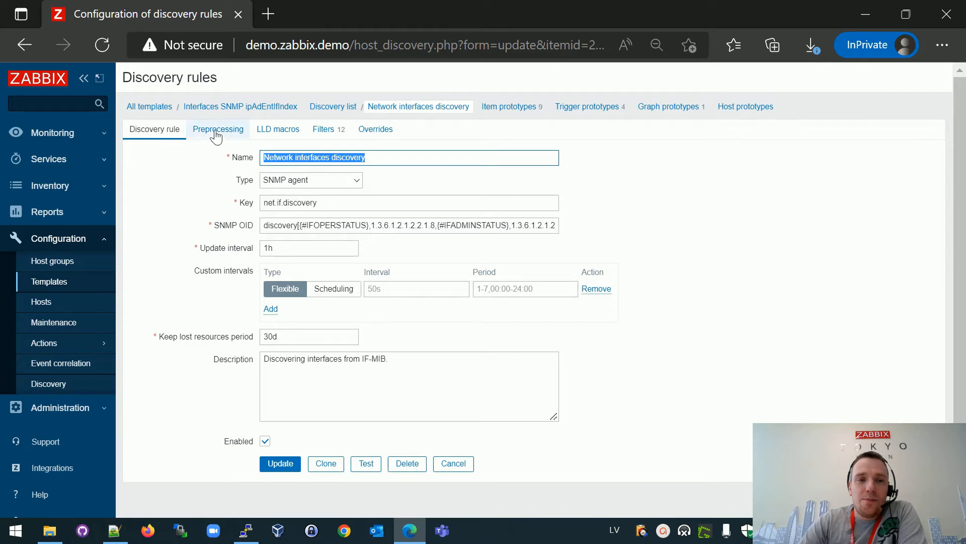
click(217, 129)
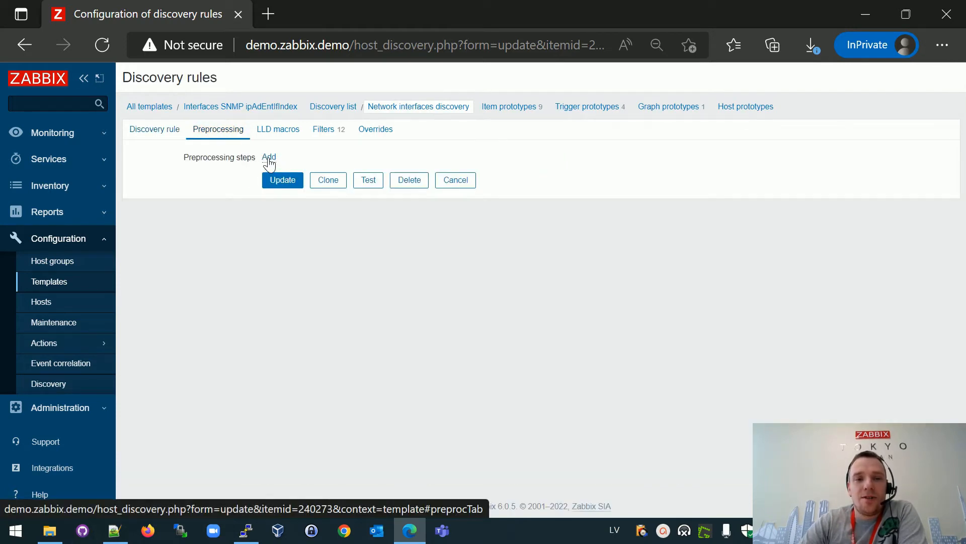
click(269, 157)
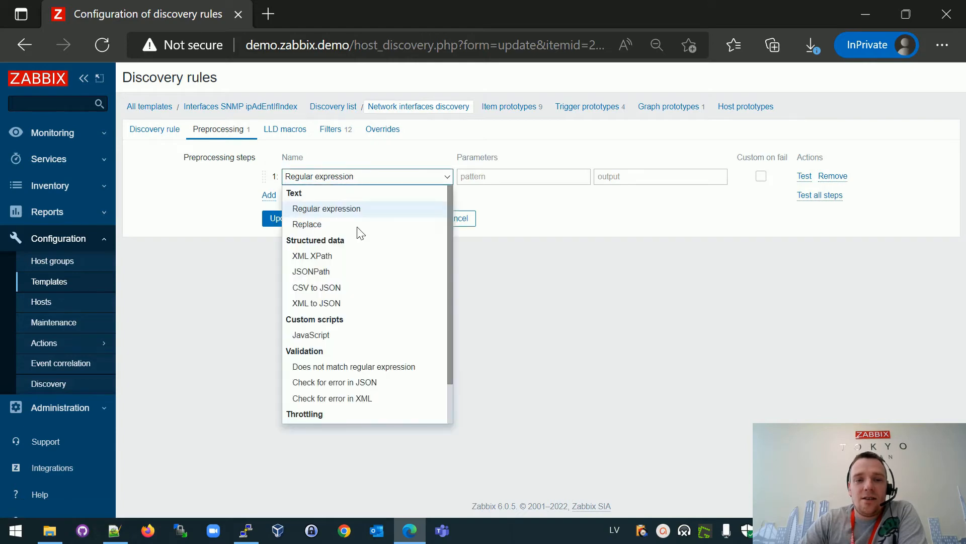
Make the step JavaScript with the pasted IPADENTIFINDEX.js script, applied
click(311, 335)
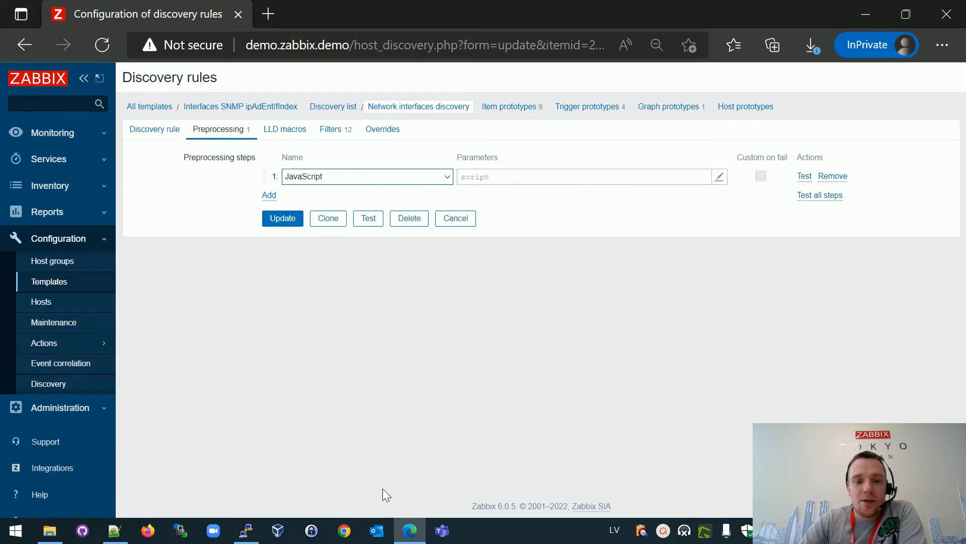
click(115, 530)
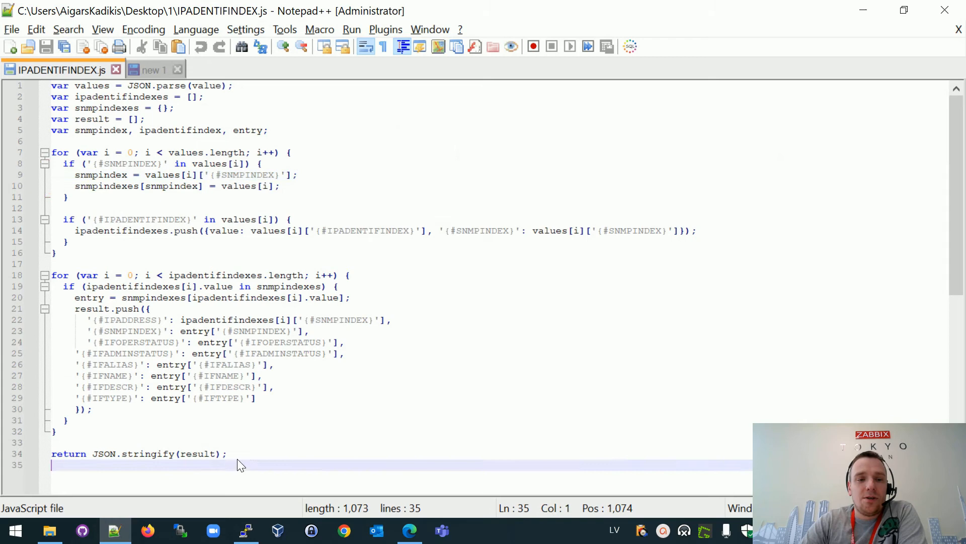
key(ctrl+a)
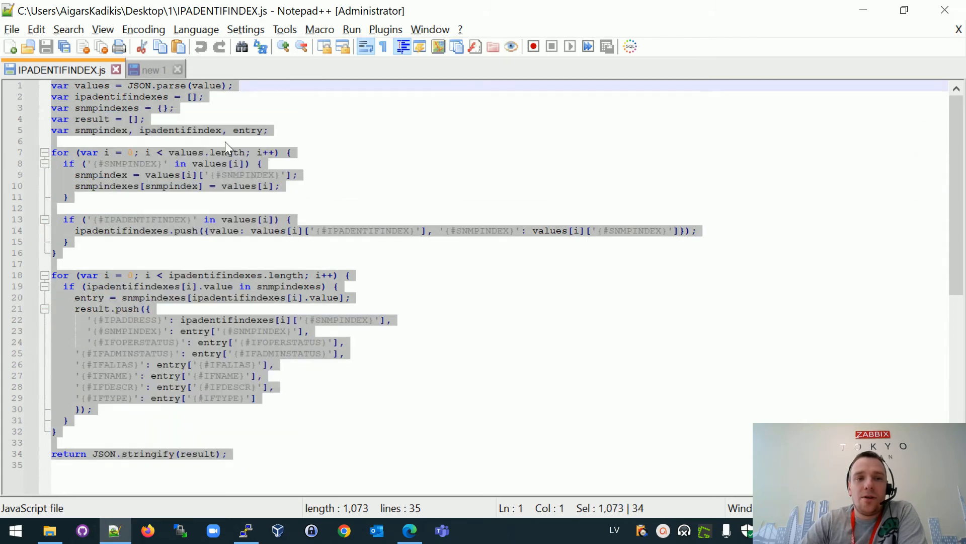
click(409, 530)
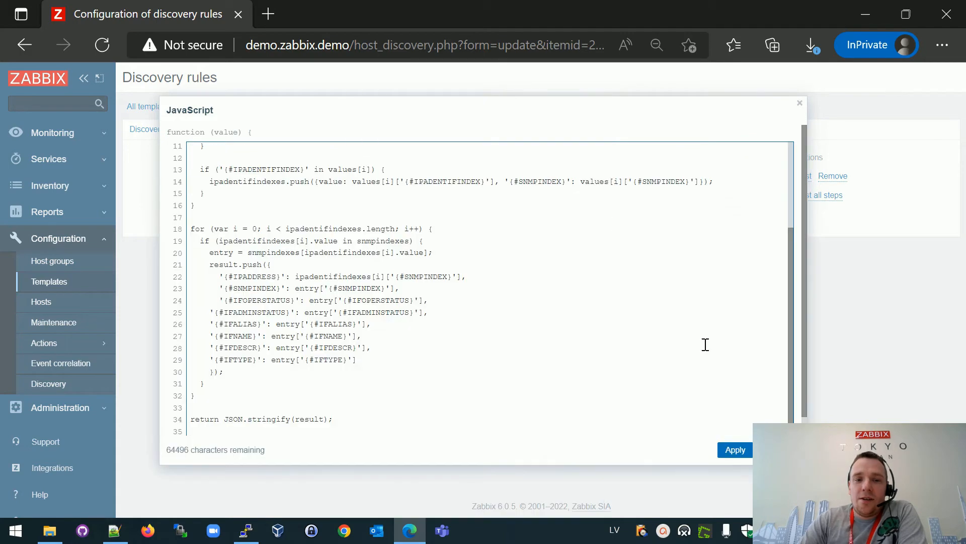
click(735, 450)
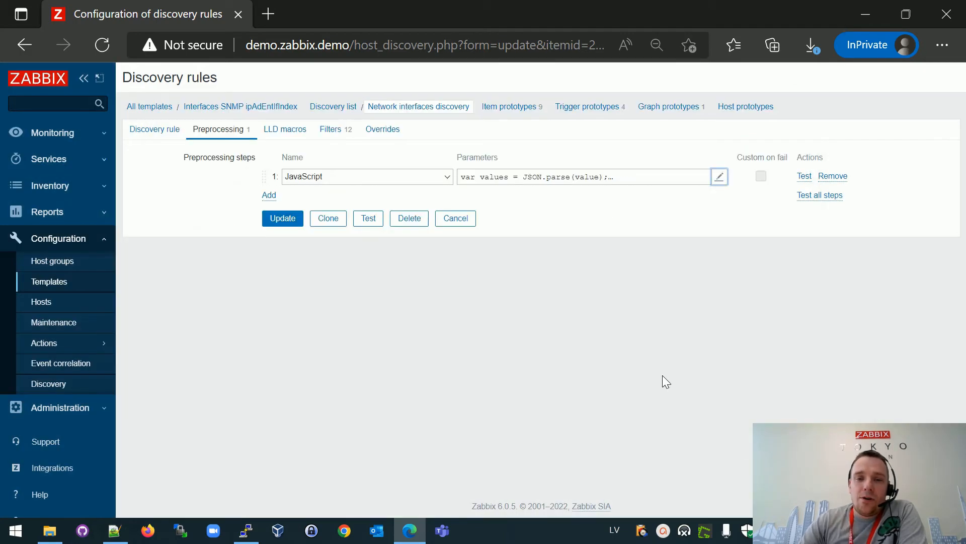
mouse_move(547, 184)
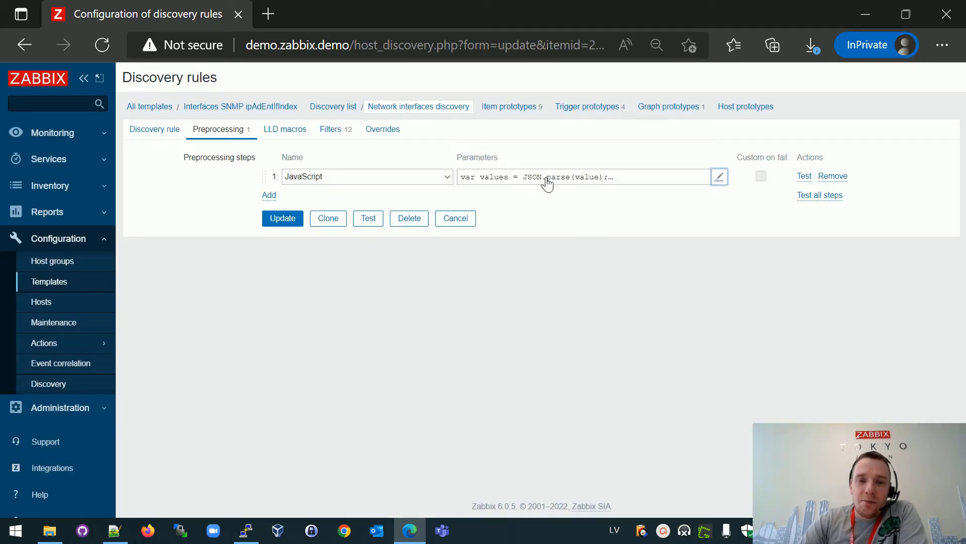
mouse_move(543, 179)
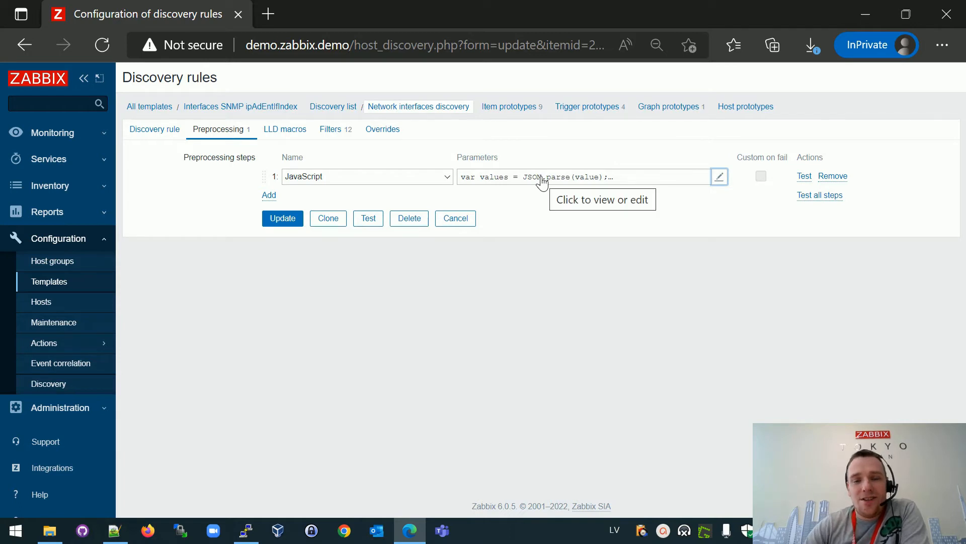
mouse_move(242, 148)
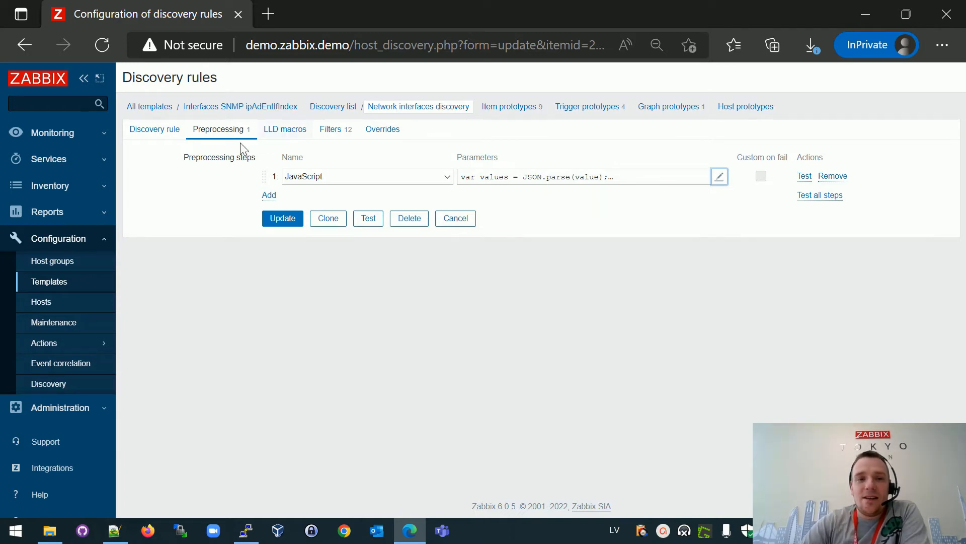
mouse_move(221, 167)
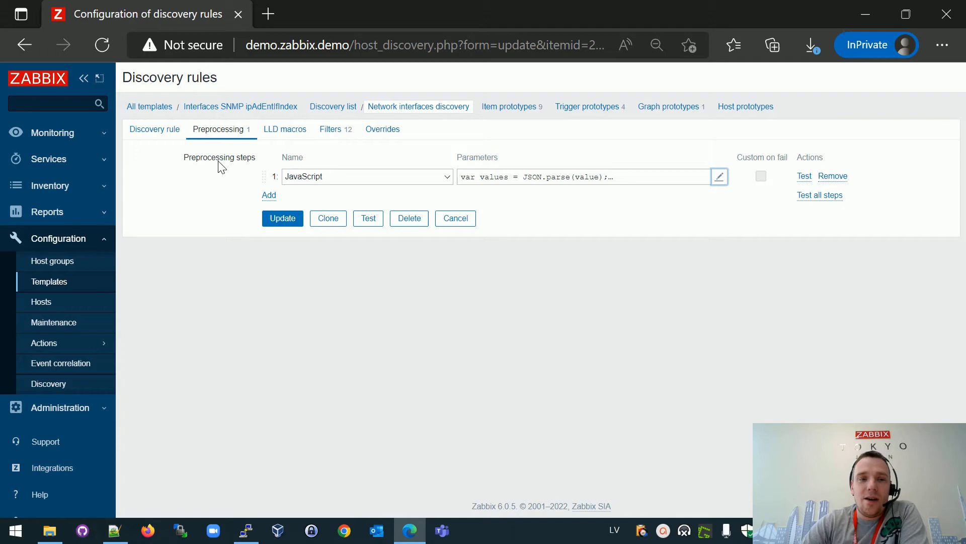
click(154, 129)
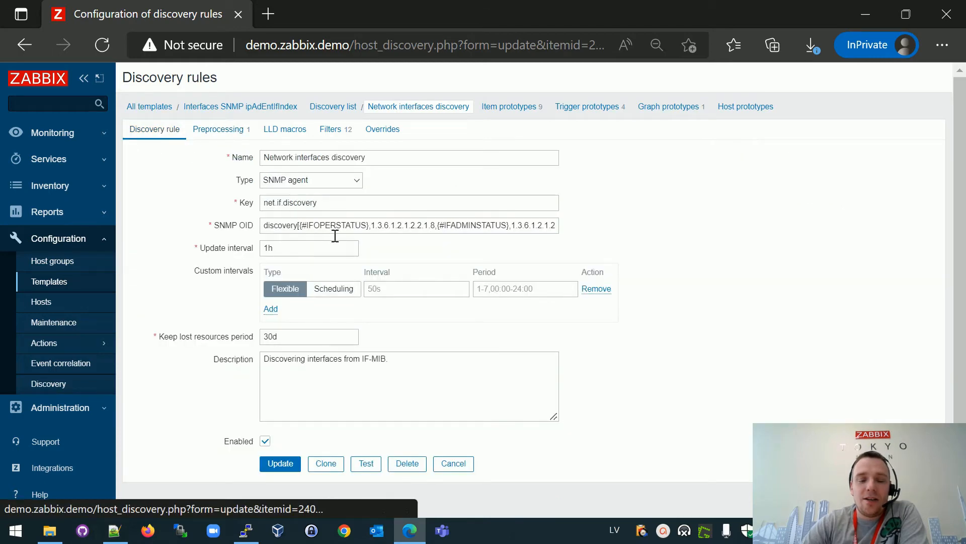
mouse_move(204, 489)
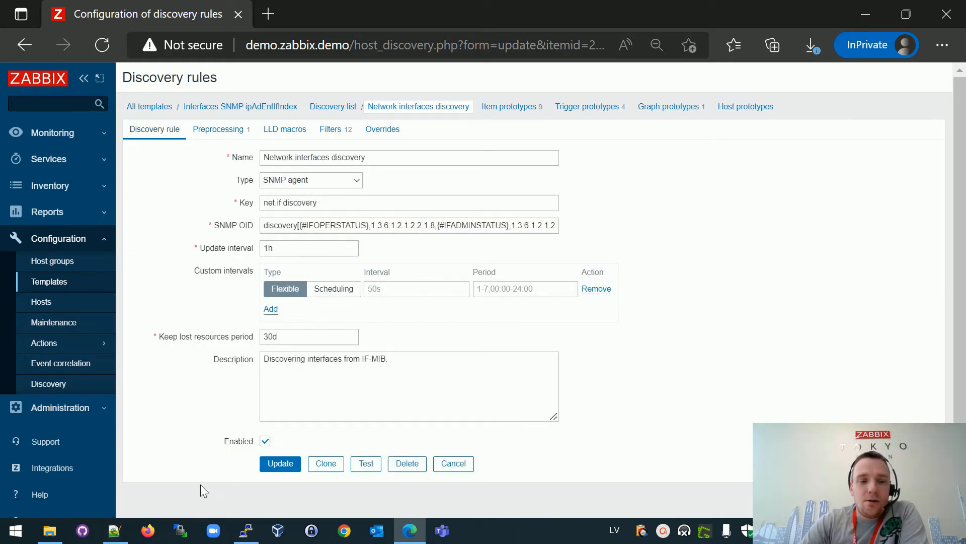
Copy ipAdEntIfIndex from the snmpwalk output into Notepad++ and convert it to uppercase
click(115, 530)
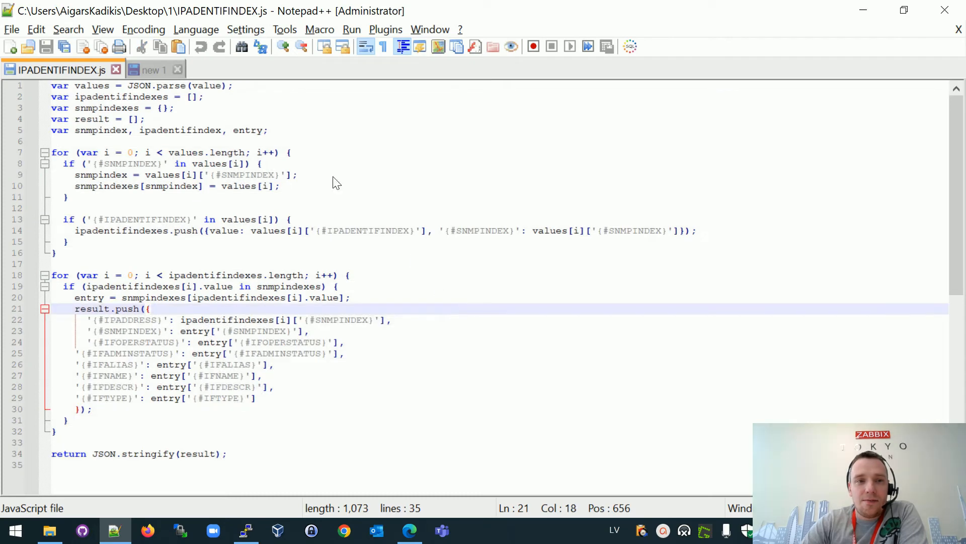
click(151, 69)
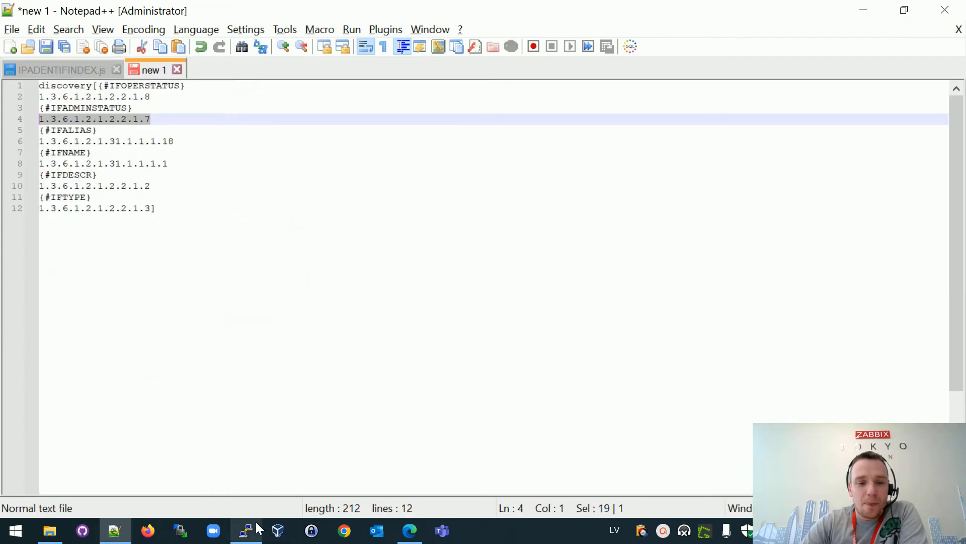
click(245, 530)
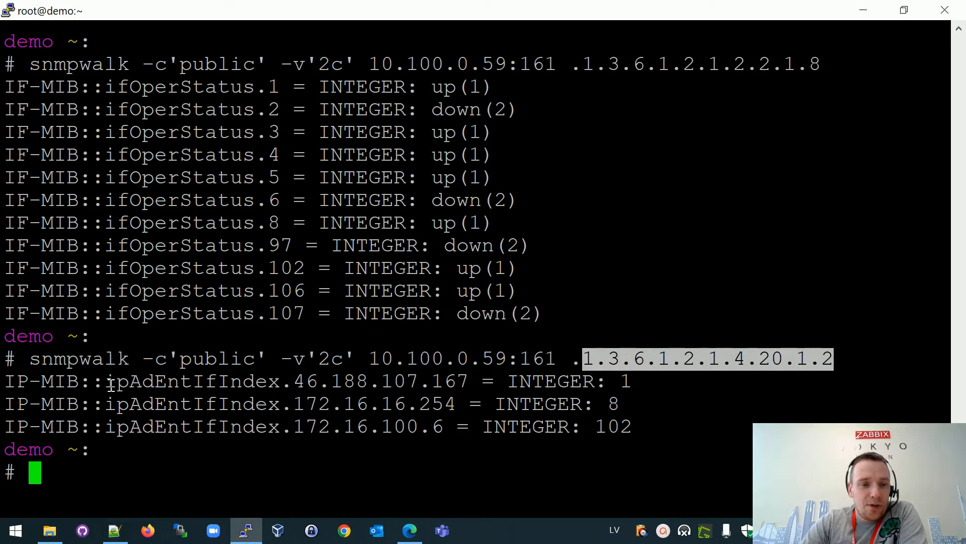
double_click(191, 381)
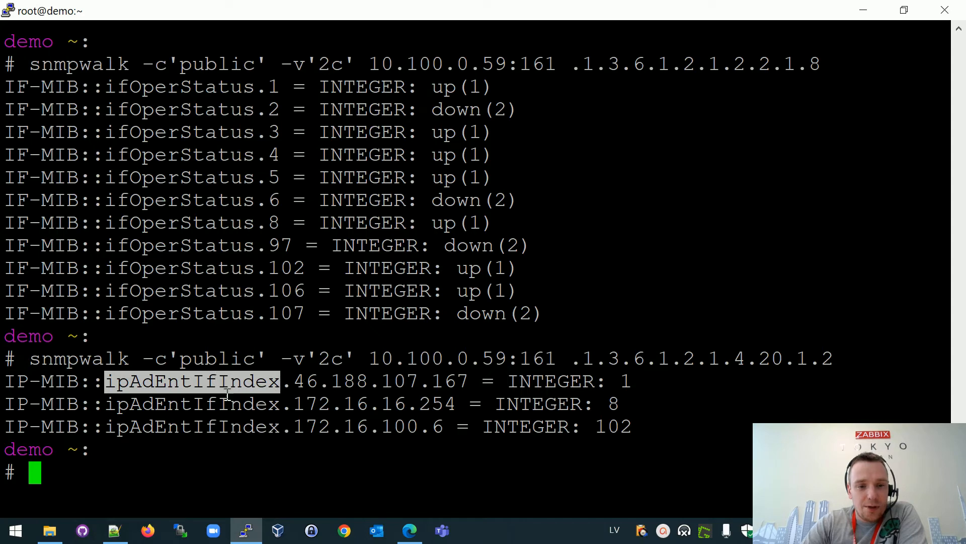
click(115, 530)
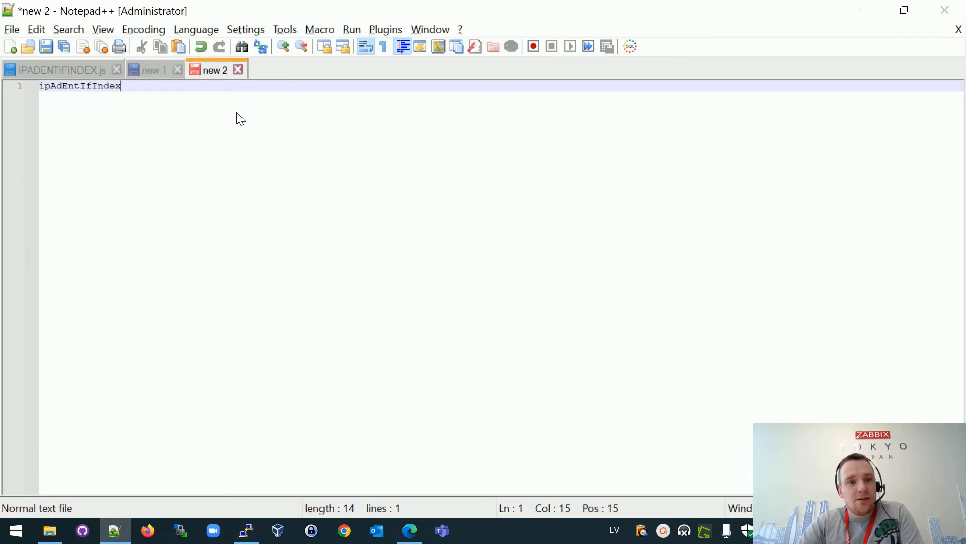
click(36, 29)
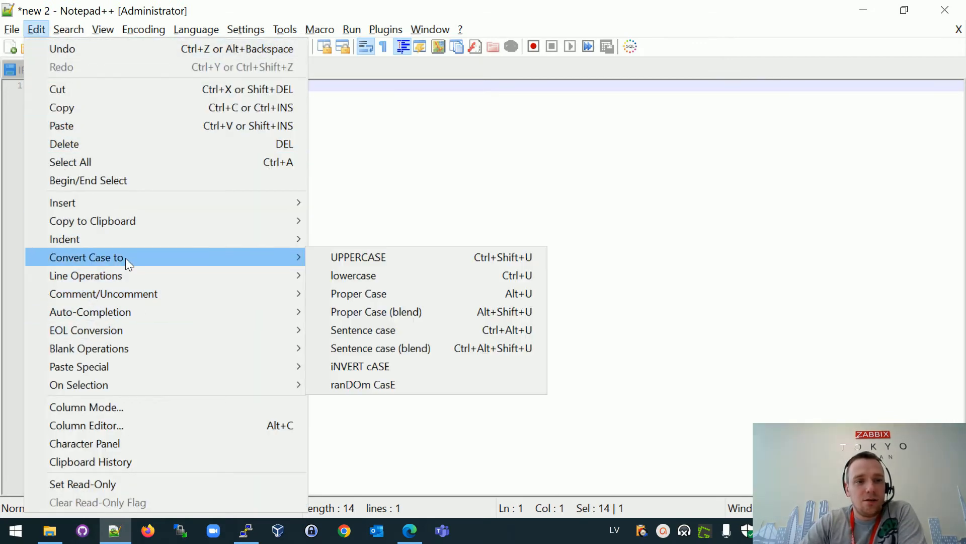
click(357, 257)
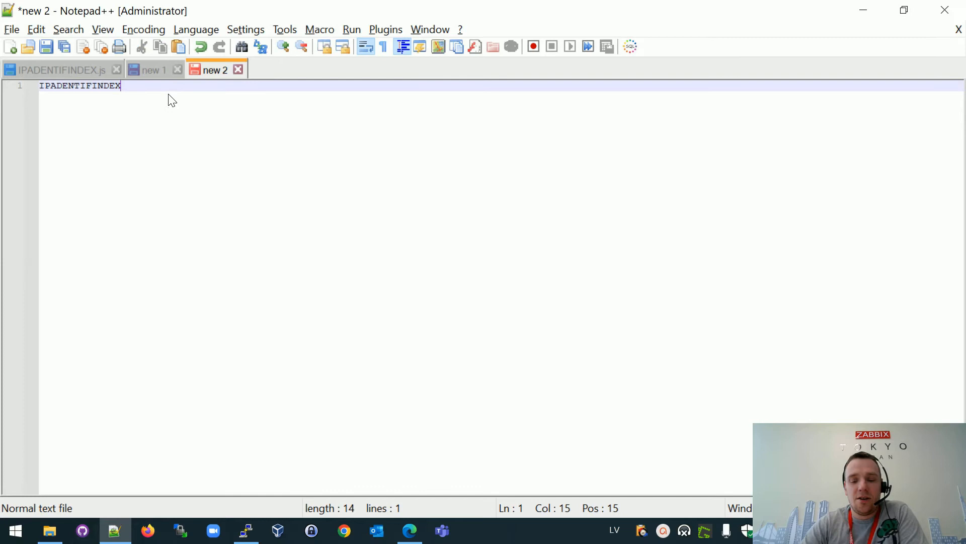
Wrap it as {#IPADENTIFINDEX}, add a comma, and copy OID 1.3.6.1.2.1.4.20.1.2
text(})
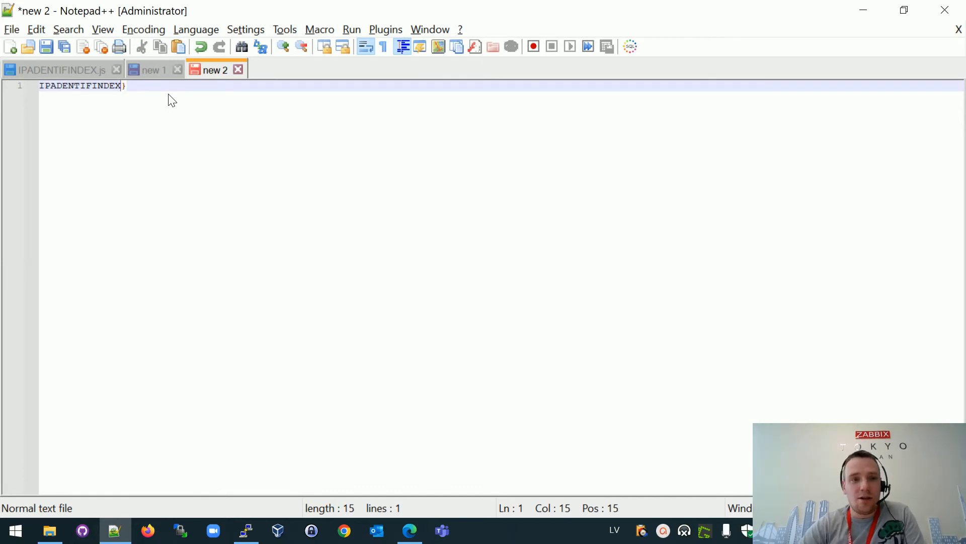
text({)
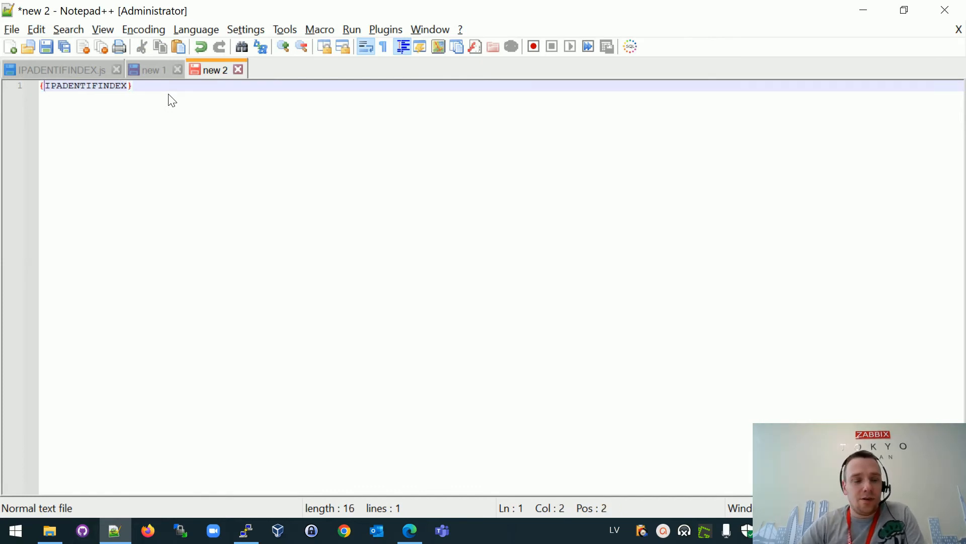
text(#)
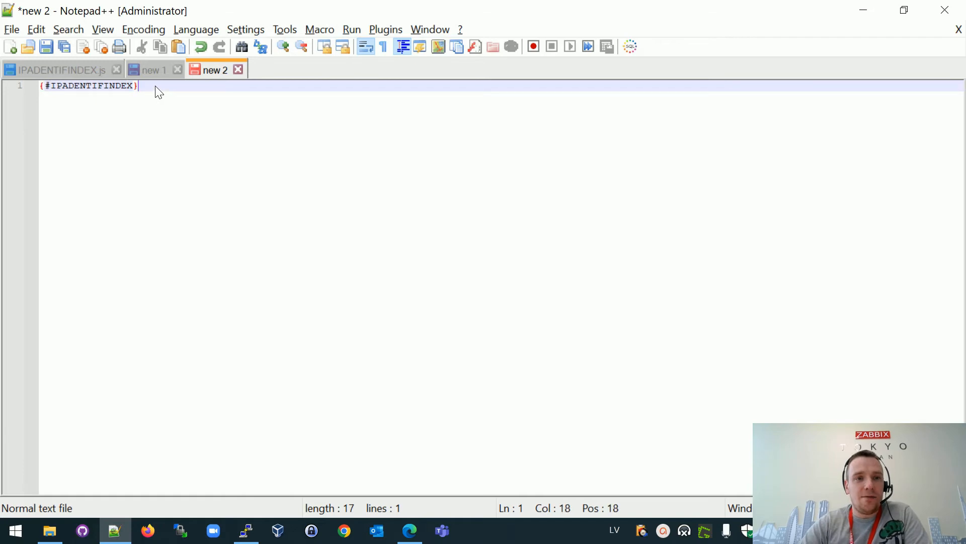
text(,)
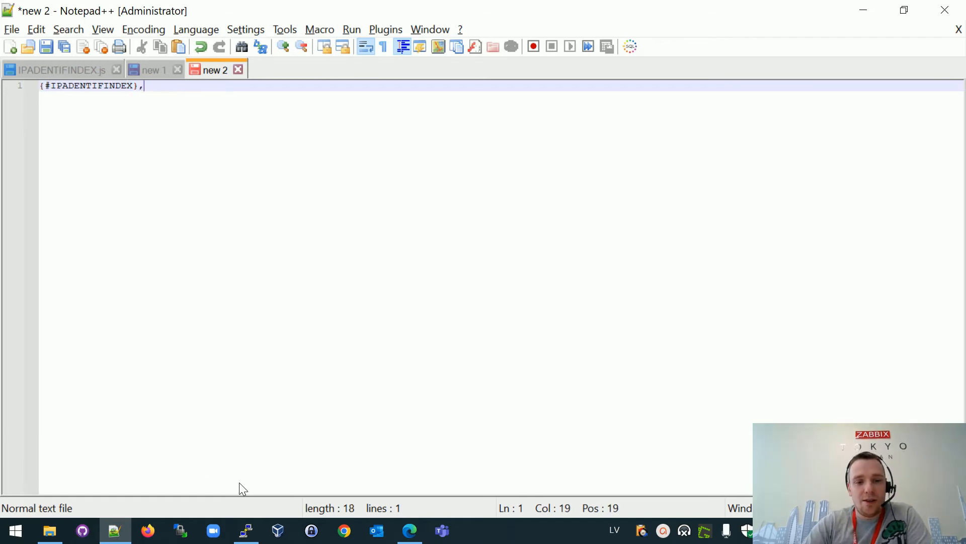
click(245, 530)
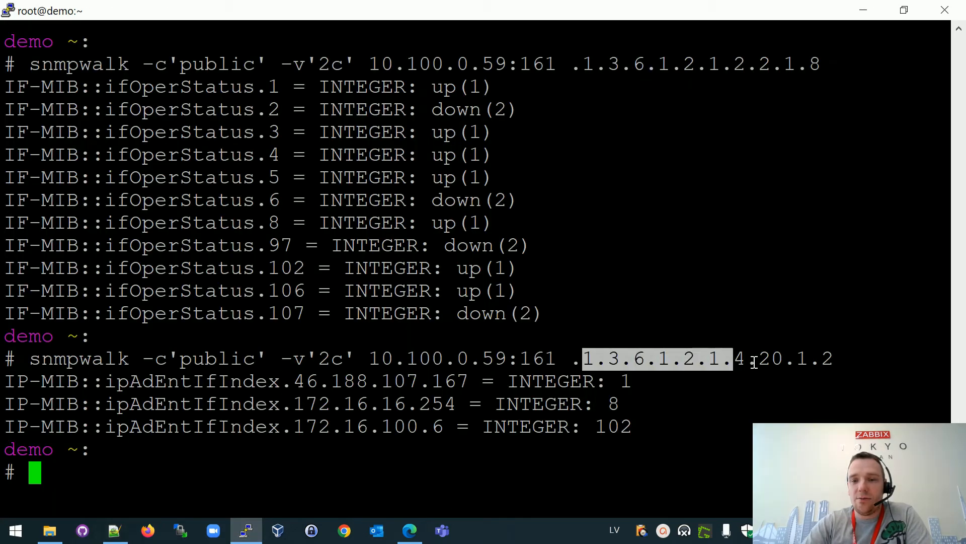
click(115, 530)
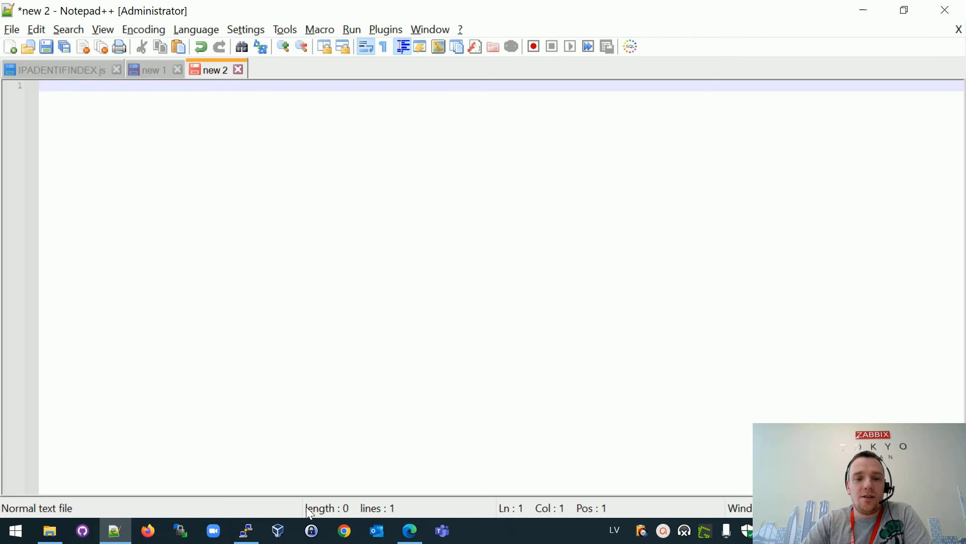
click(409, 530)
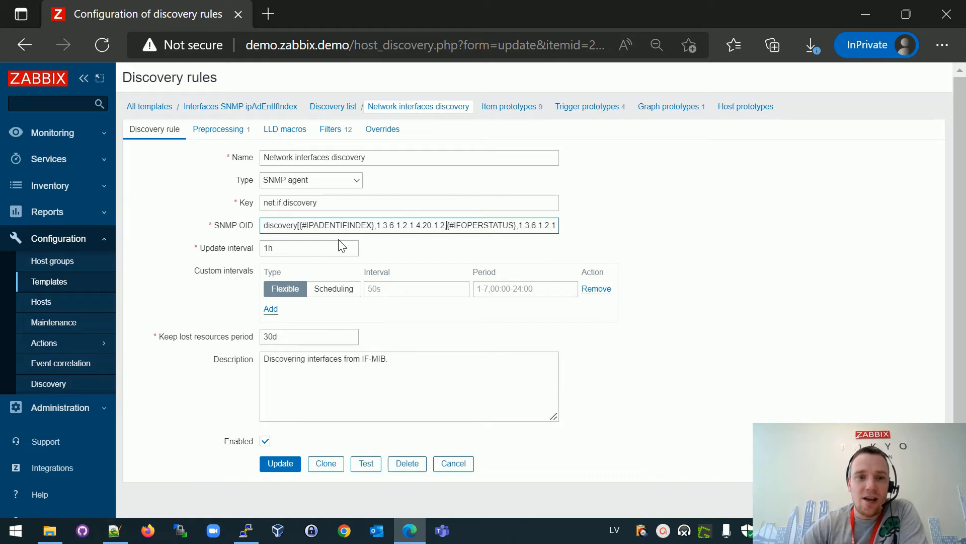
mouse_move(506, 265)
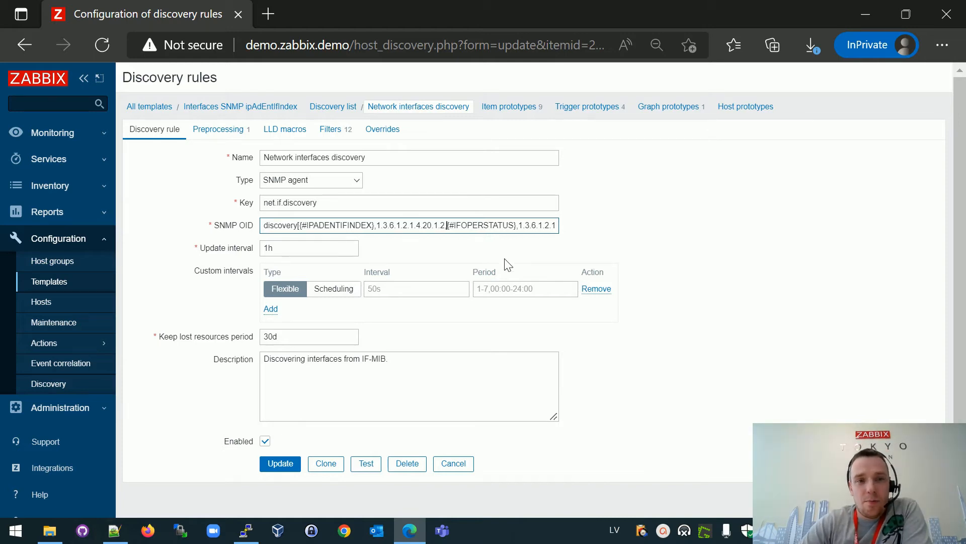
mouse_move(337, 398)
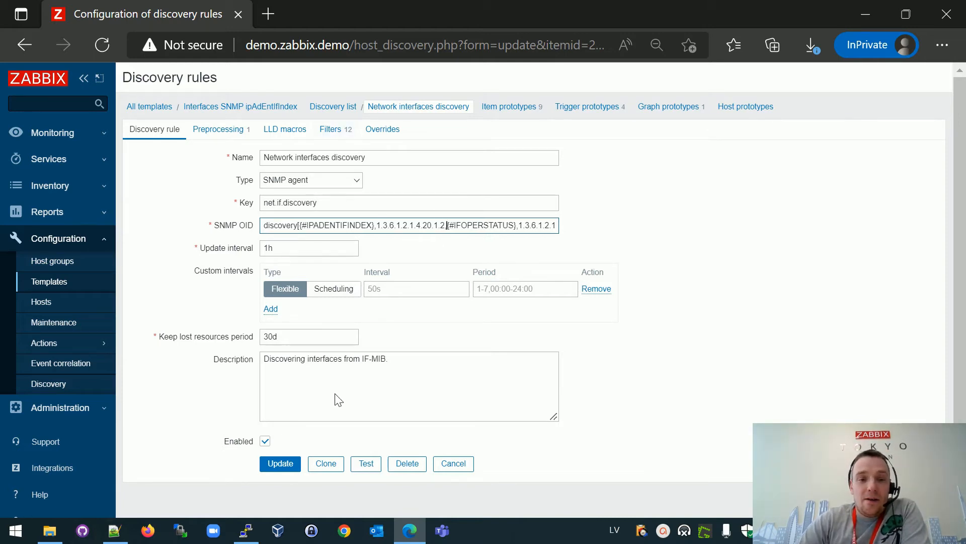
Update the rule with SNMP OID {#IPADENTIFINDEX},1.3.6.1.2.1.4.20.1.2 and reopen it to verify
click(280, 463)
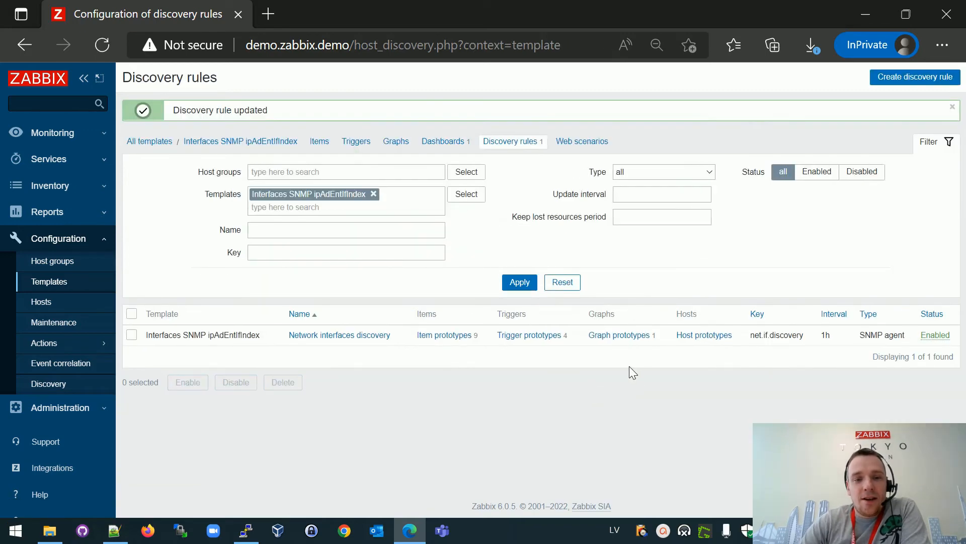
mouse_move(338, 335)
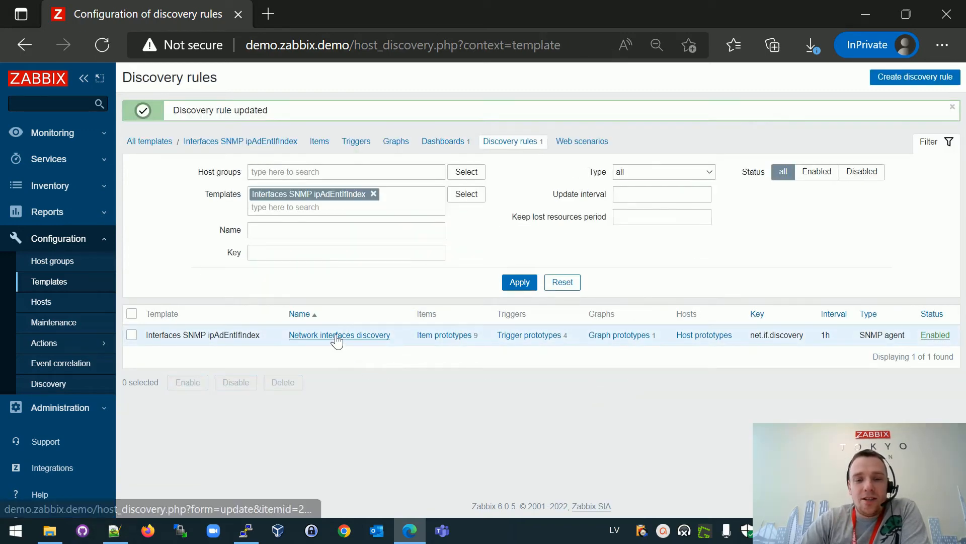
click(339, 334)
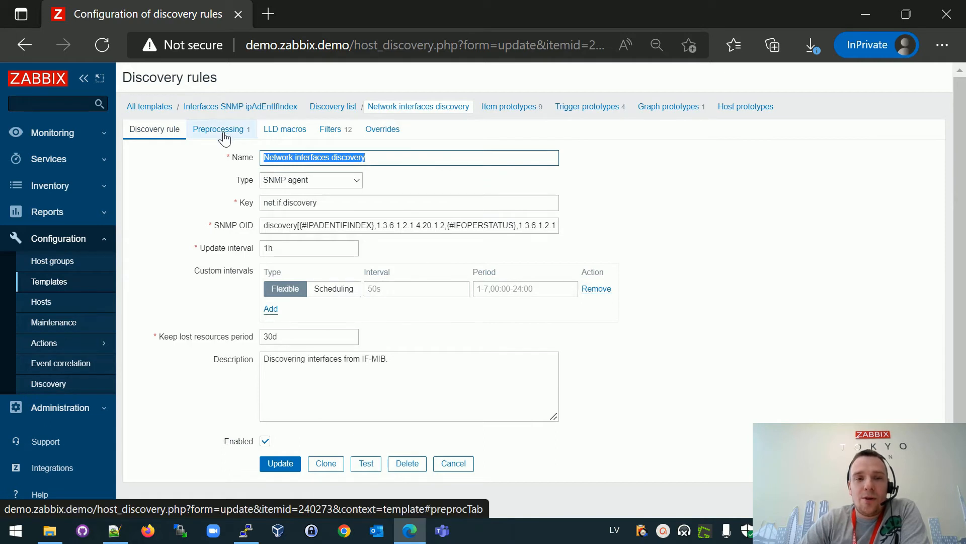
mouse_move(302, 227)
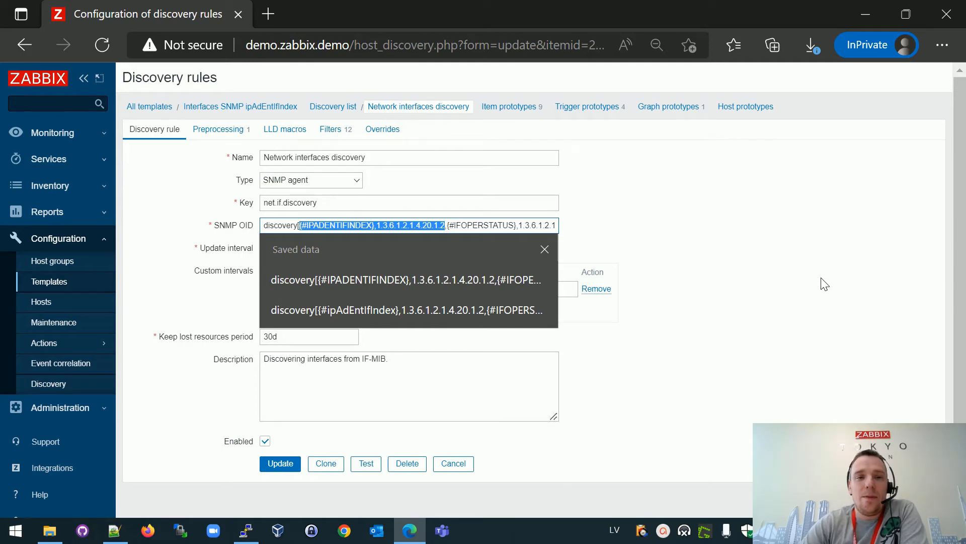
click(544, 249)
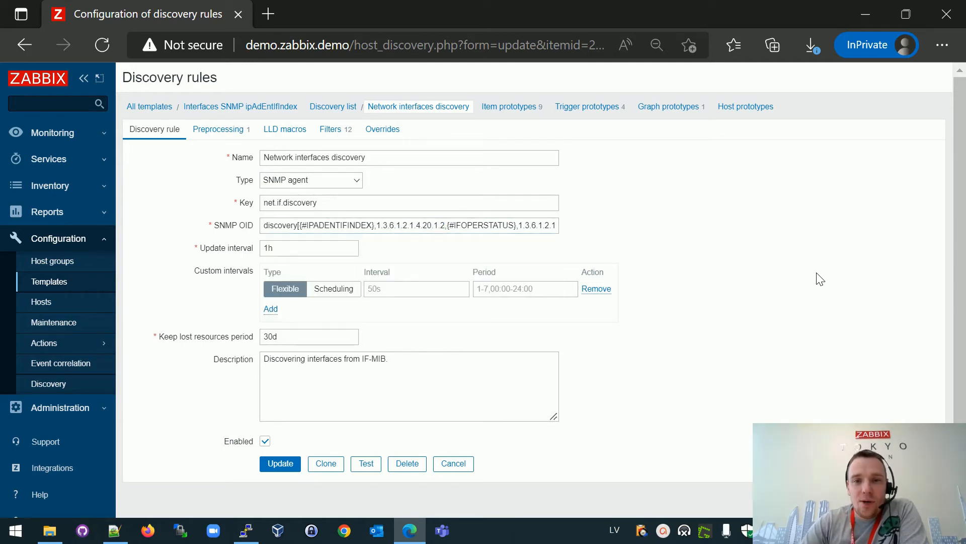
mouse_move(566, 159)
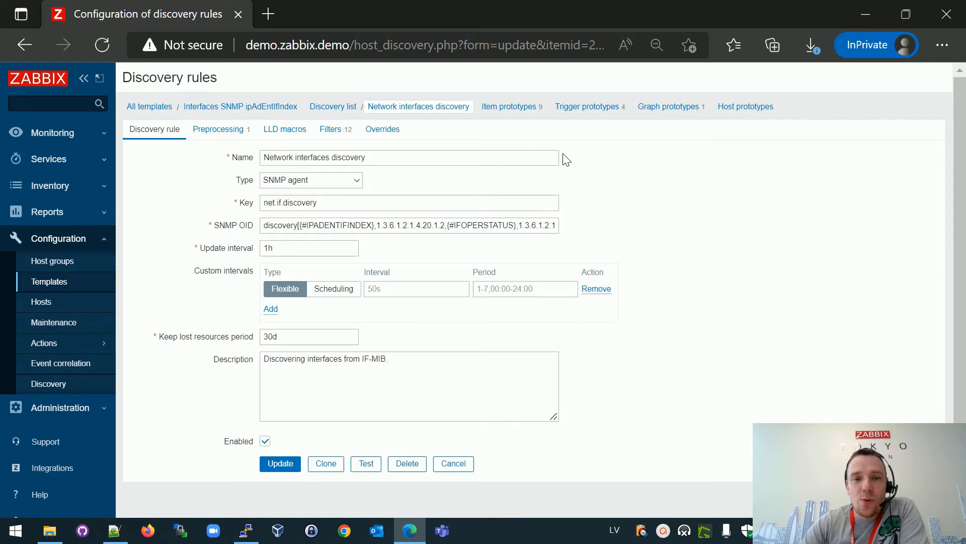
mouse_move(527, 127)
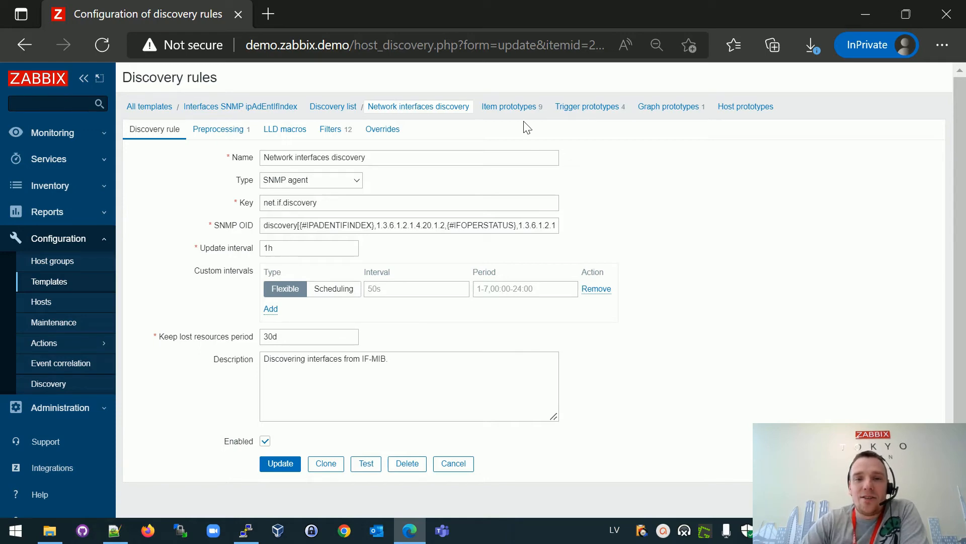
Export Interfaces SNMP ipAdEntIfIndex as YAML over zbx_export_templates.yaml and open it in Notepad++
click(508, 107)
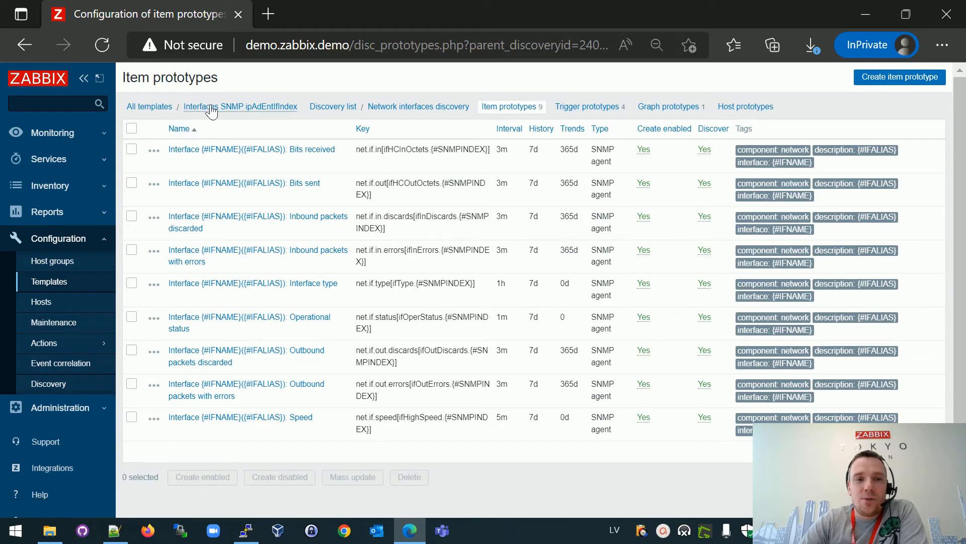
click(241, 106)
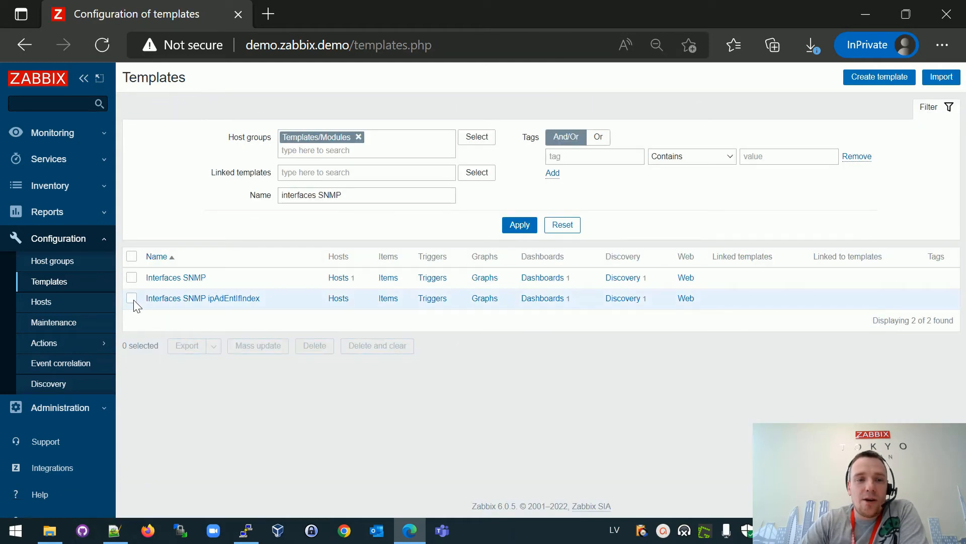
click(131, 297)
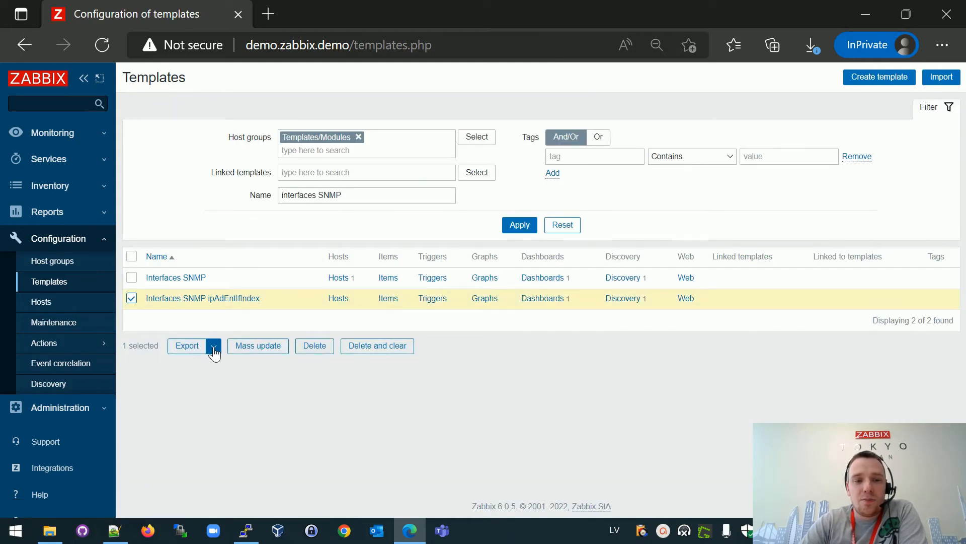
click(214, 346)
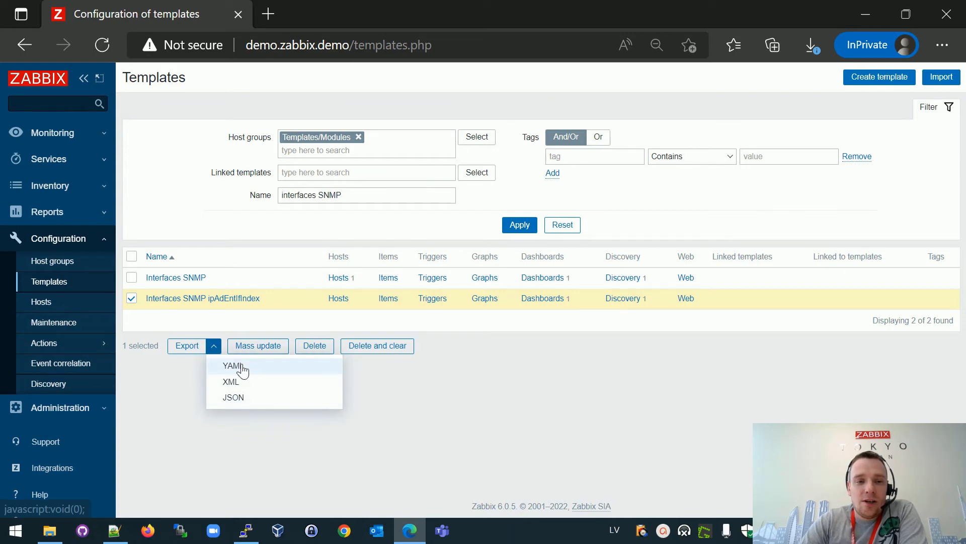
click(233, 365)
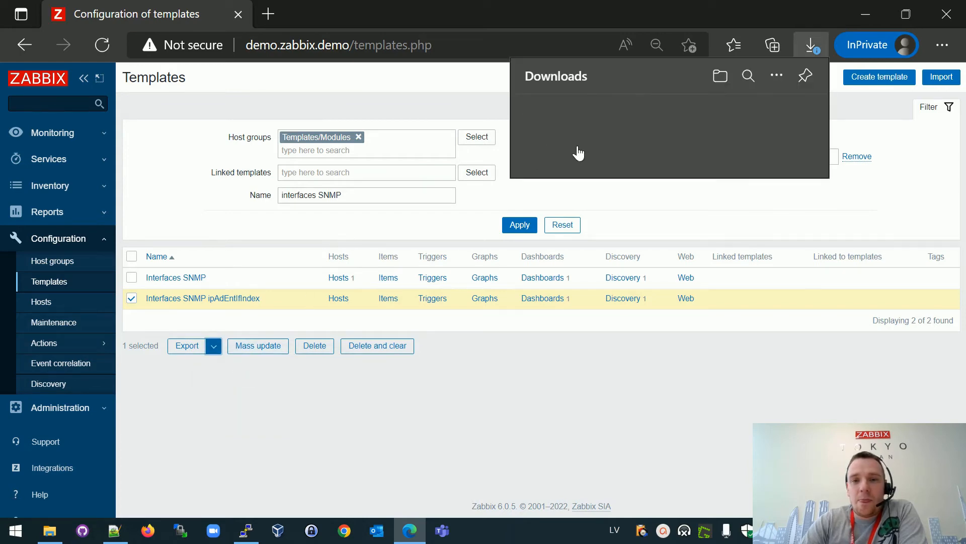
click(187, 345)
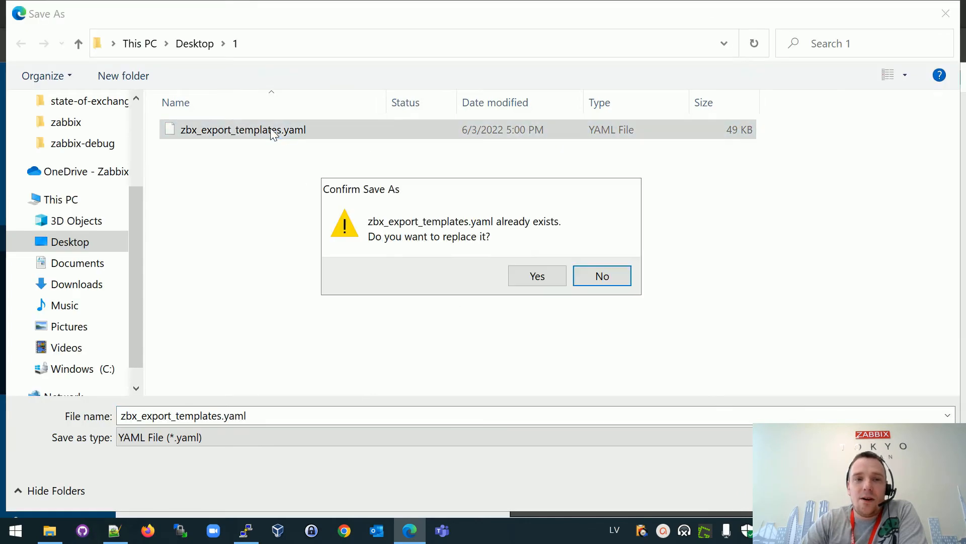
click(536, 275)
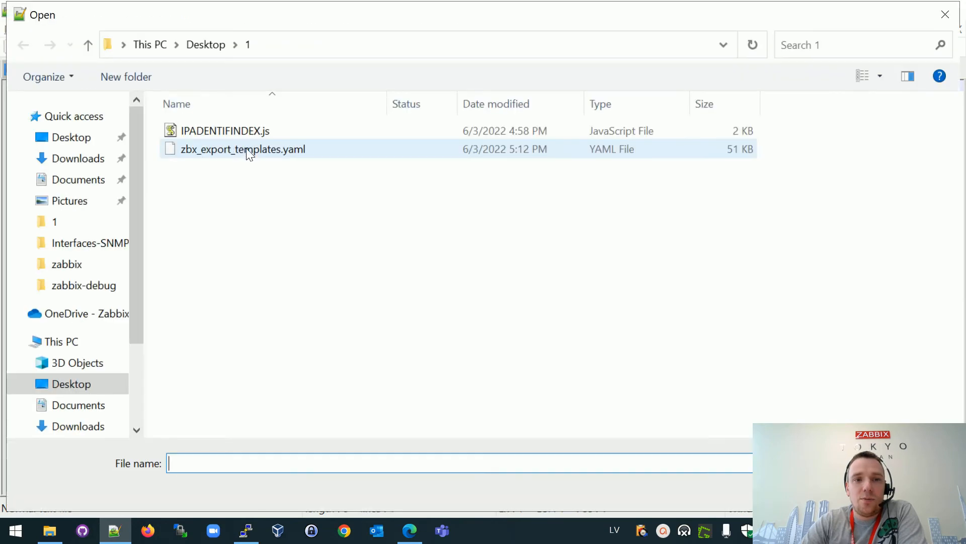
double_click(242, 149)
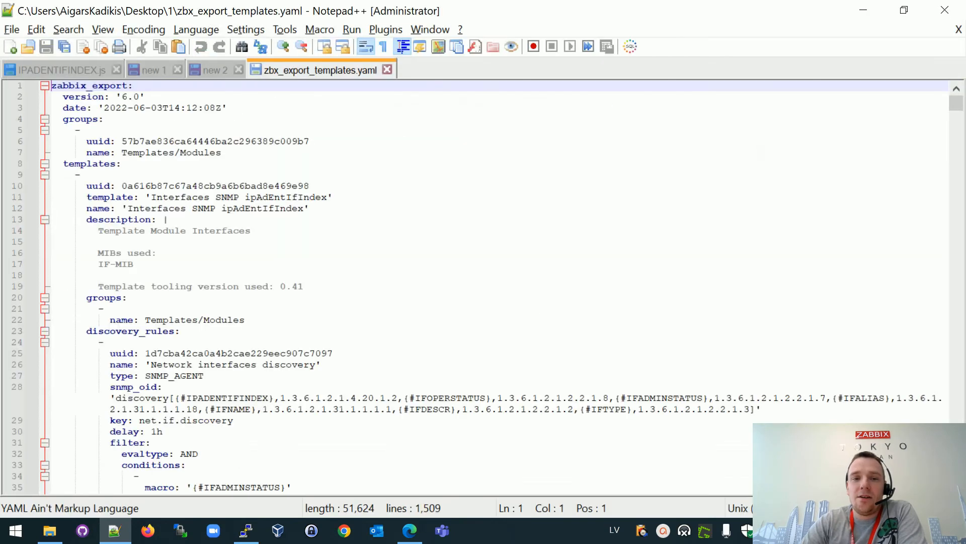
mouse_move(493, 404)
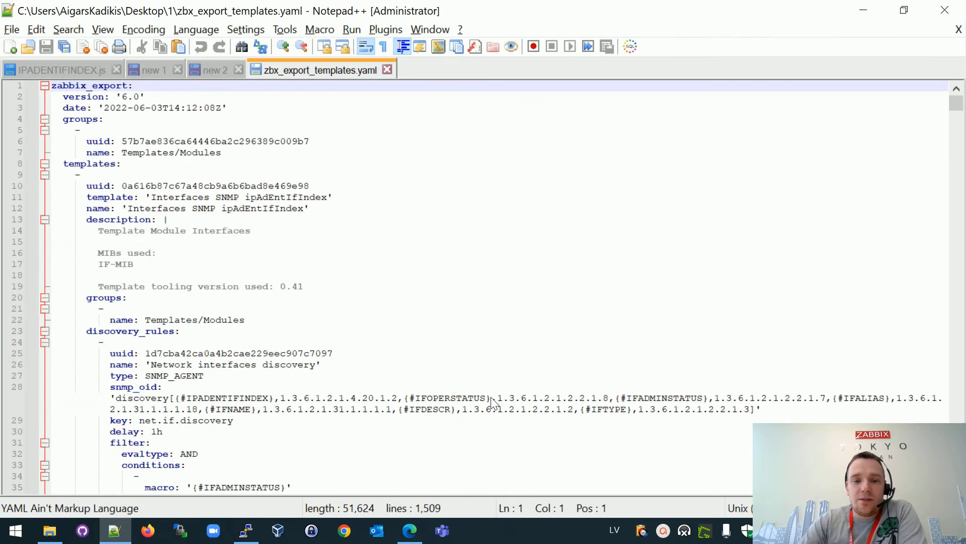
click(409, 530)
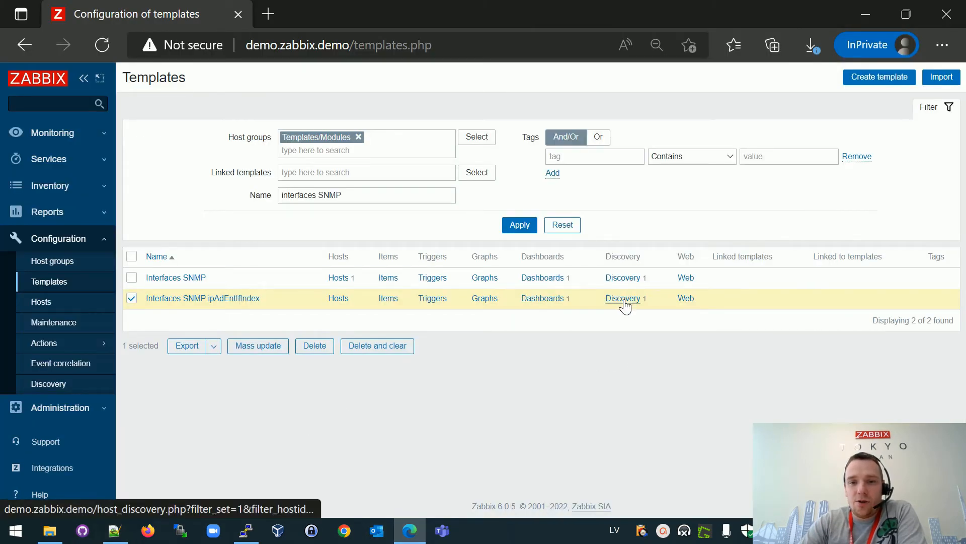
Open the Bits received item prototype and copy its {#IFNAME}({#IFALIAS}): name text
click(622, 298)
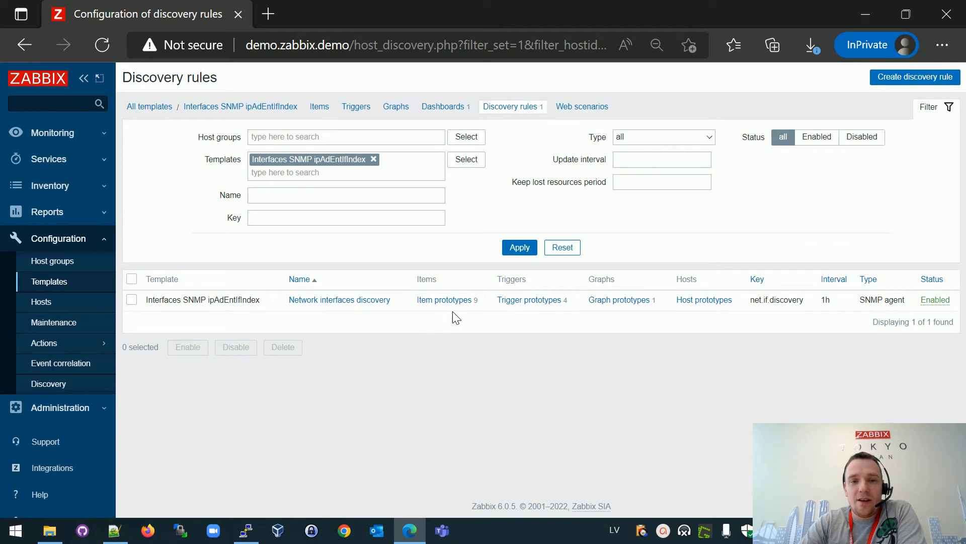
click(443, 299)
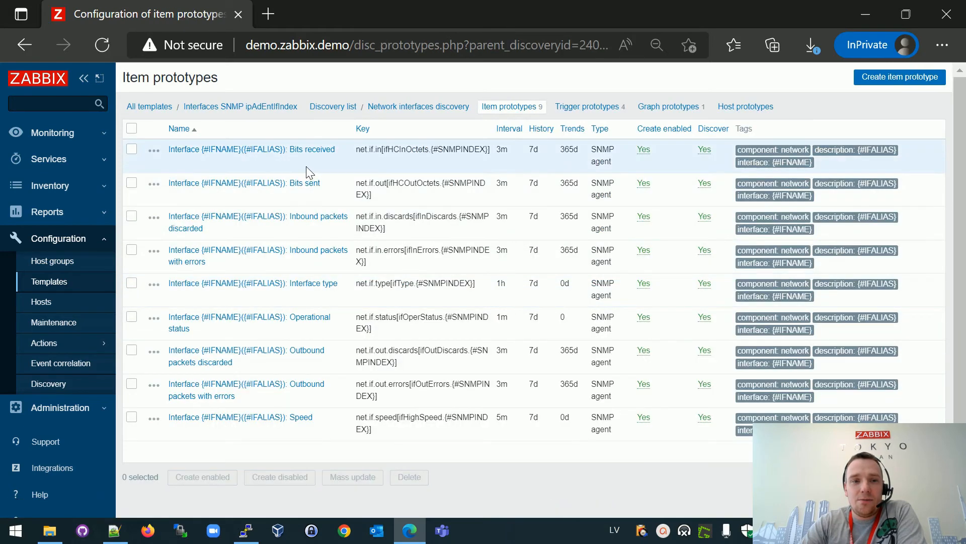
click(251, 149)
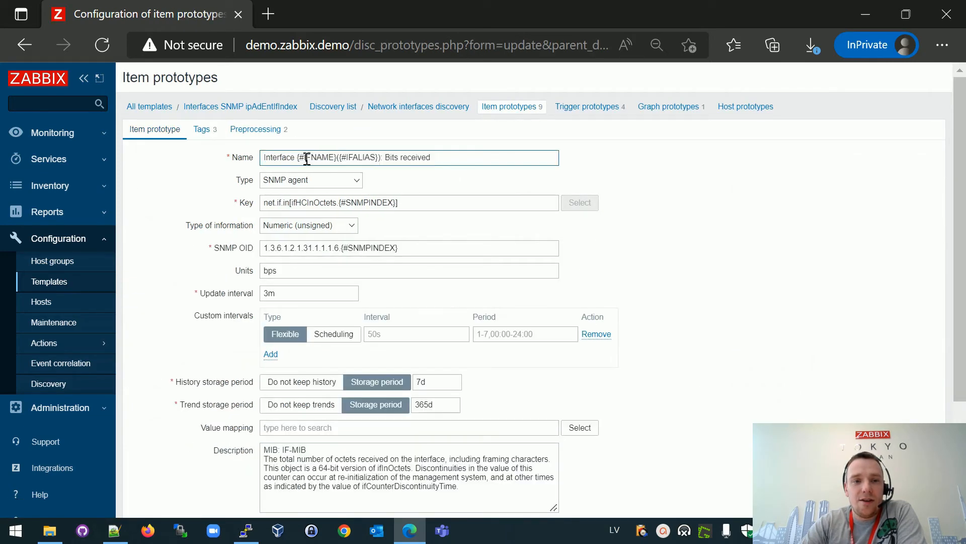
double_click(333, 157)
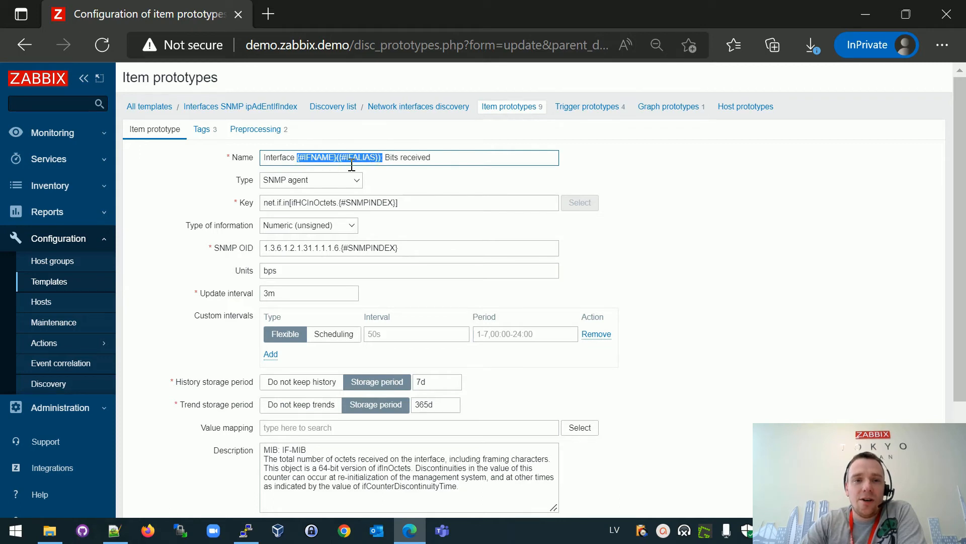
right_click(338, 157)
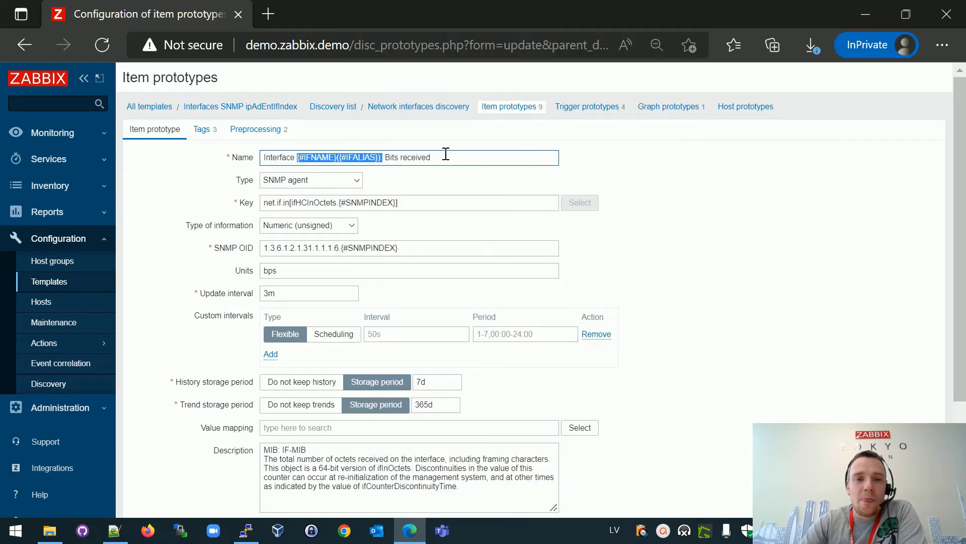
mouse_move(214, 518)
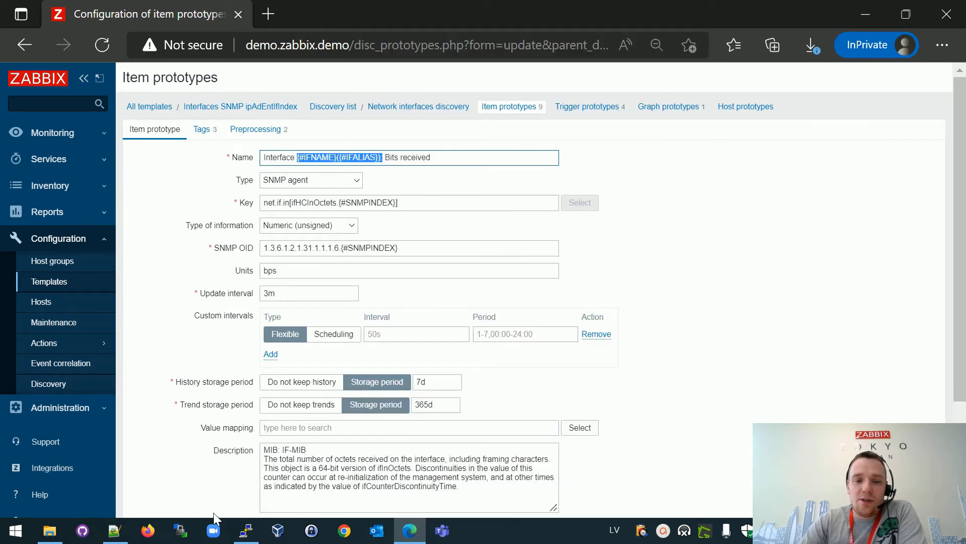
Draft a Normal-mode find-and-replace for {#IFNAME}({#IFALIAS}): in the template YAML in Notepad++
click(115, 530)
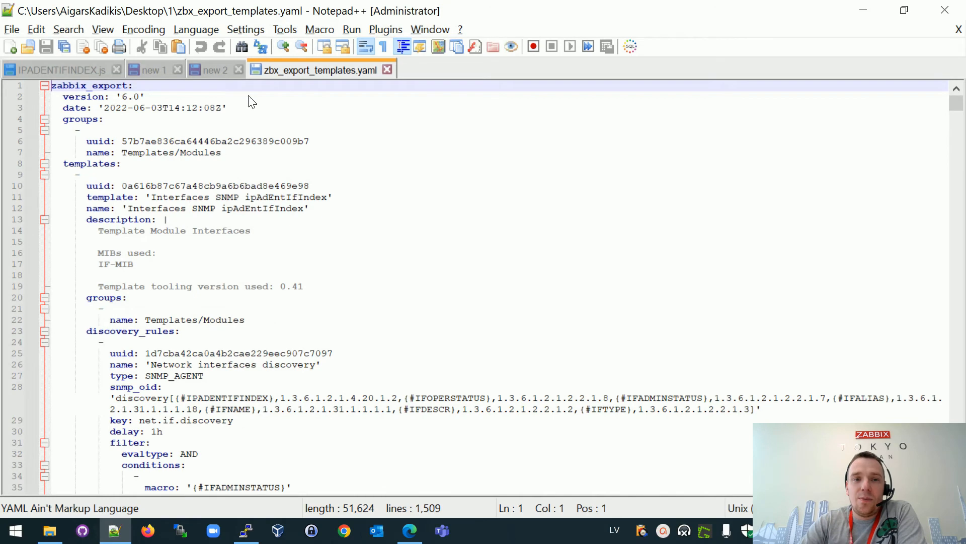
mouse_move(300, 133)
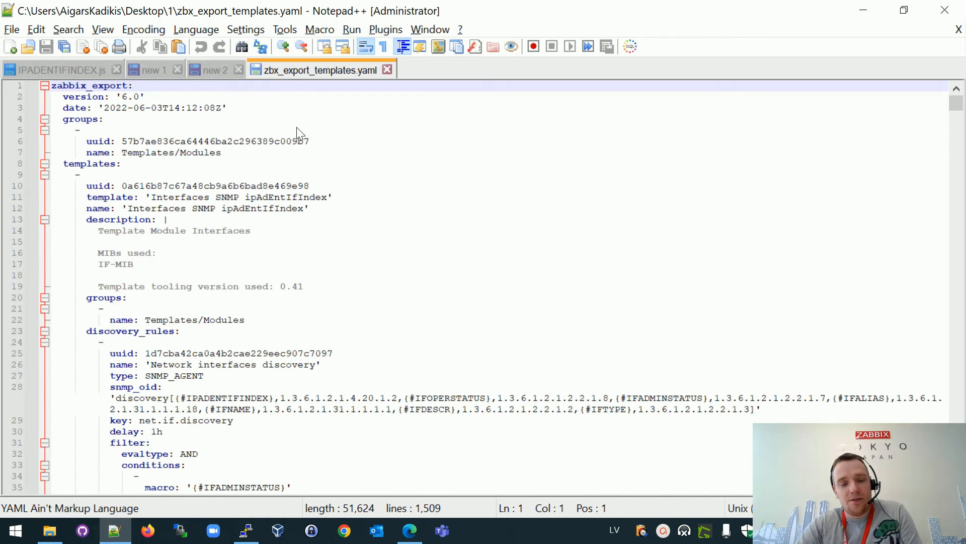
key(ctrl+h)
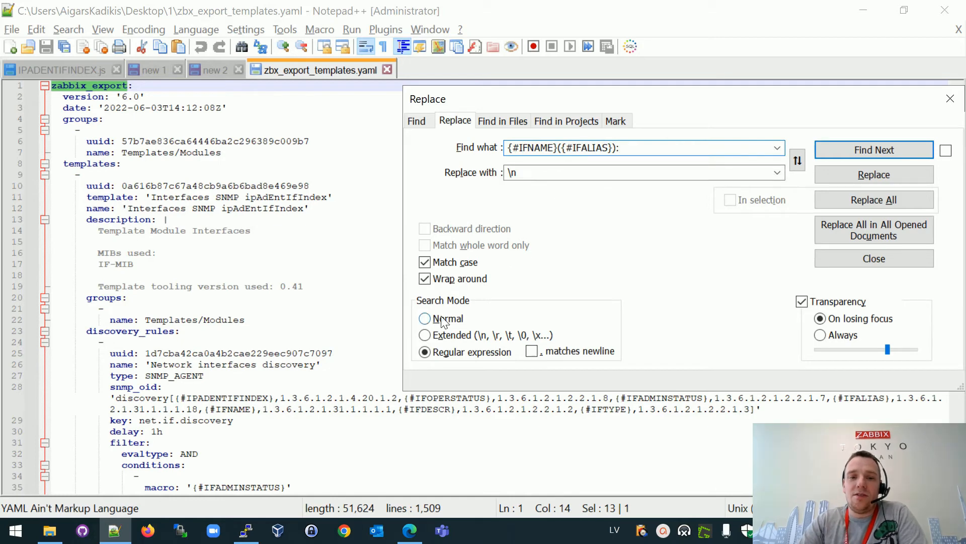
click(425, 318)
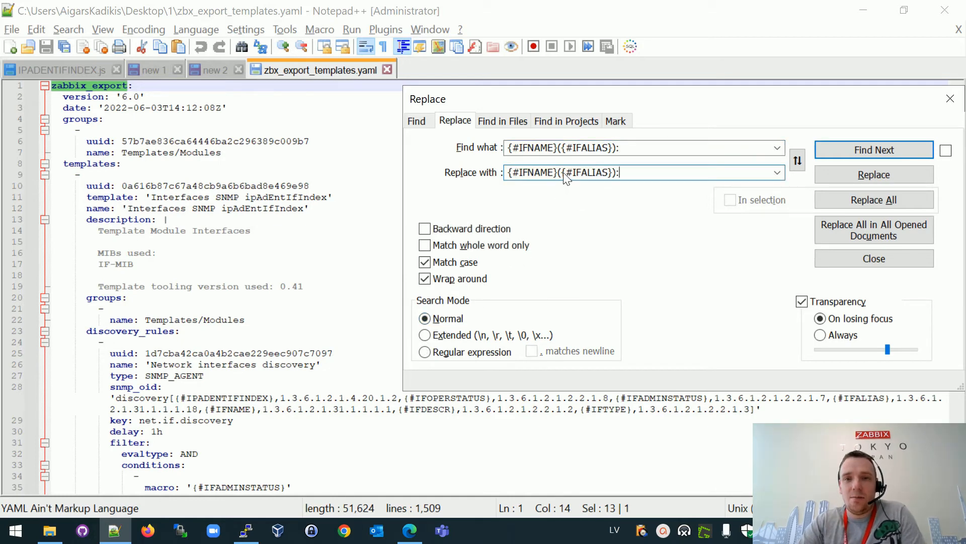
text(,)
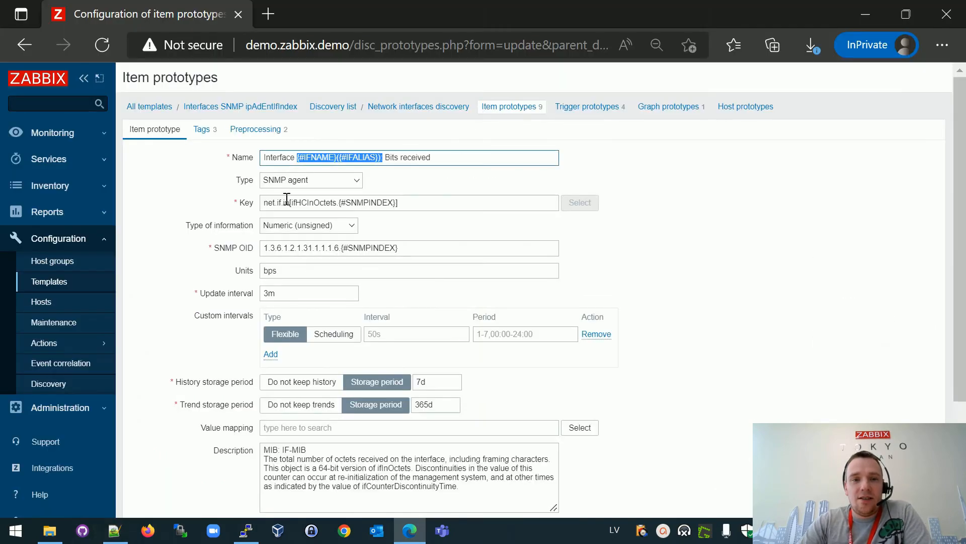
mouse_move(413, 133)
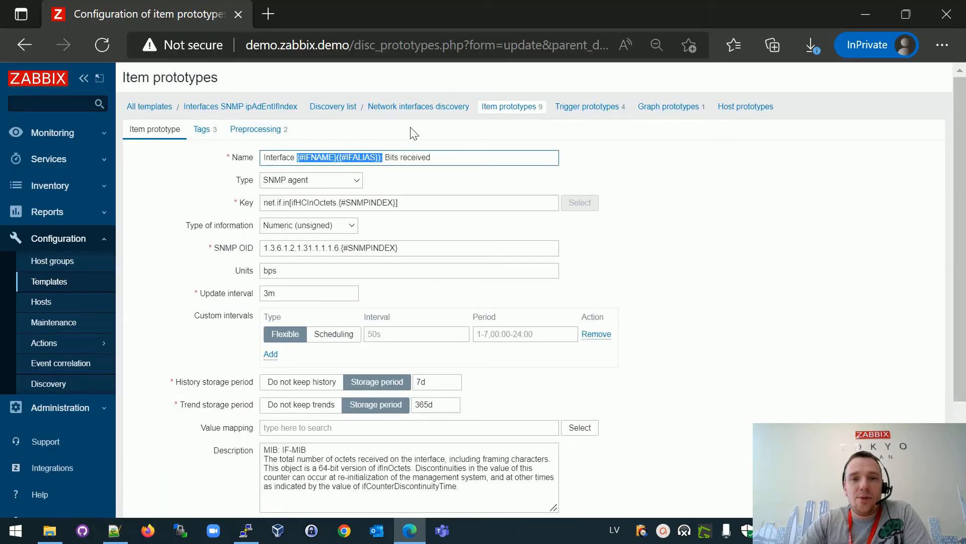
Copy the {#IPADDRESS} macro name from the Network interfaces discovery JavaScript preprocessing
click(418, 107)
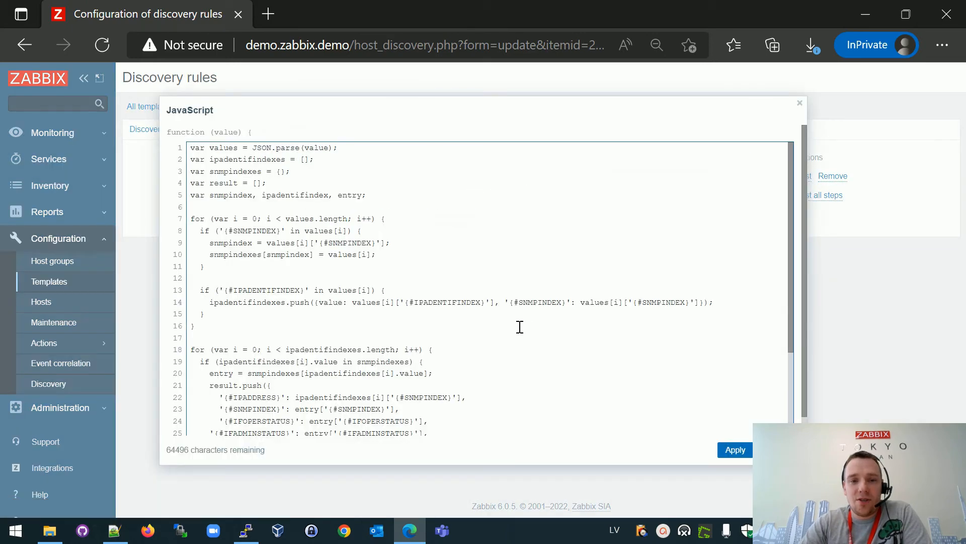
scroll(down, 3)
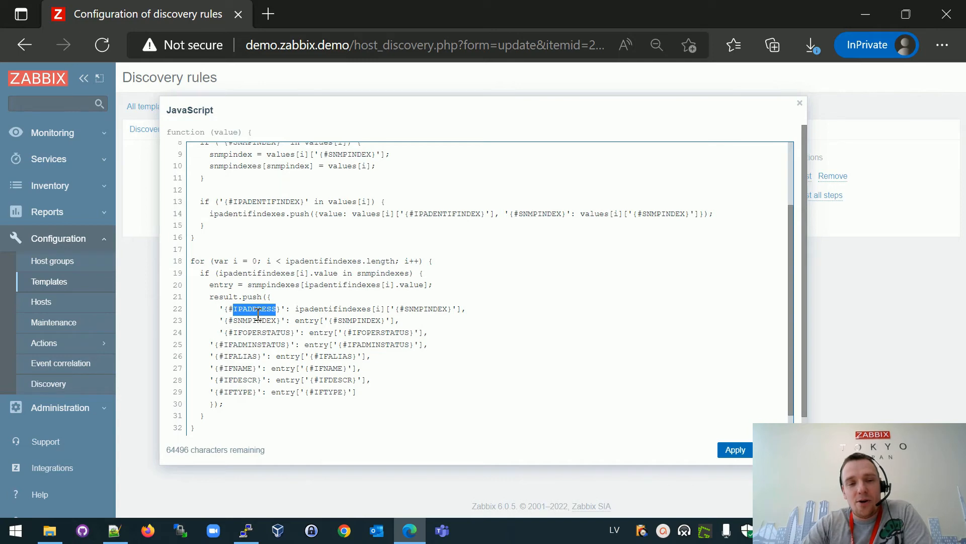
right_click(255, 308)
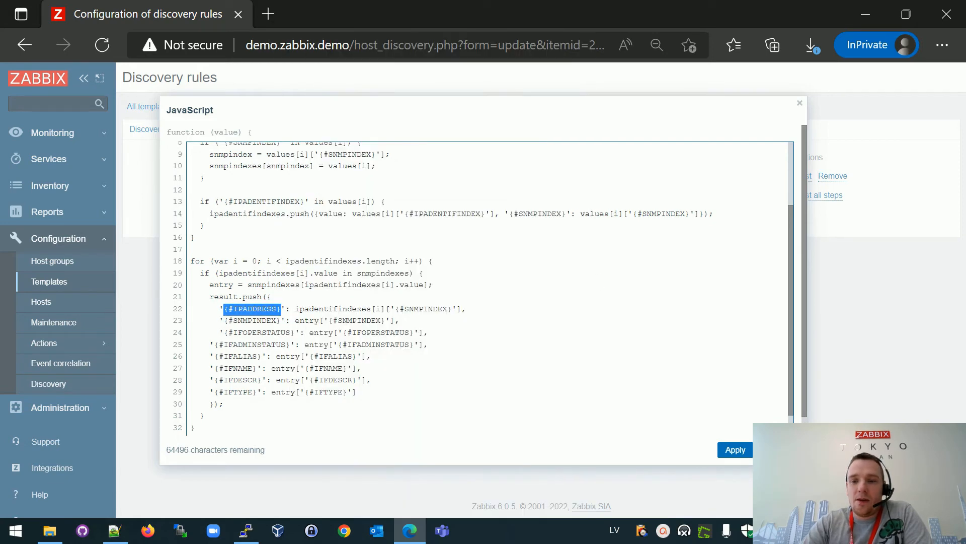
click(800, 103)
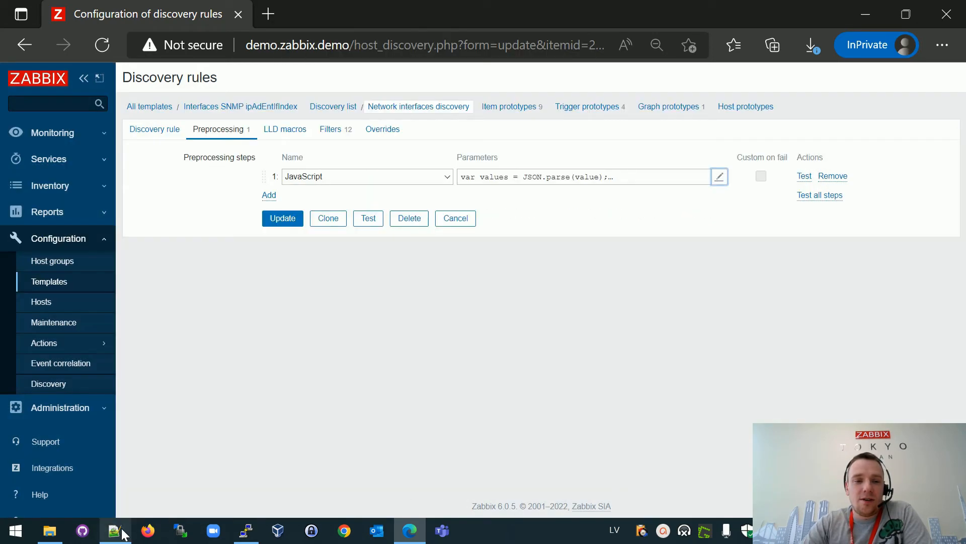
Replace all 20 {#IFNAME}({#IFALIAS}): occurrences with {#IFNAME}({#IFALIAS}), {#IPADDRESS}: and close Replace
click(114, 530)
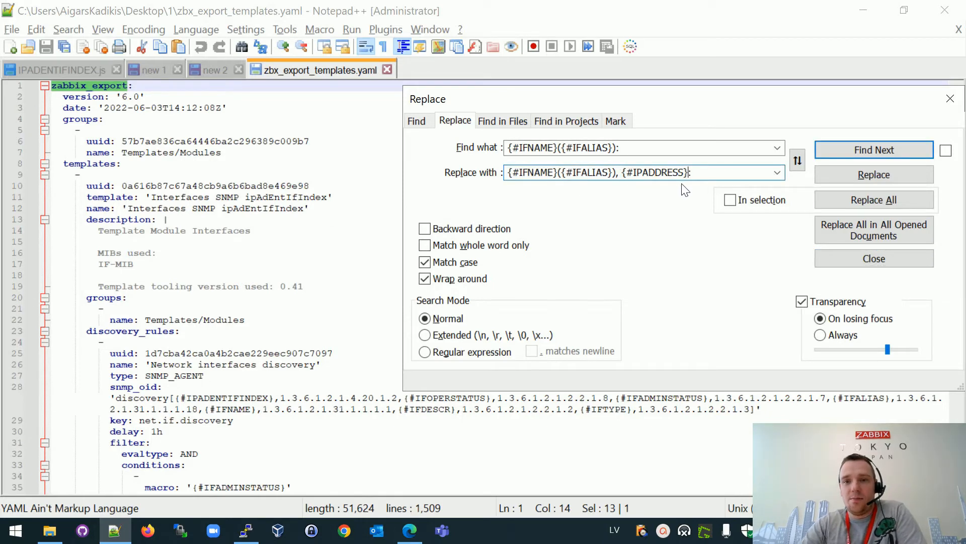
click(874, 199)
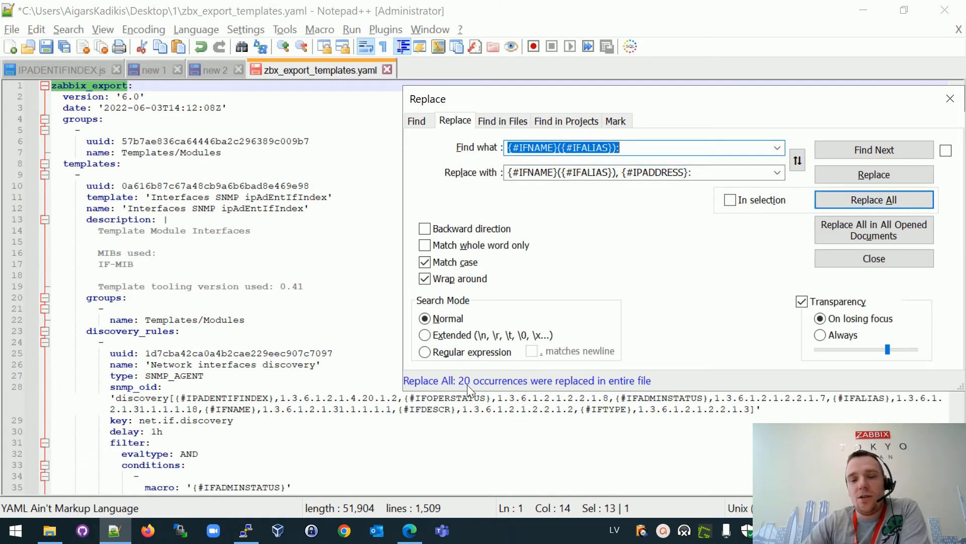
mouse_move(480, 394)
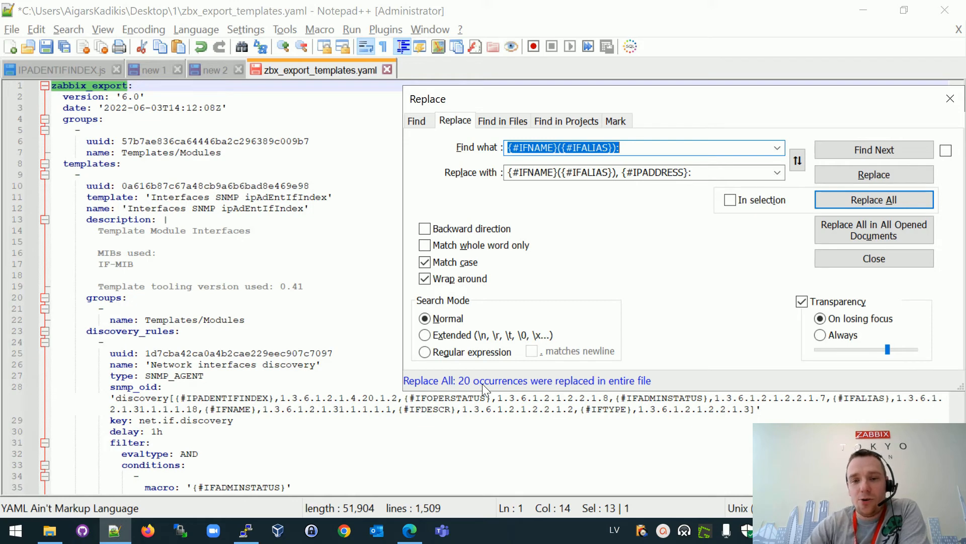
click(873, 259)
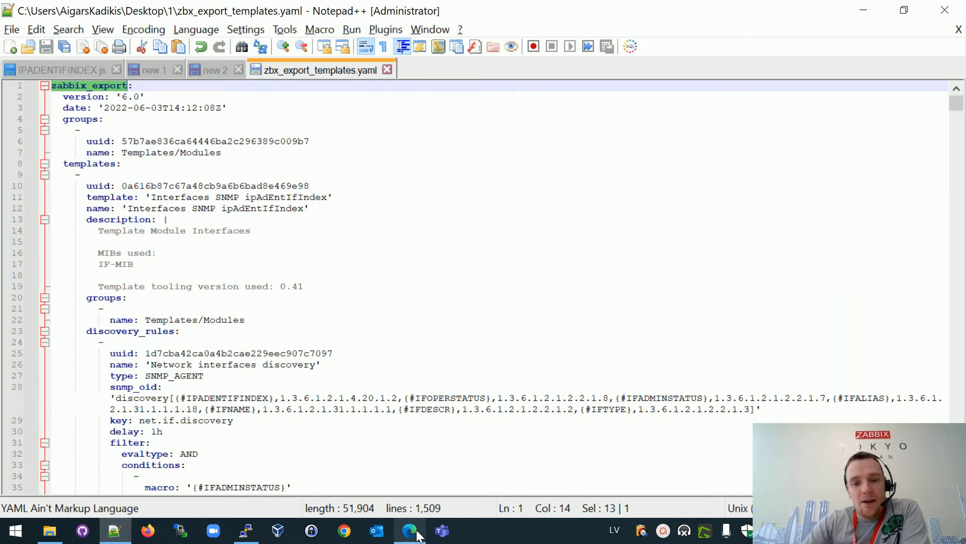
Choose zbx_export_templates.yaml as the template file to import into Zabbix
click(409, 529)
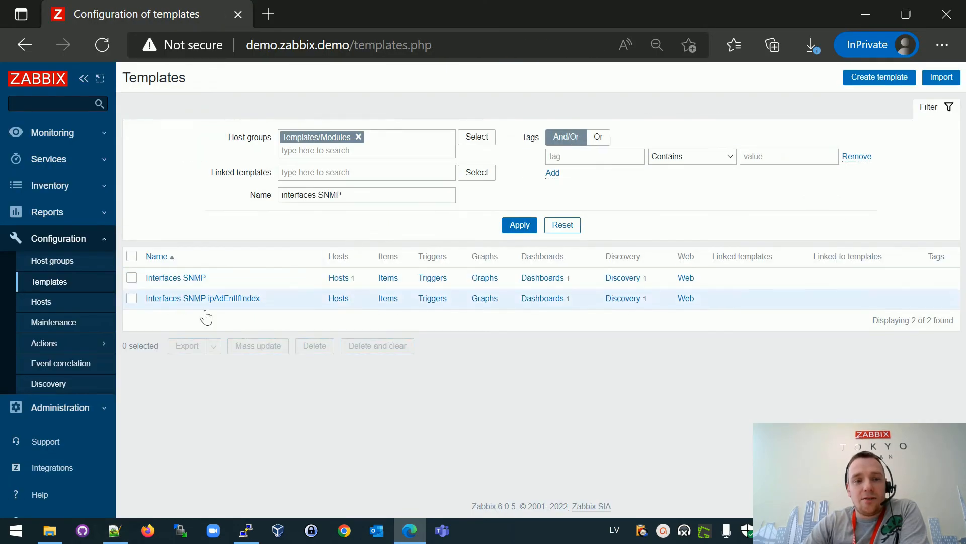
click(942, 77)
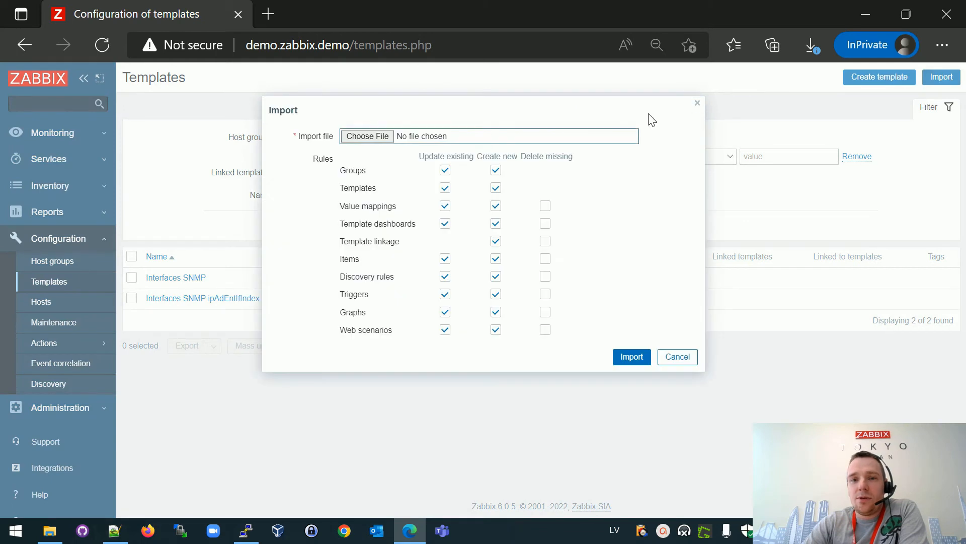
click(366, 136)
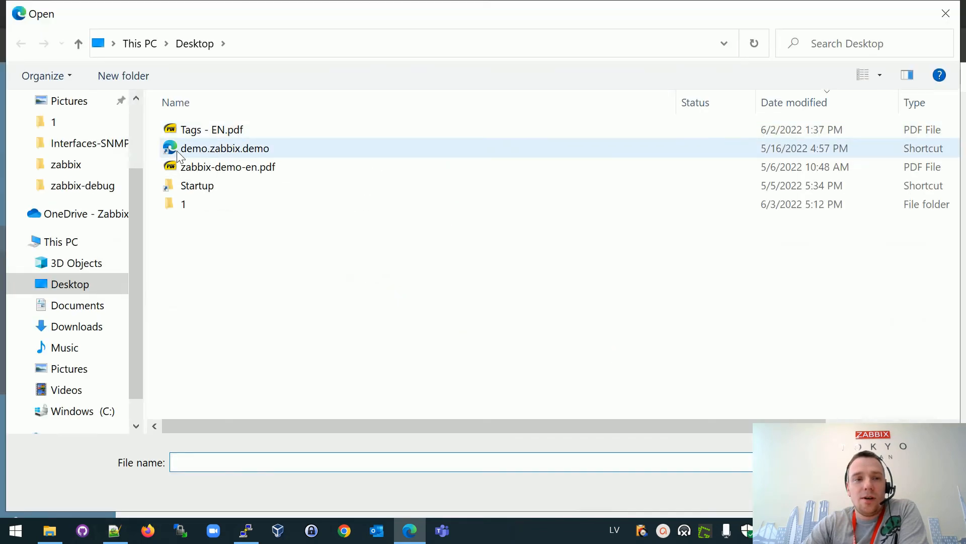
double_click(184, 203)
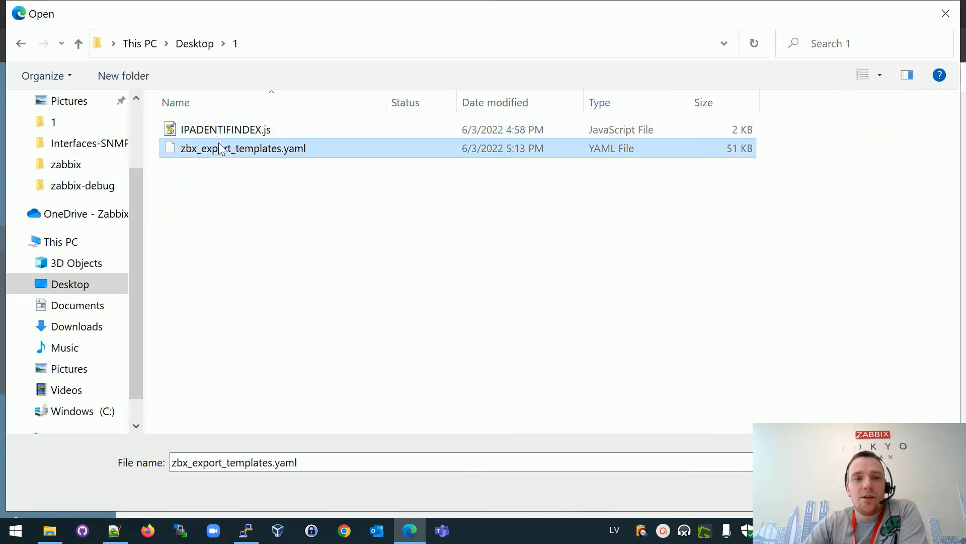
double_click(242, 148)
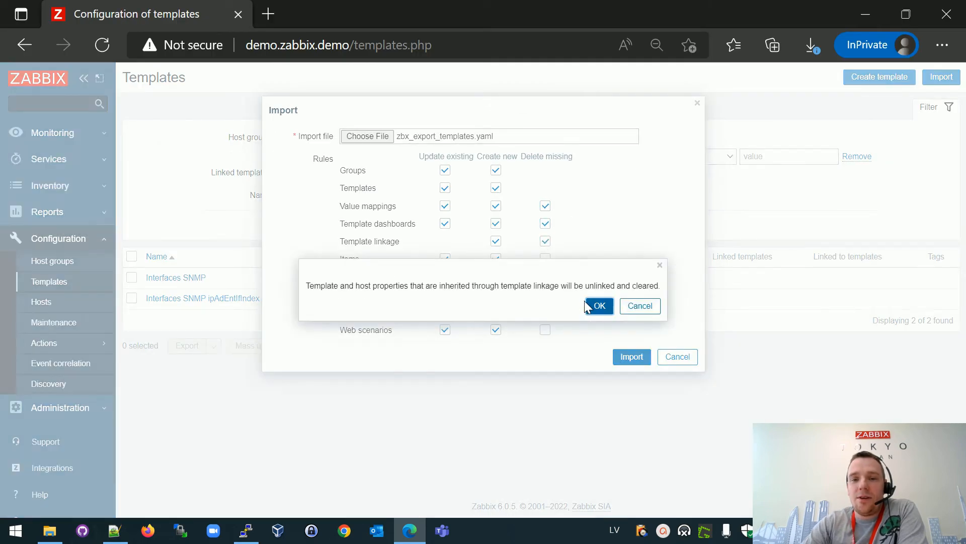
Import it with the Delete missing options ticked, confirming removal of elements not in the file
click(597, 305)
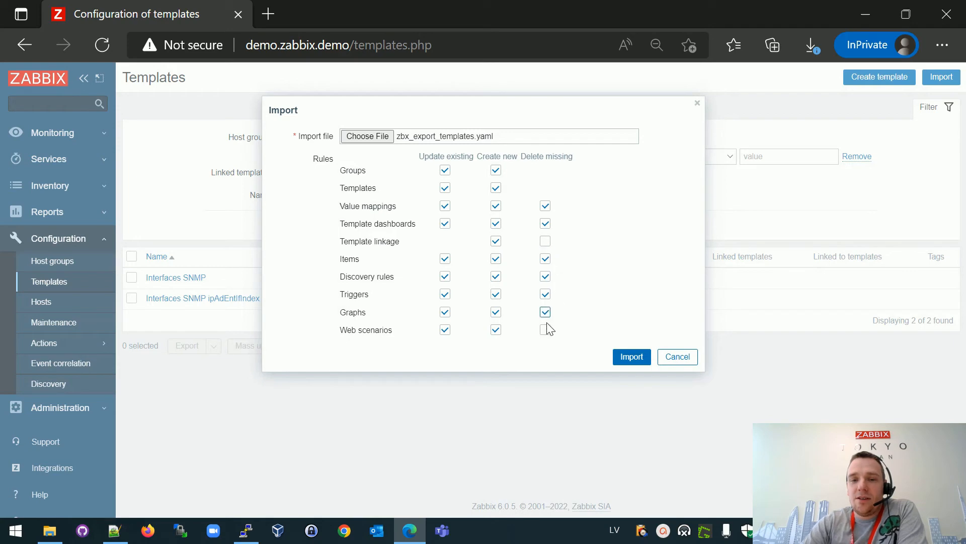
click(544, 329)
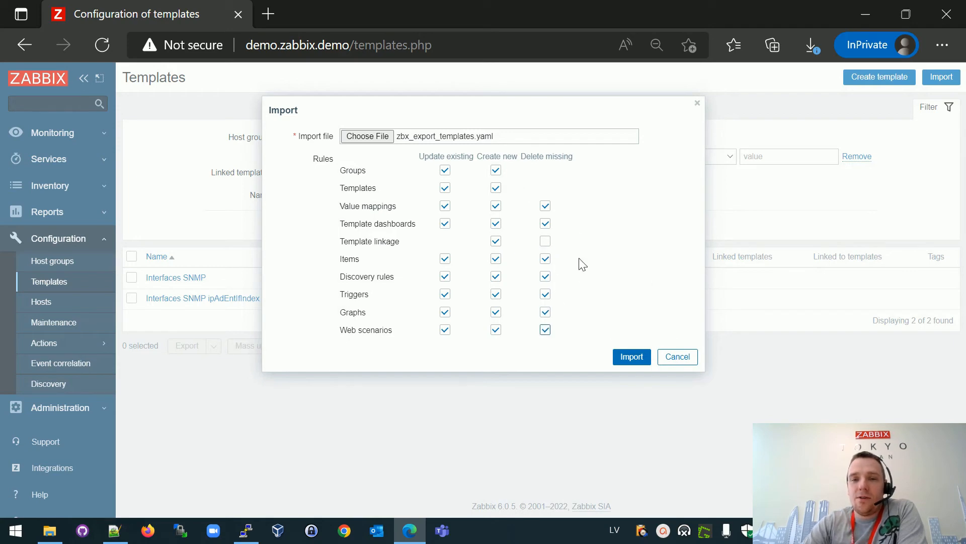
click(632, 356)
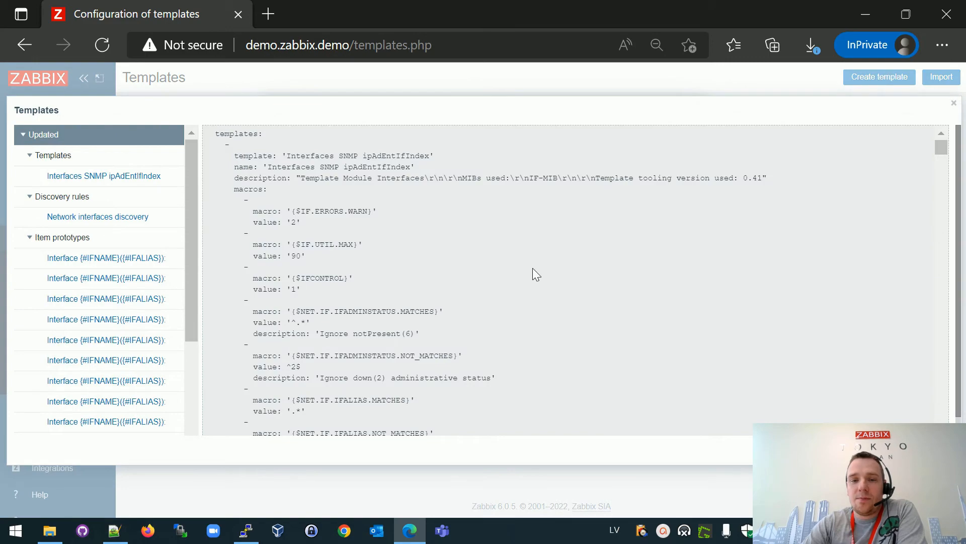
scroll(down, 3)
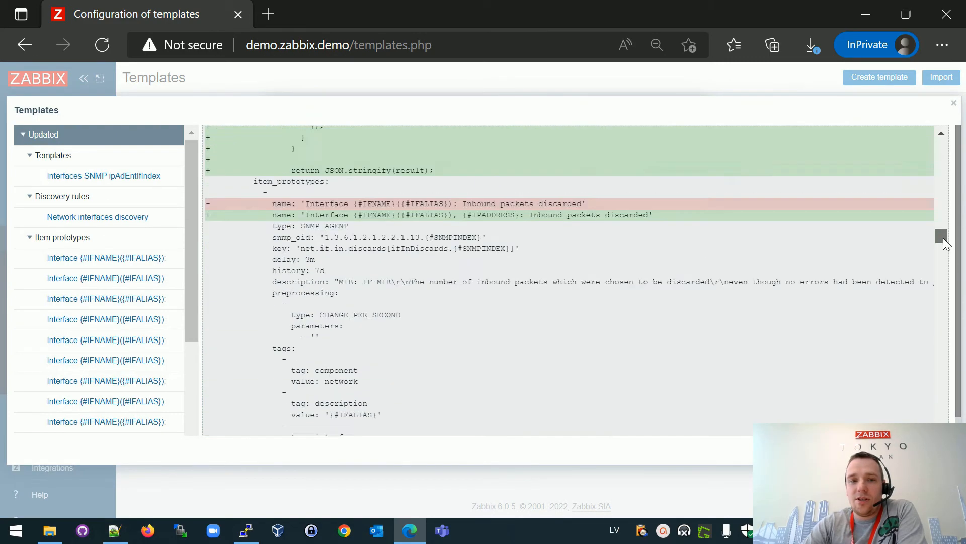
scroll(up, 3)
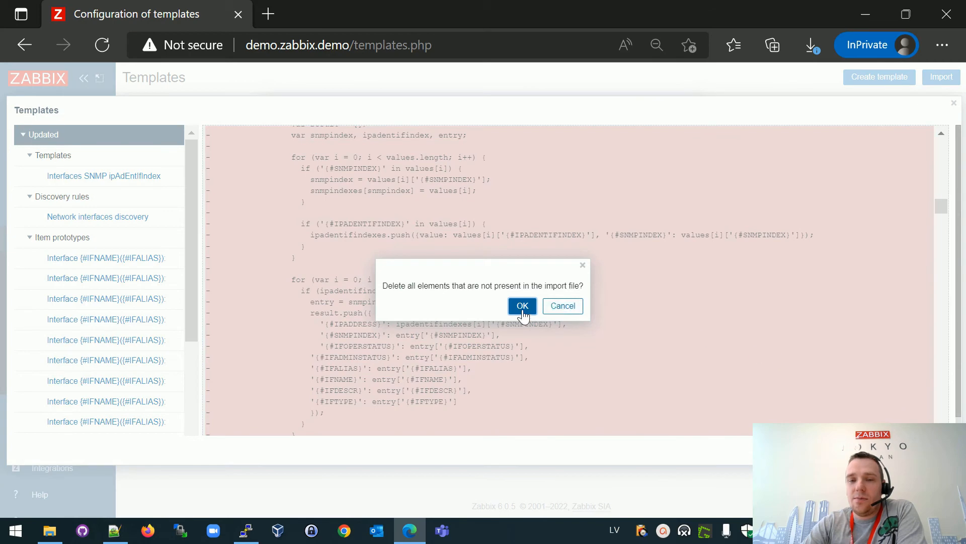
click(521, 306)
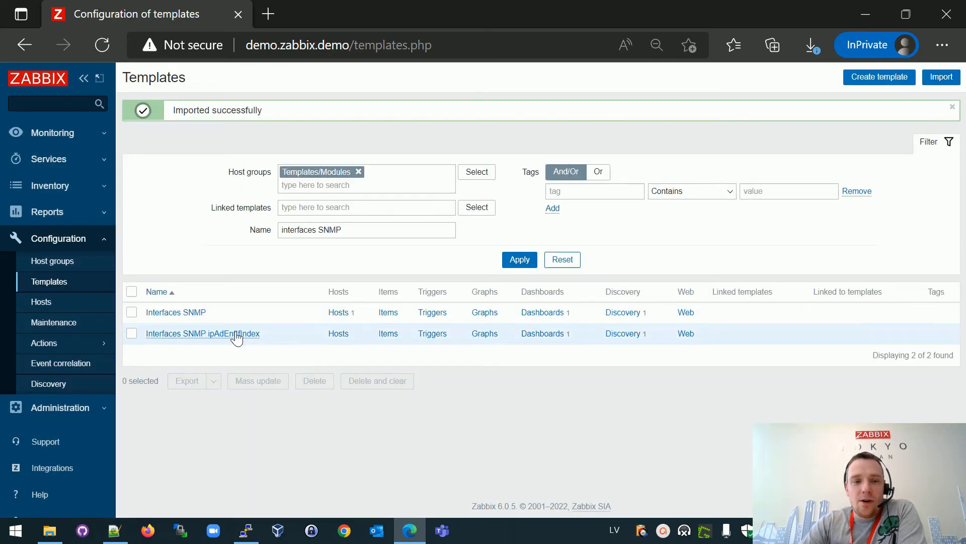
Review the ipAdEntIfIndex template's item and trigger prototypes, now named with {#IPADDRESS}
click(623, 333)
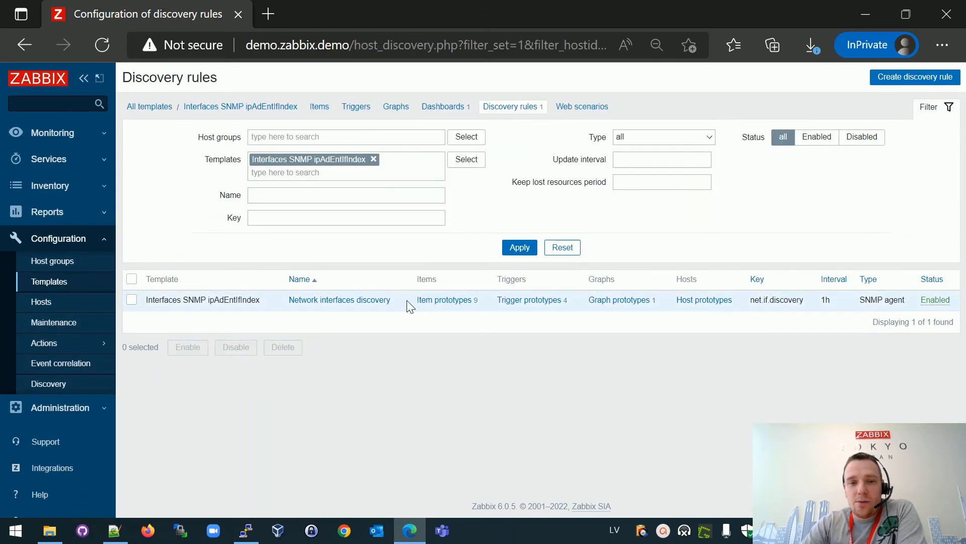
click(442, 300)
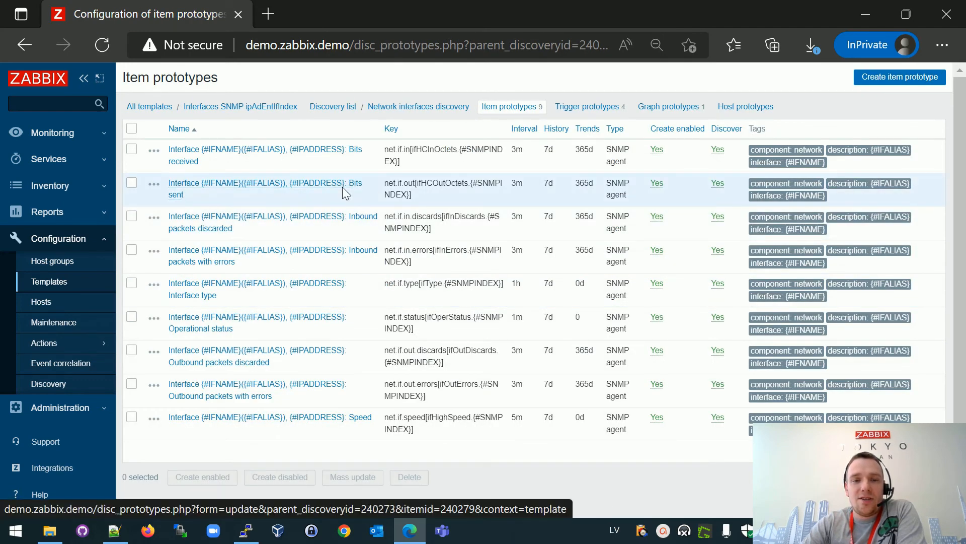
mouse_move(583, 107)
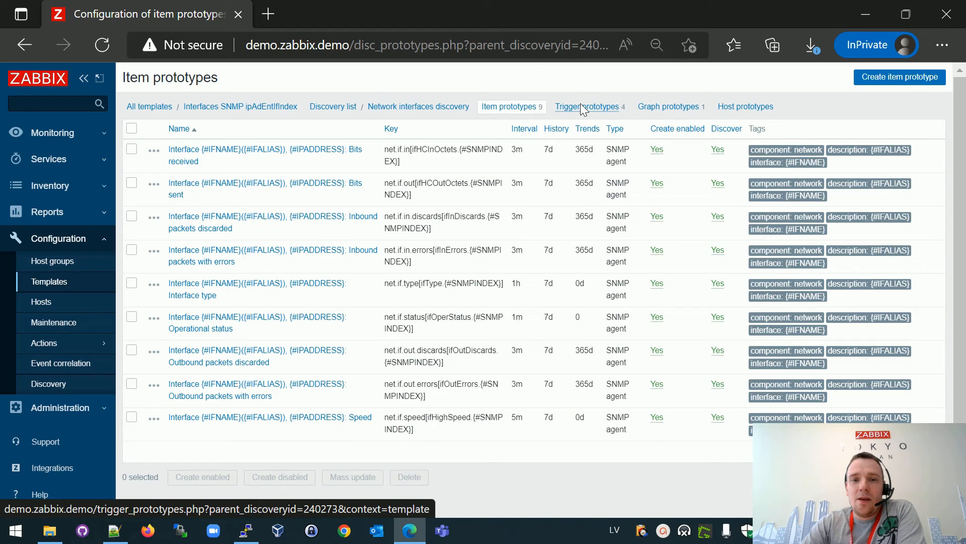
click(585, 106)
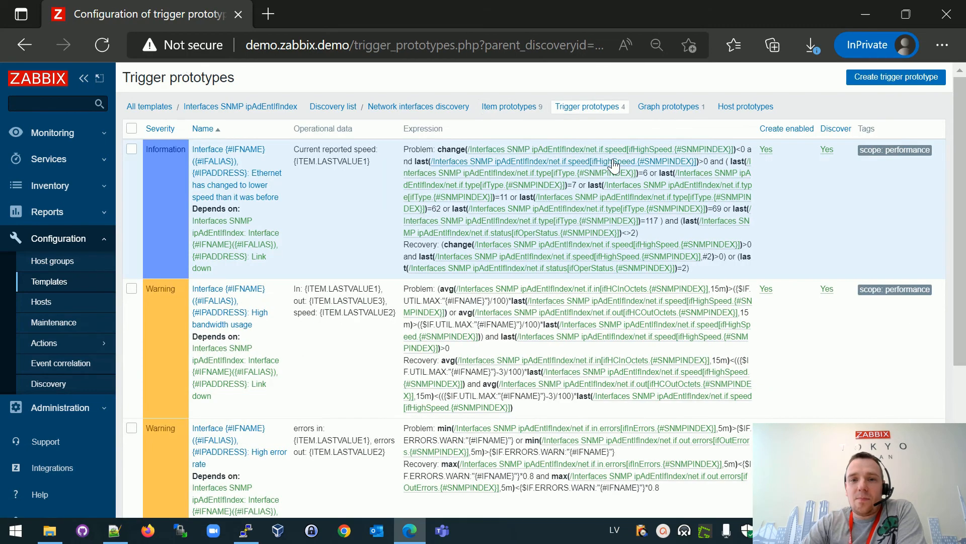
mouse_move(256, 192)
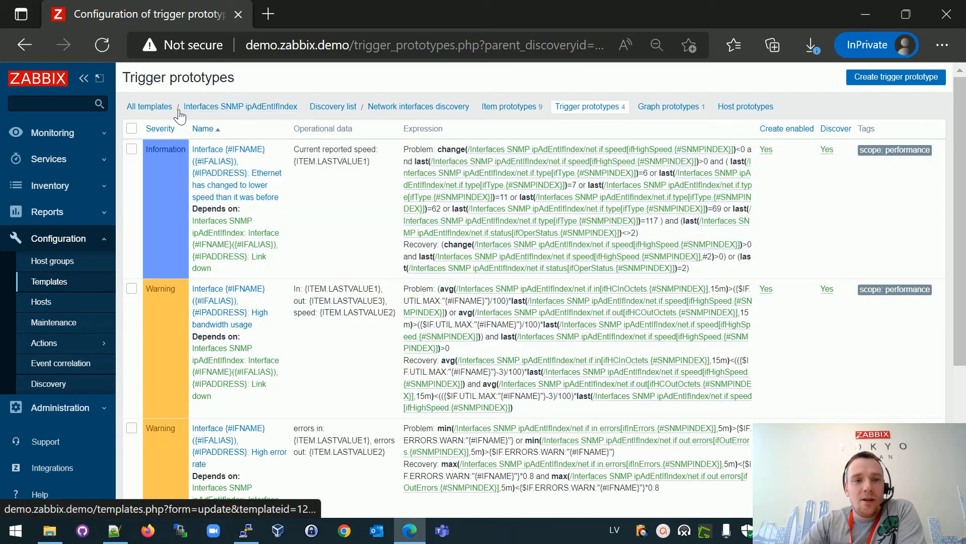
click(149, 106)
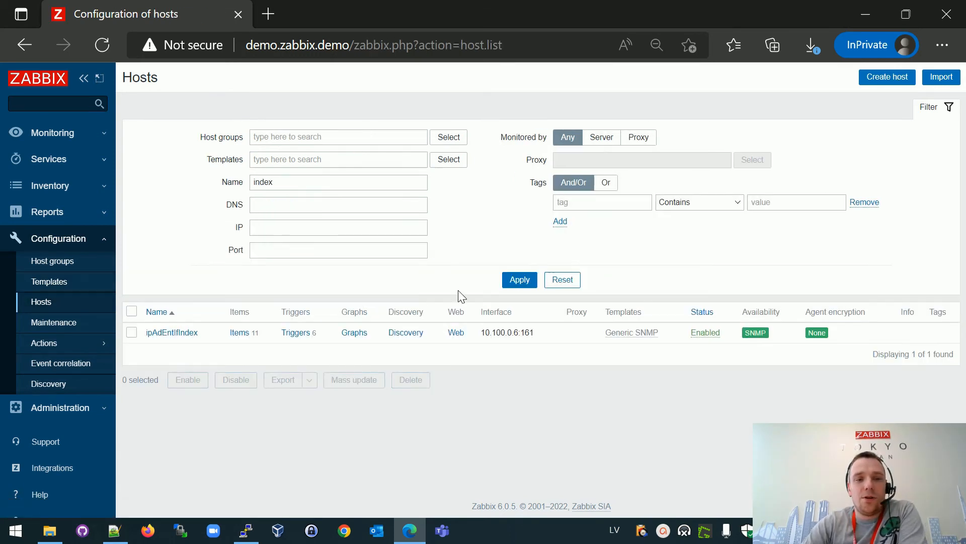
mouse_move(178, 337)
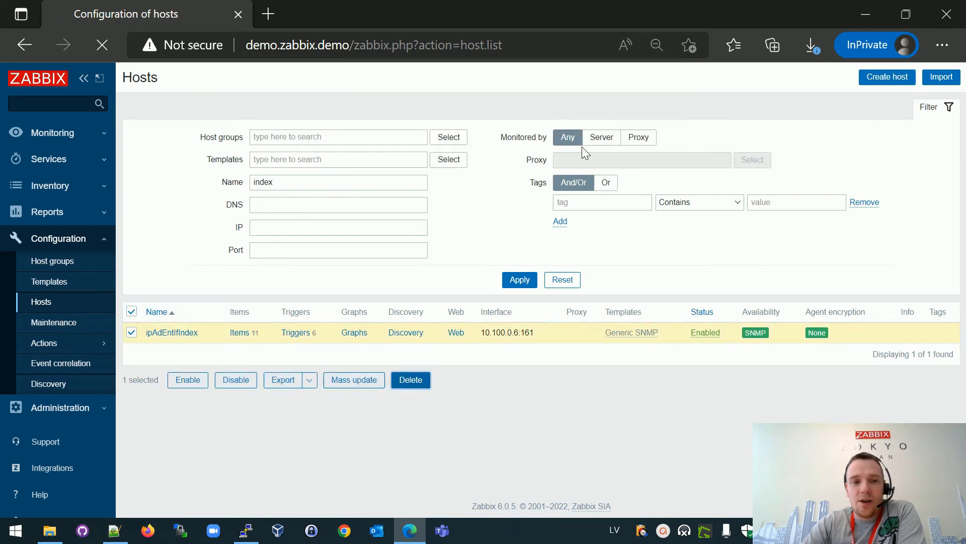
Start a new host with an SNMP interface, checking the device IP 10.100.0.59 in the terminal
click(886, 77)
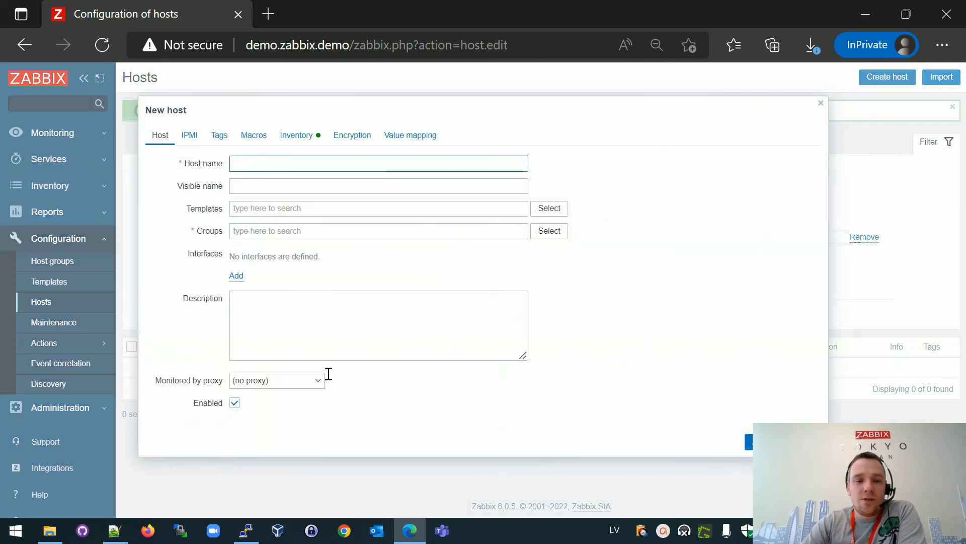
click(245, 530)
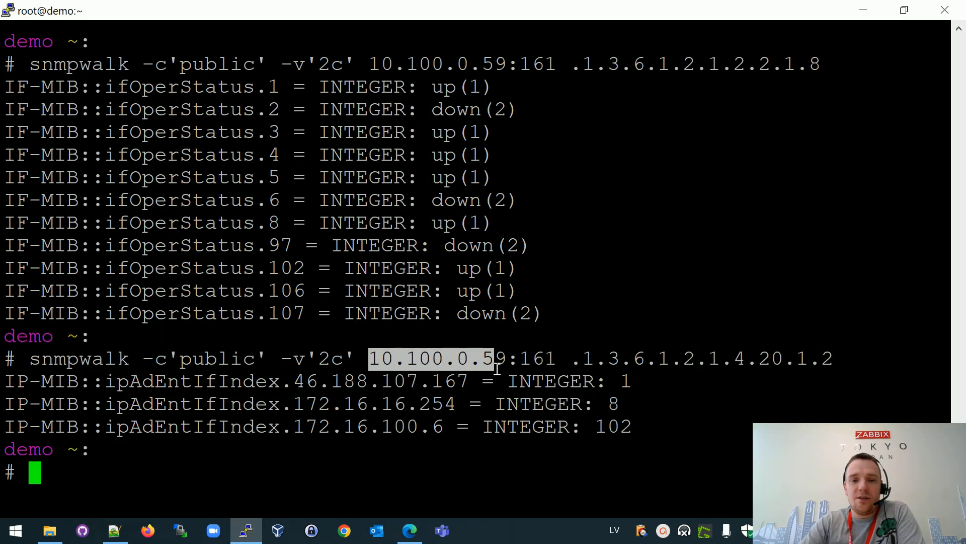
click(409, 530)
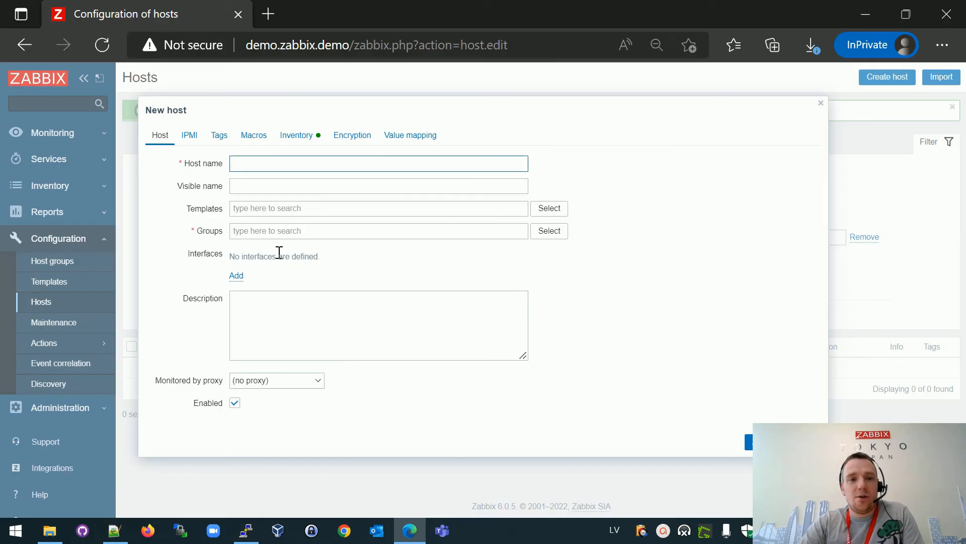
click(236, 275)
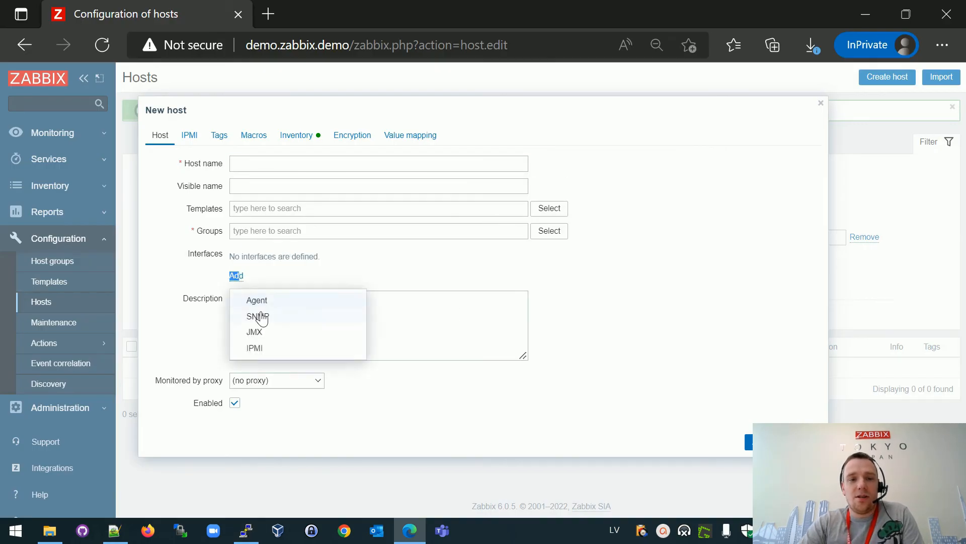
click(258, 316)
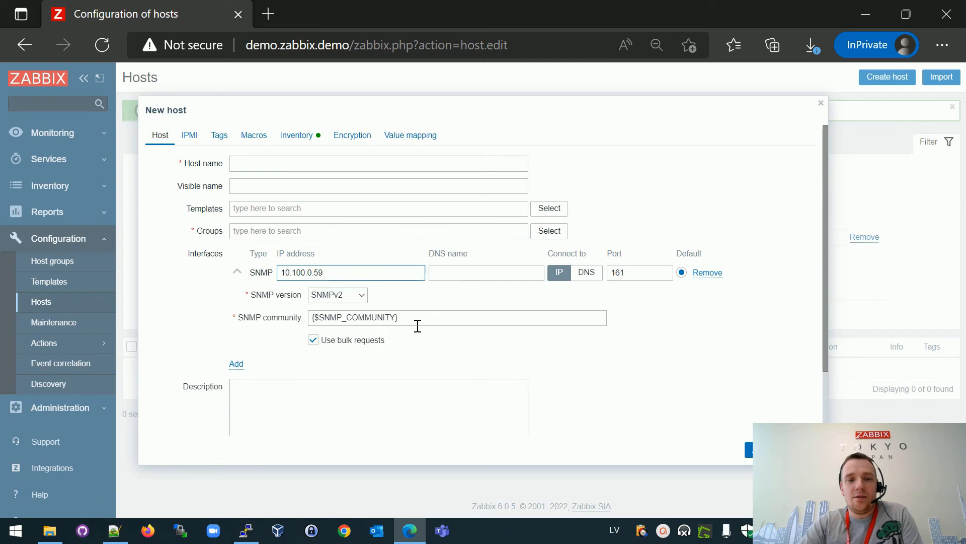
Set SNMP community public, group Aigars and the ipAdEntIfIndex template on the new host
text(public)
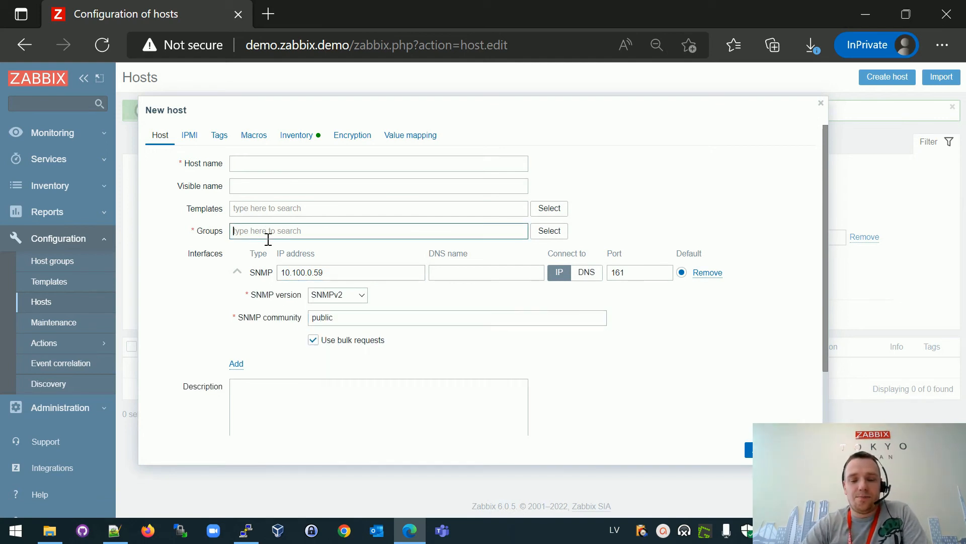
text(aiga)
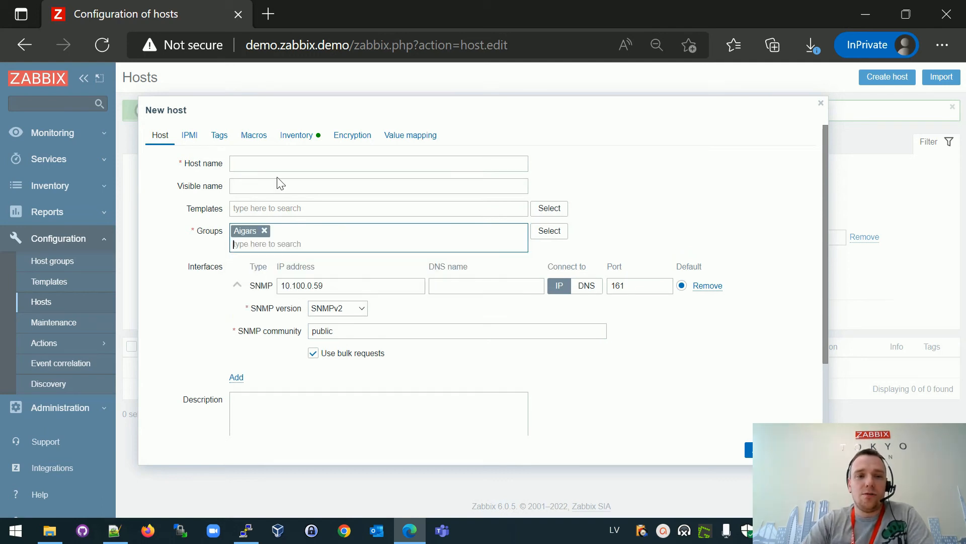
click(377, 208)
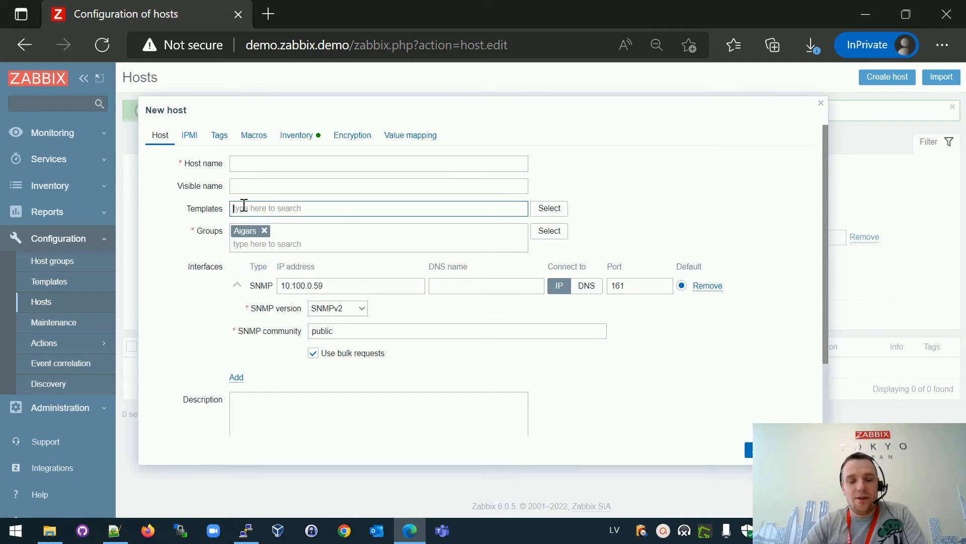
text(index)
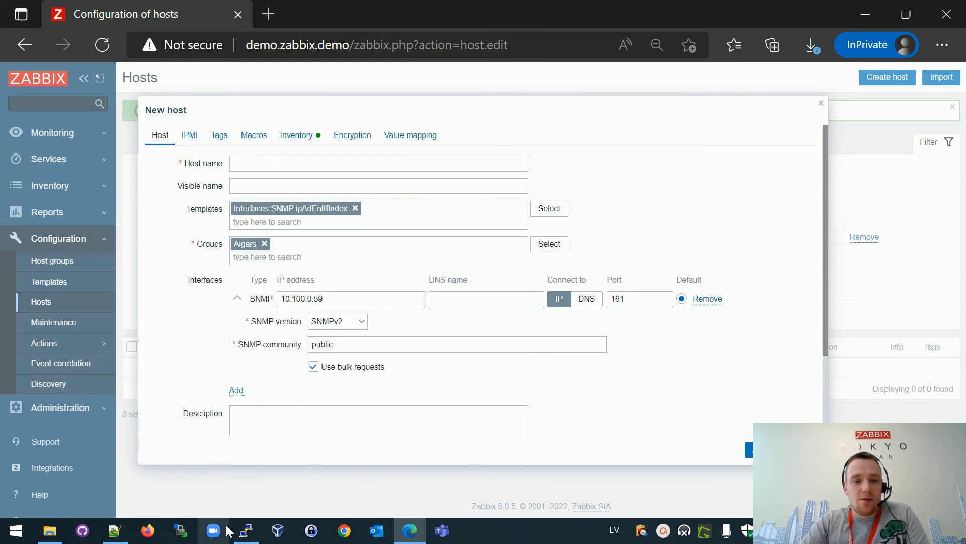
click(245, 530)
text(ipAdEntIfIndex)
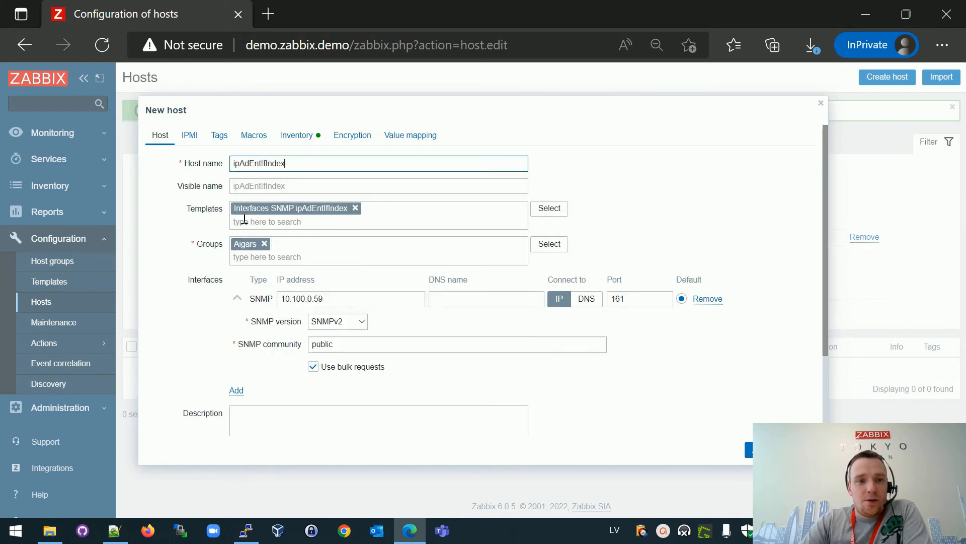
mouse_move(256, 225)
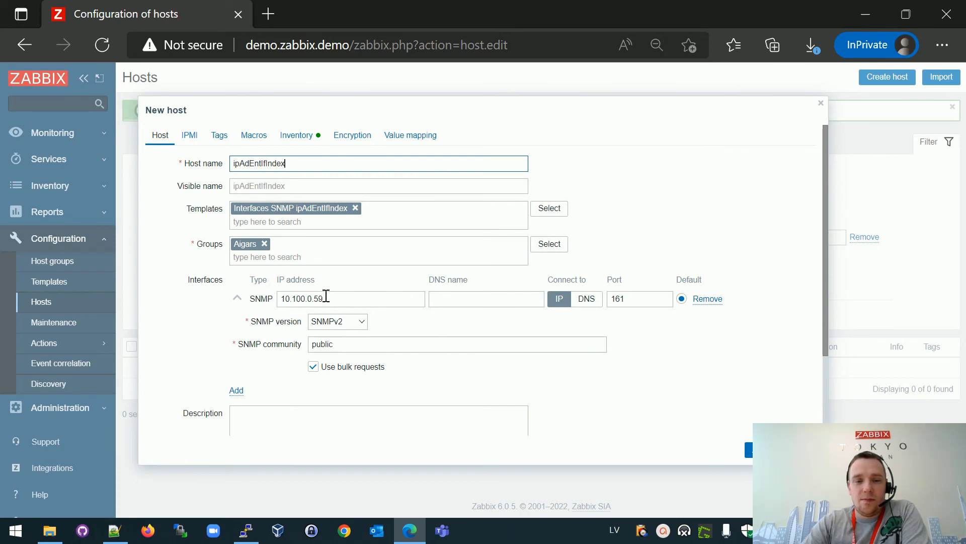
mouse_move(338, 302)
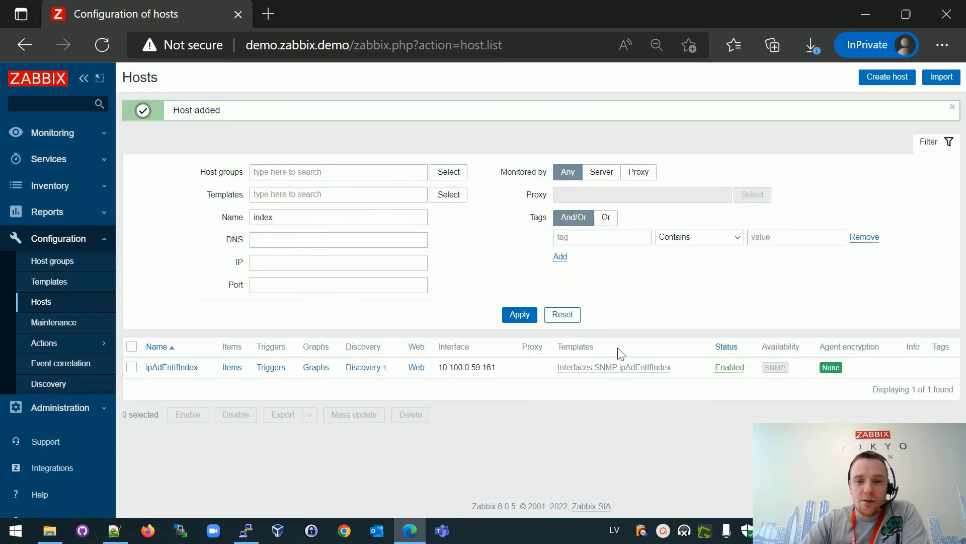
mouse_move(291, 384)
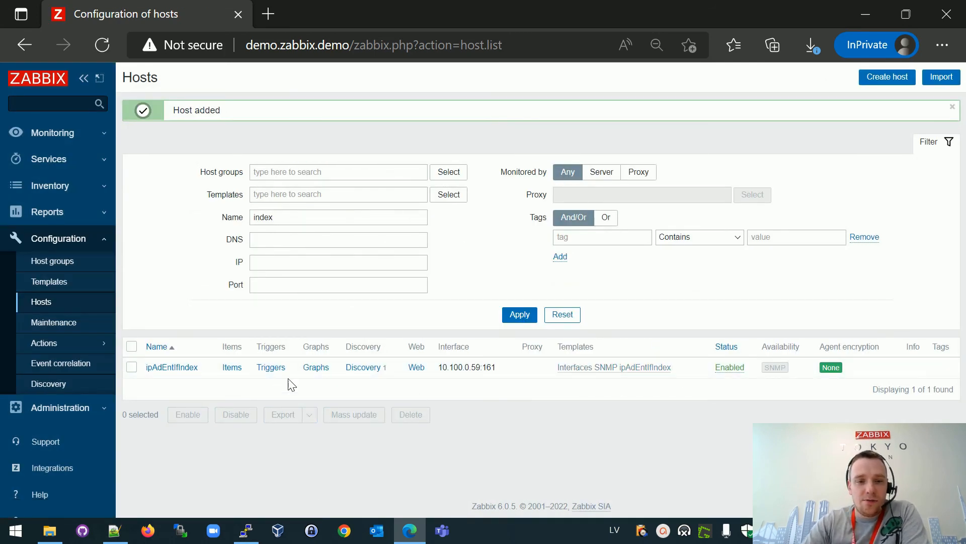
Run zabbix_server -R config_cache_reload from the PuTTY command history
click(245, 530)
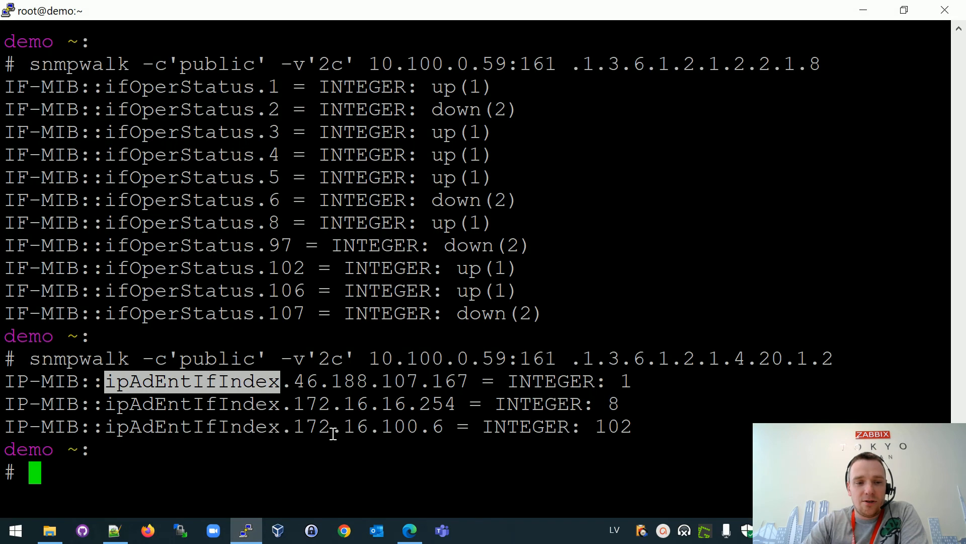
text(rel)
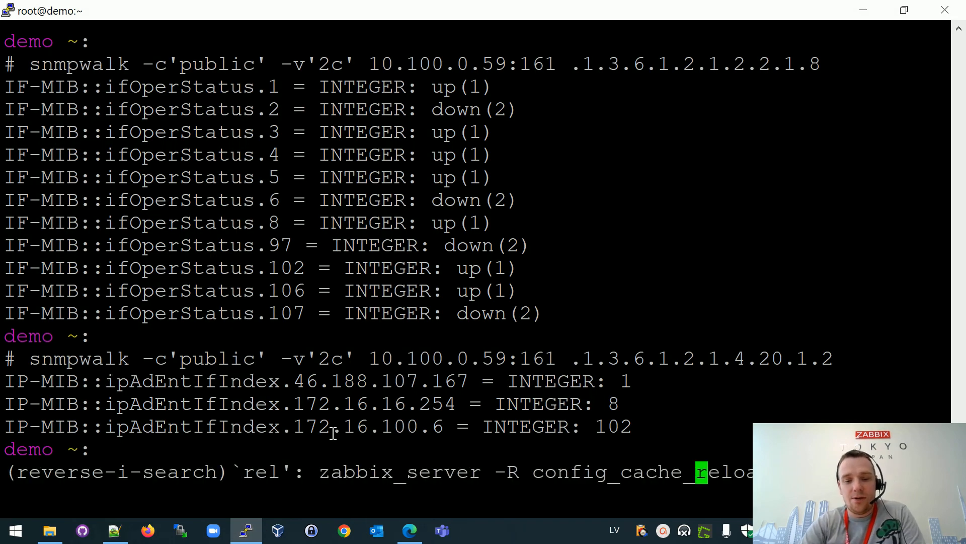
key(Return)
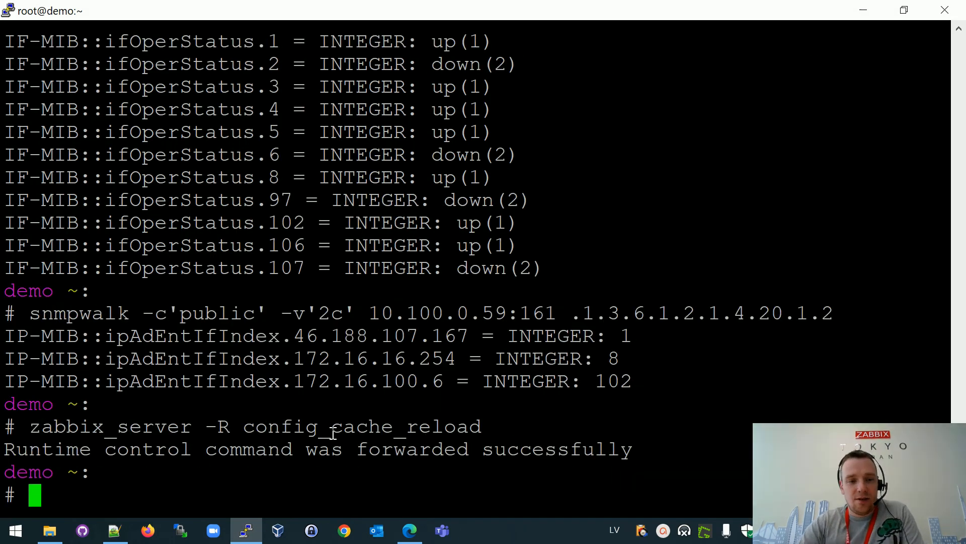
click(409, 530)
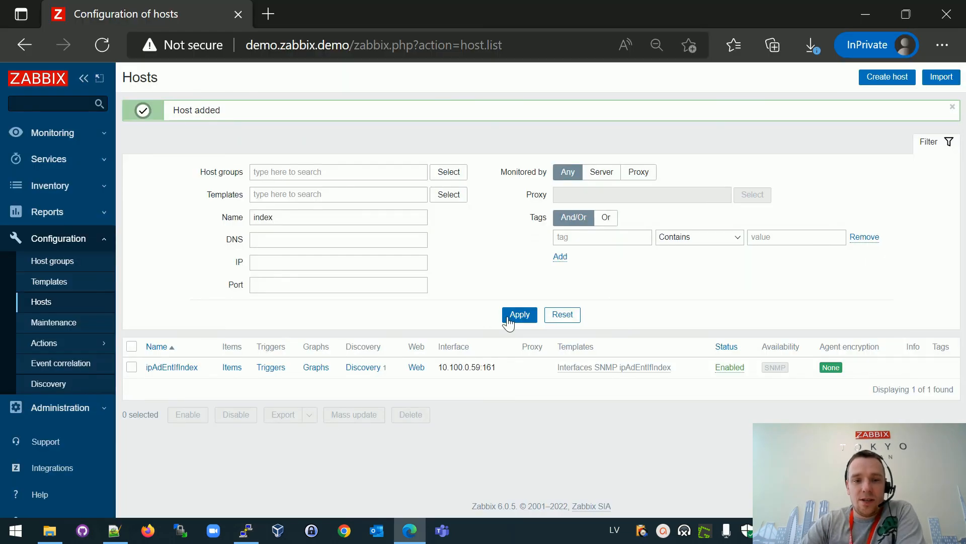
mouse_move(363, 367)
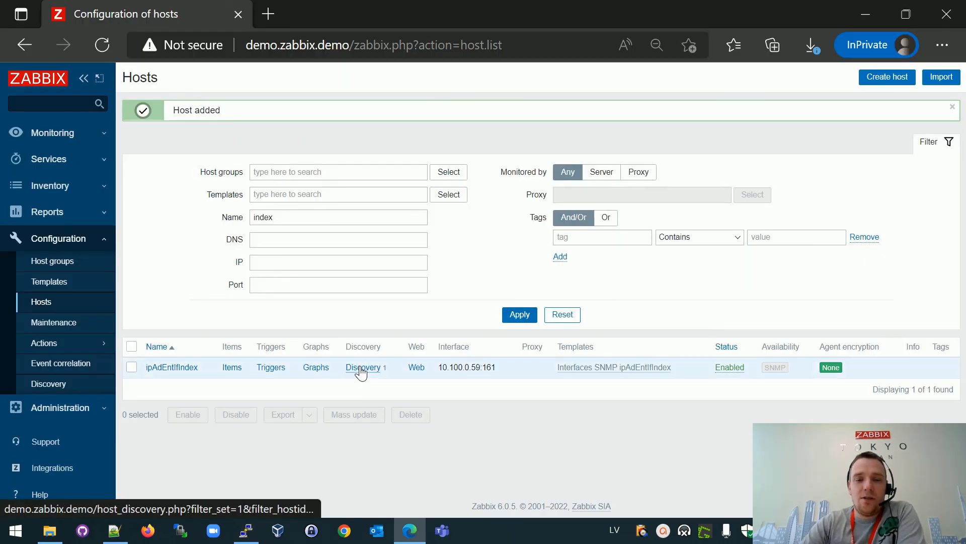
Execute the ipAdEntIfIndex host's network interfaces discovery rule now and refresh the page
click(362, 367)
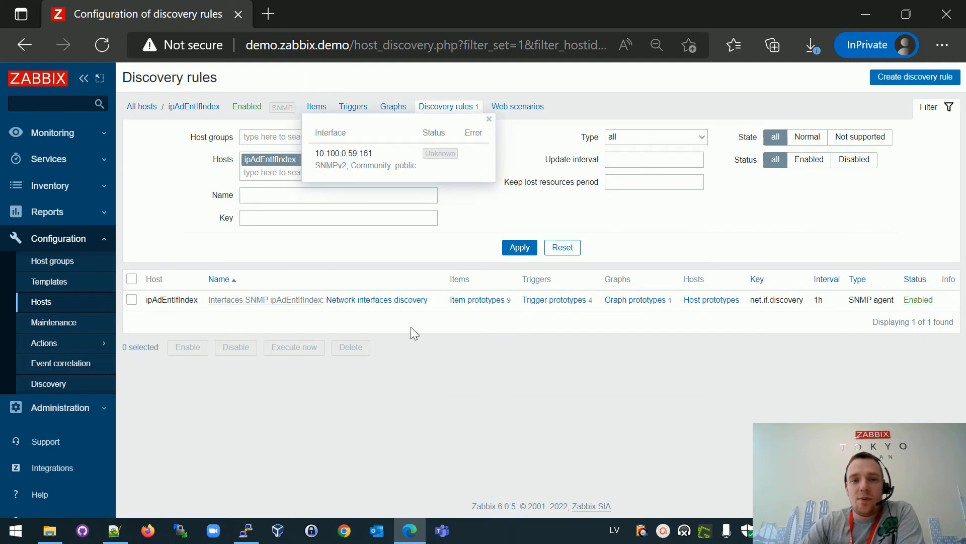
click(131, 299)
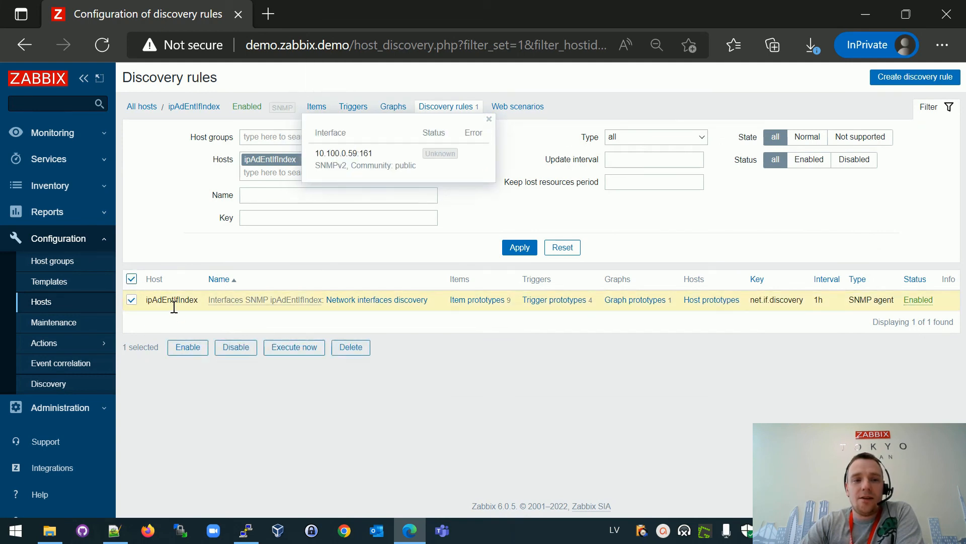
click(294, 346)
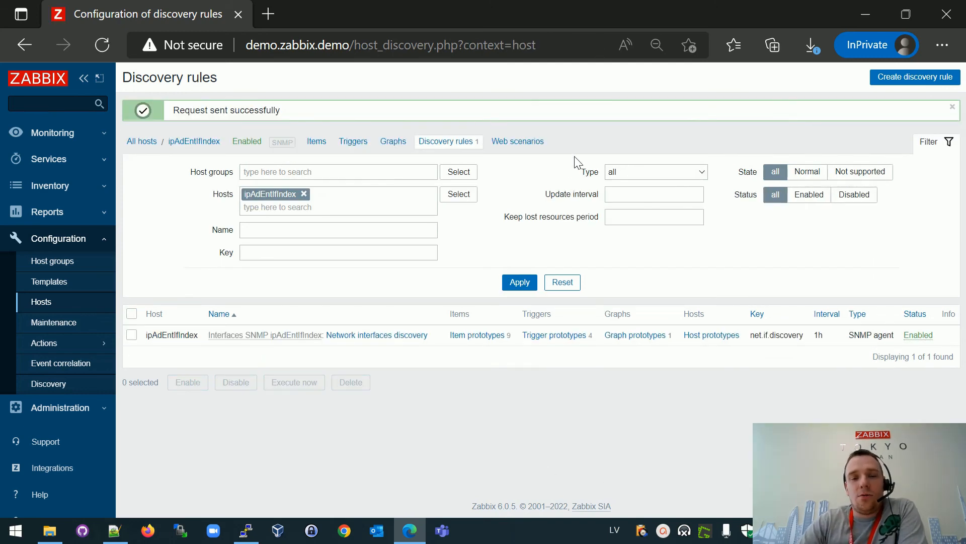
click(445, 141)
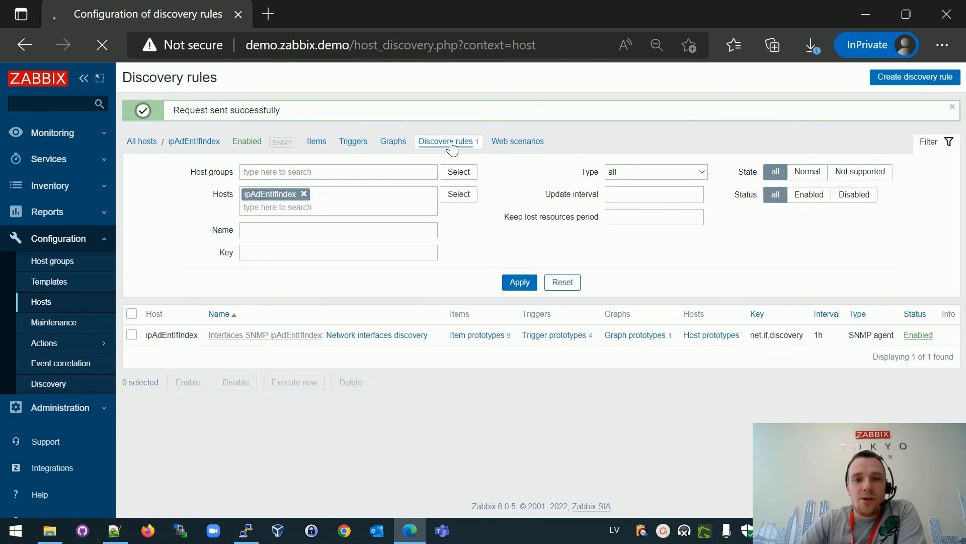
click(519, 282)
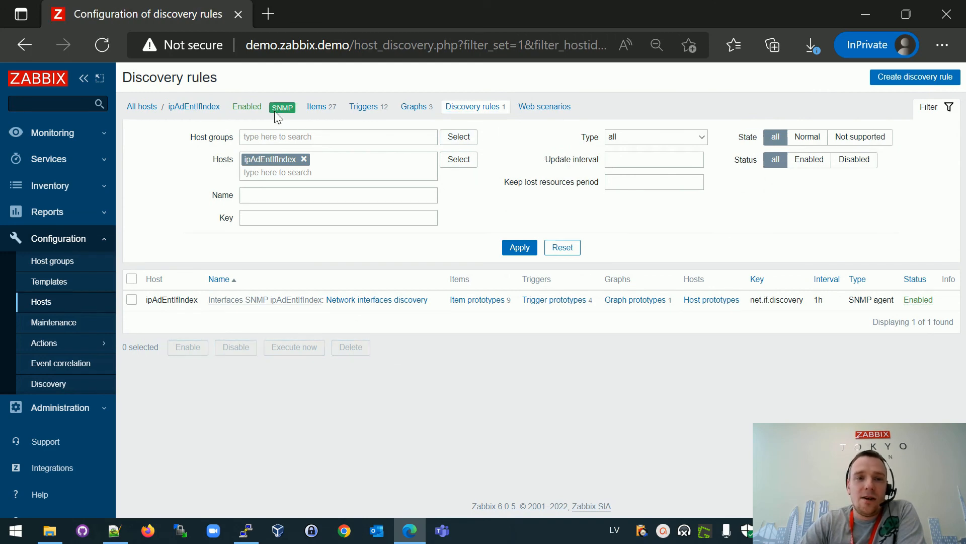
Confirm the host's SNMP interface is available, then view its discovered items
click(283, 107)
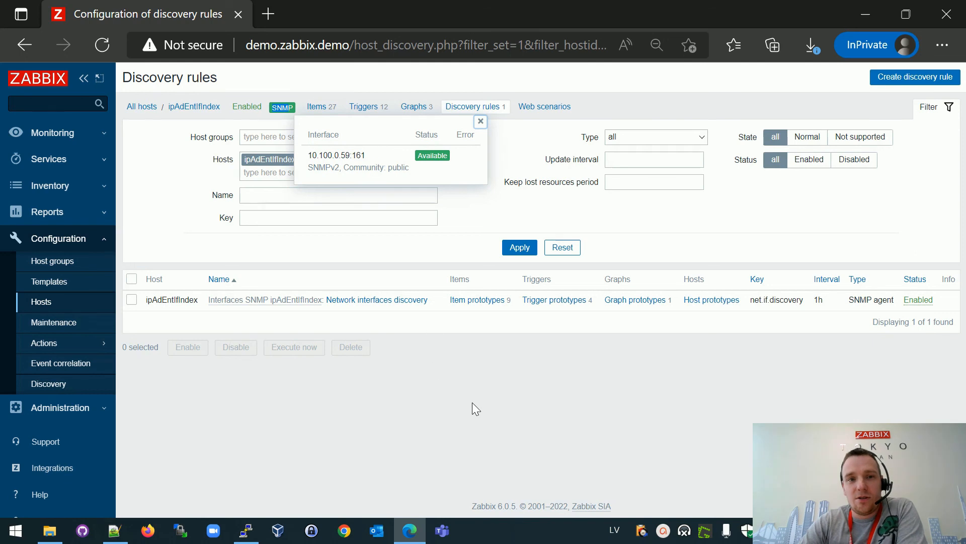
mouse_move(480, 121)
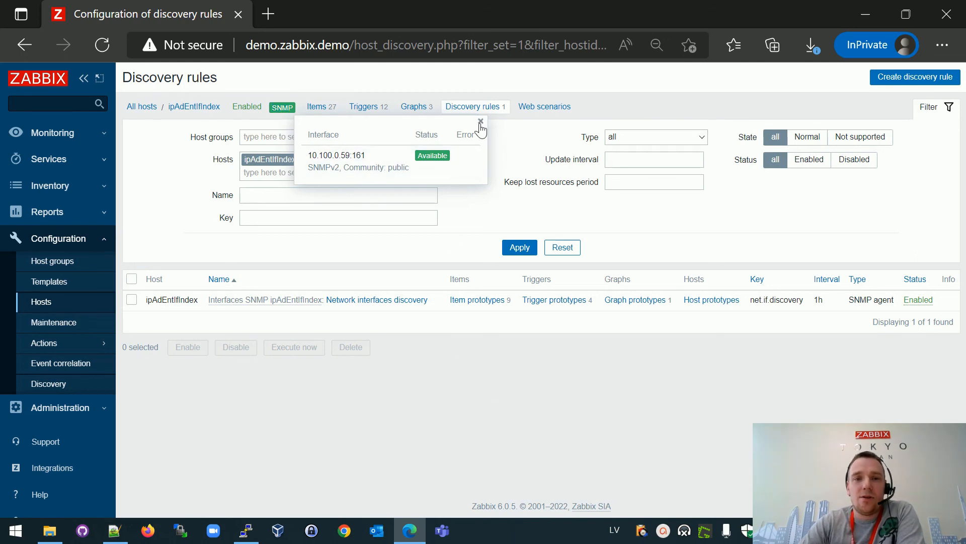
click(481, 121)
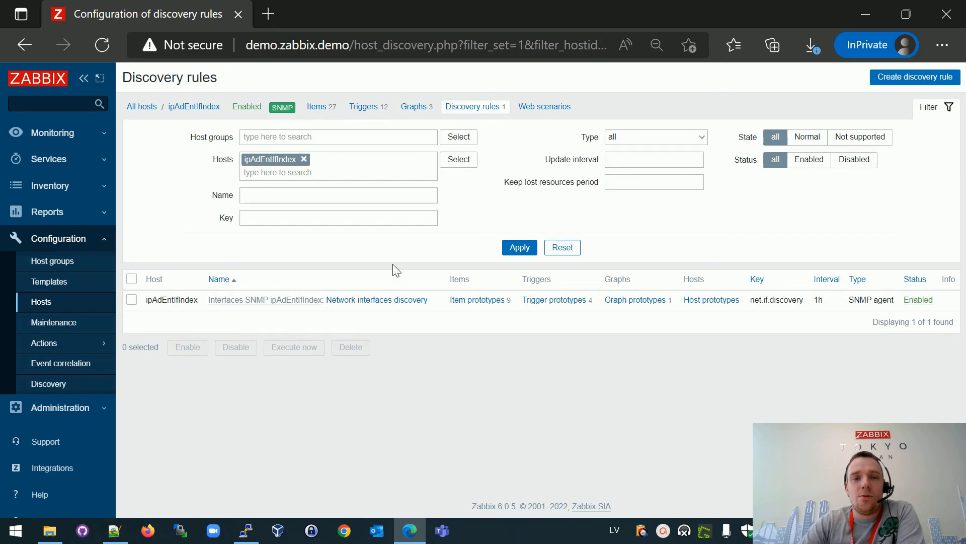
mouse_move(316, 107)
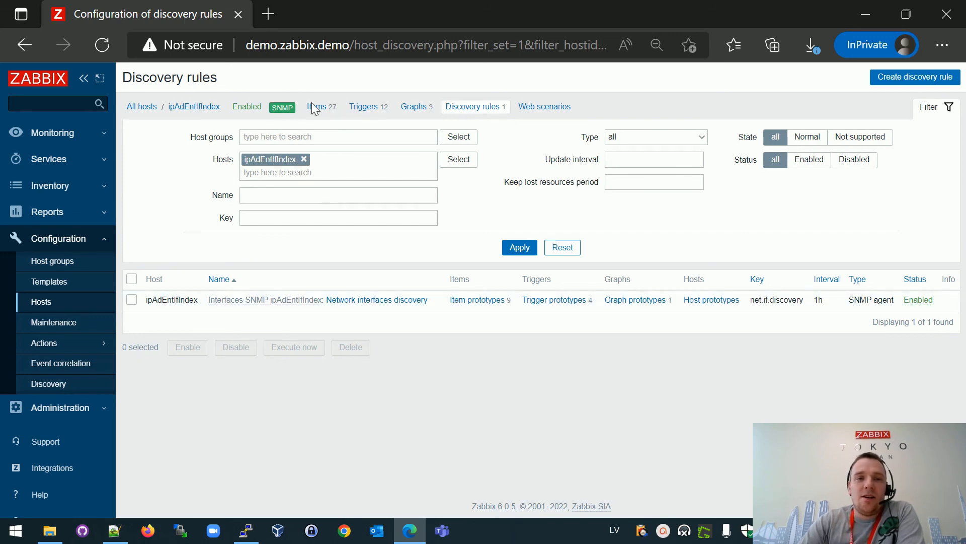
click(318, 106)
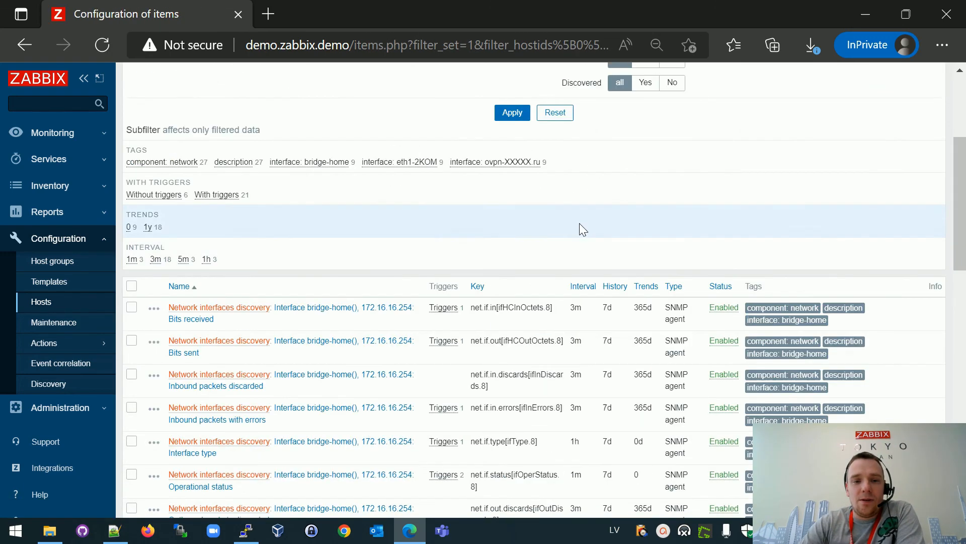
scroll(down, 3)
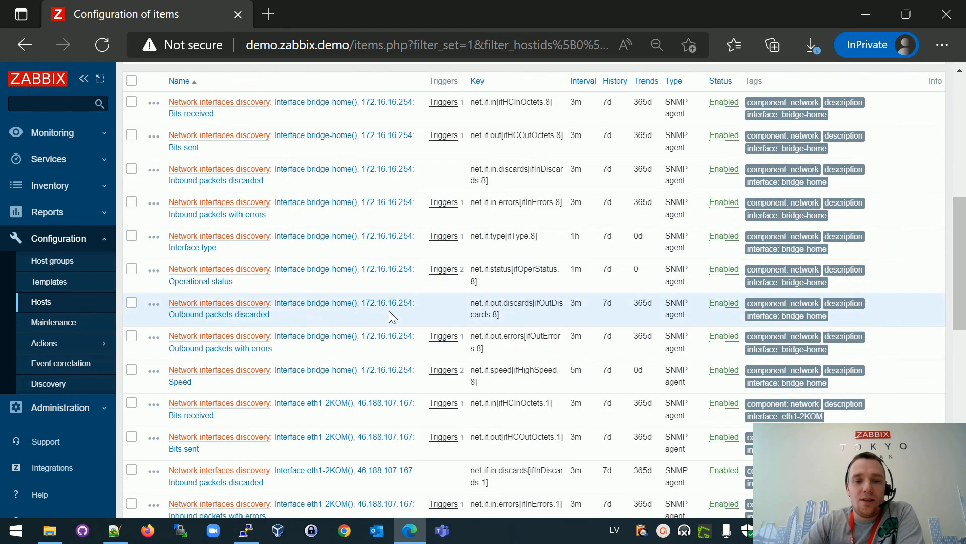
scroll(down, 3)
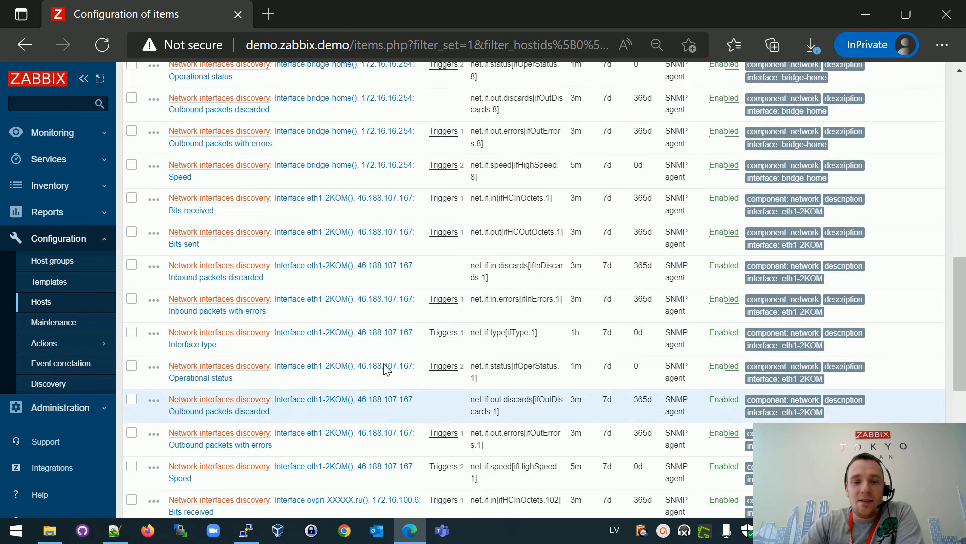
mouse_move(373, 376)
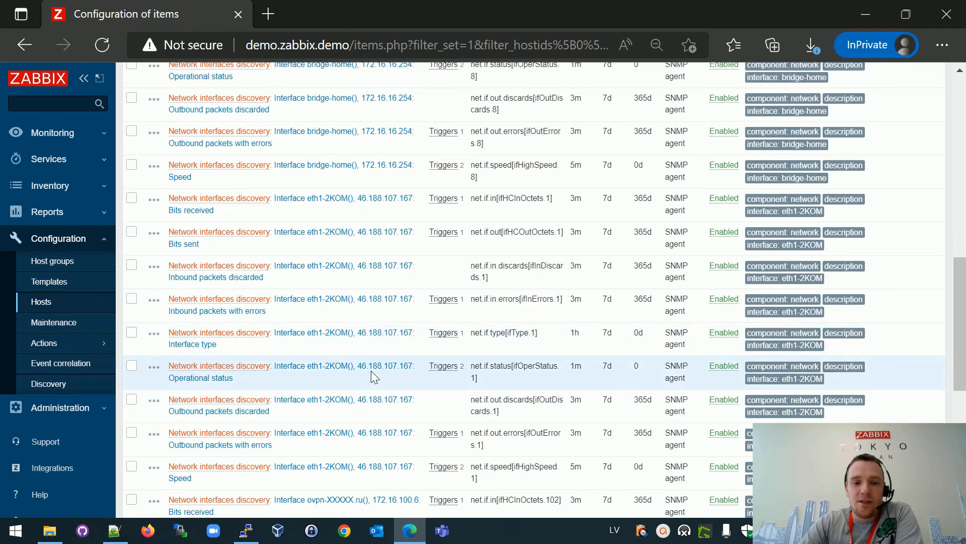
scroll(up, 3)
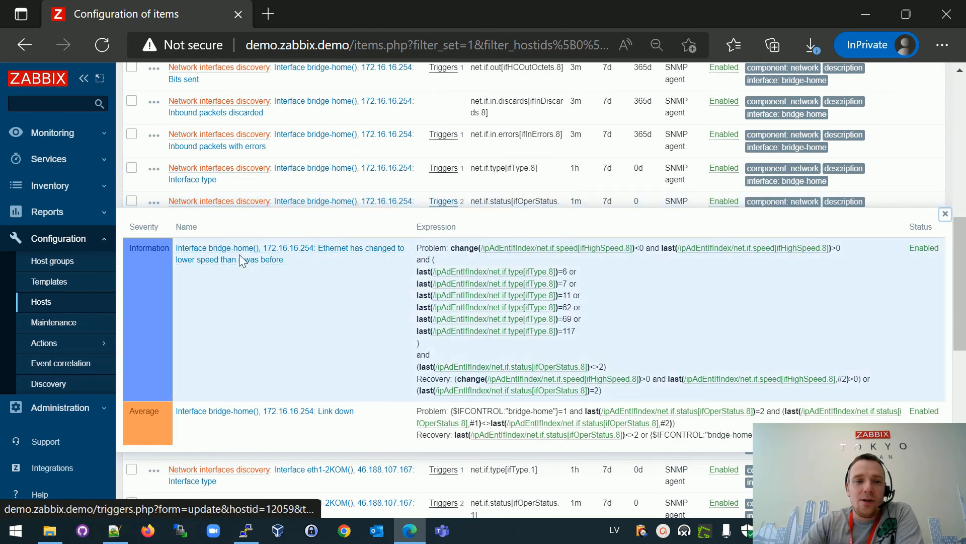
mouse_move(298, 272)
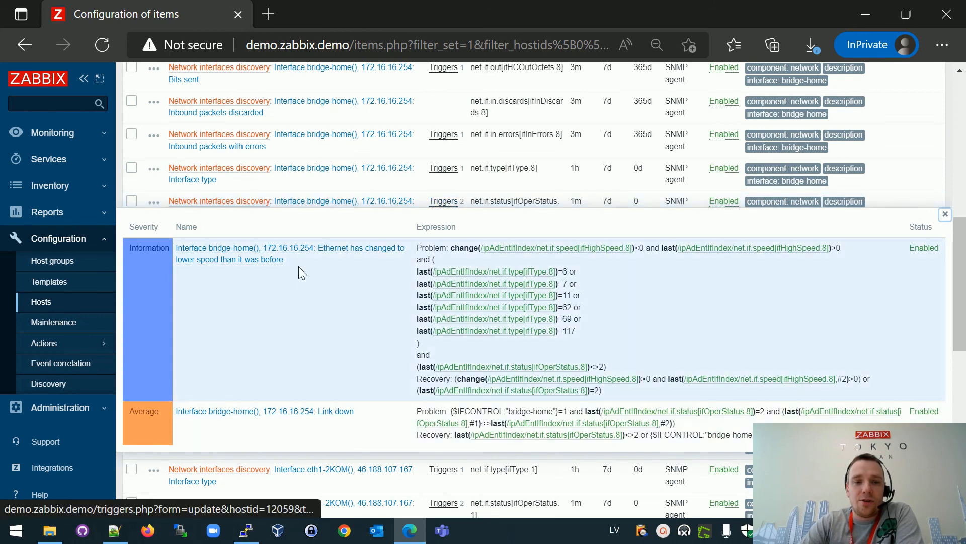
mouse_move(271, 253)
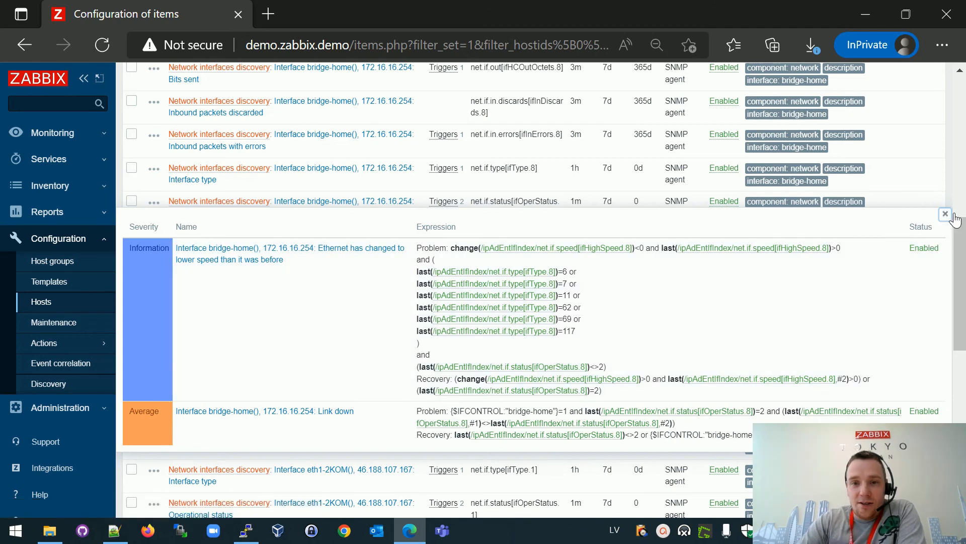
click(944, 214)
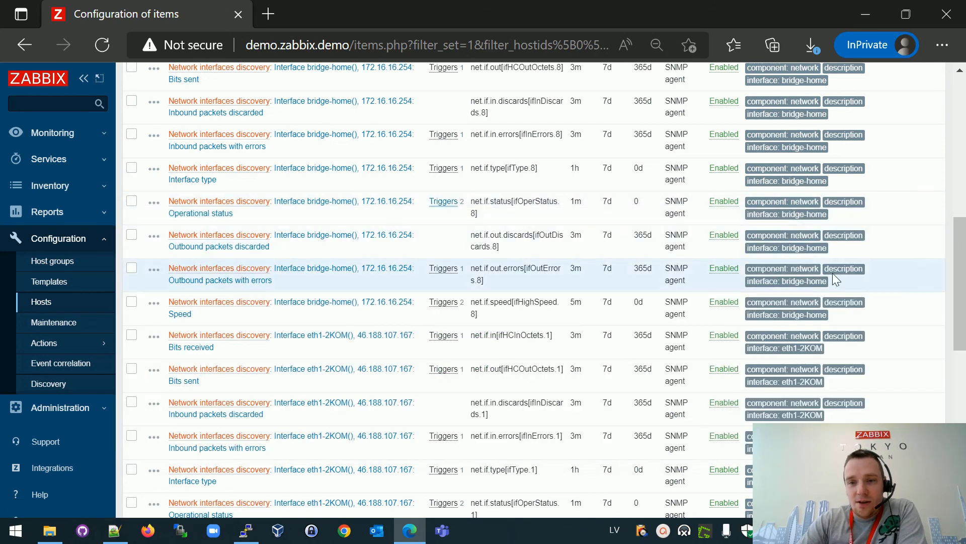
click(914, 107)
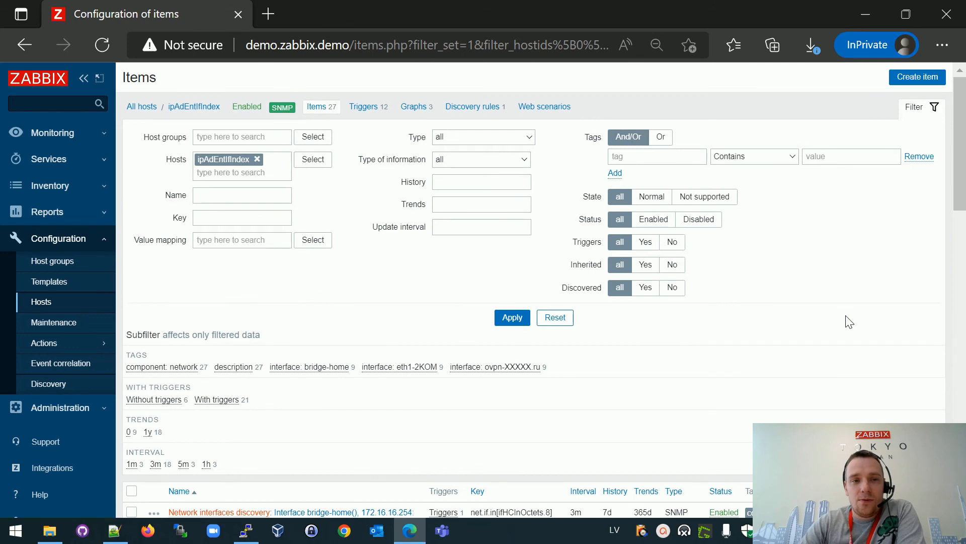